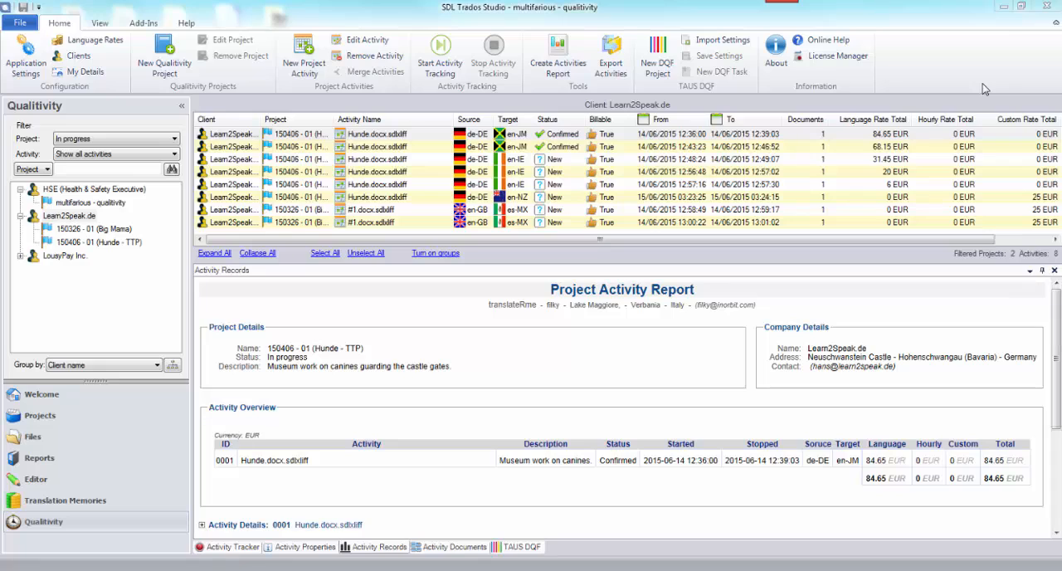
pyautogui.moveTo(988, 91)
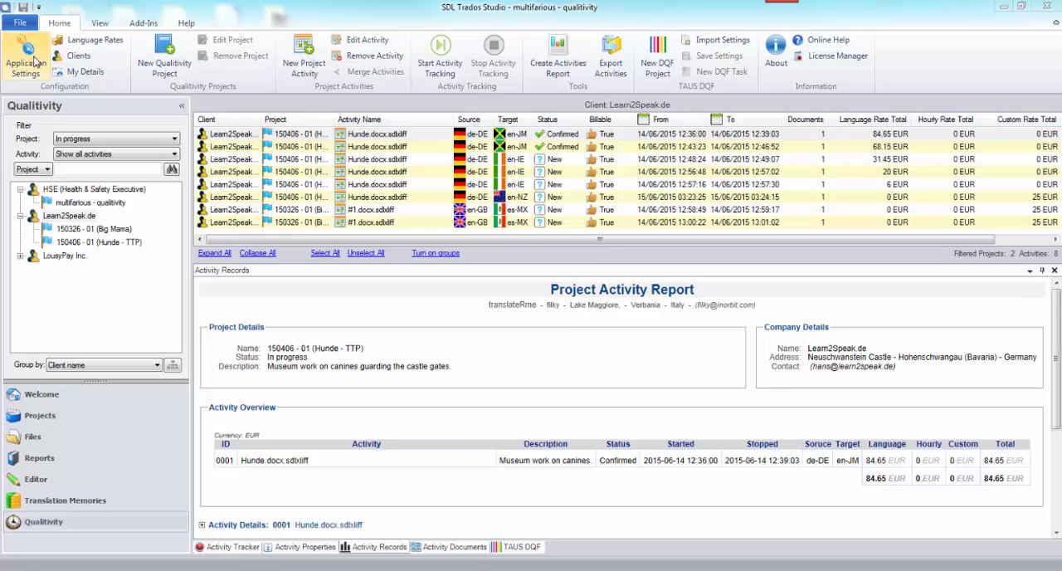
# Open the Qualitivity application Settings dialog from the Home ribbon.
pyautogui.click(24, 63)
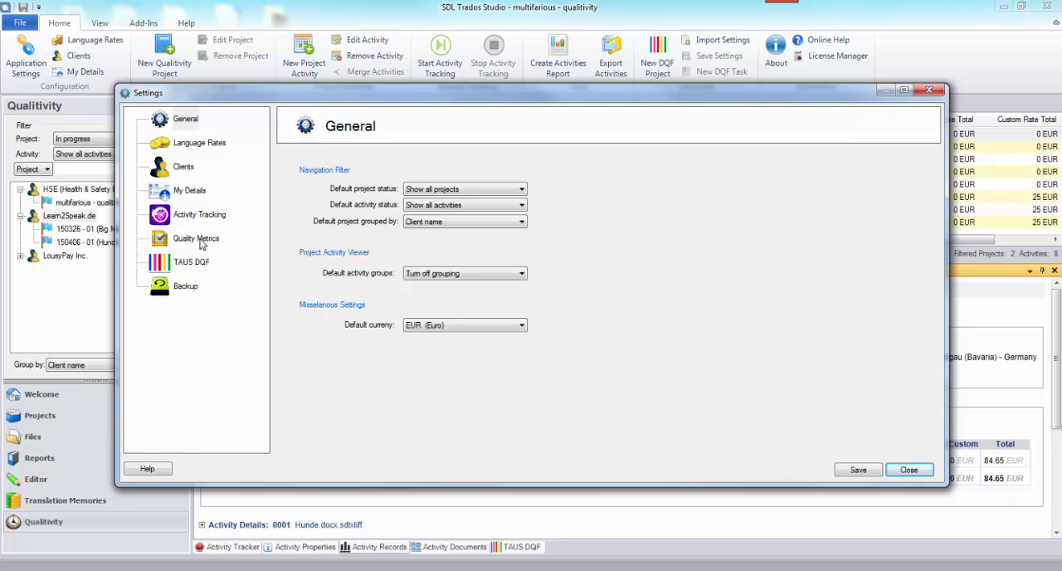
# Show the TAUS DQF group's 23 error categories on the Quality Metrics settings page.
pyautogui.click(196, 239)
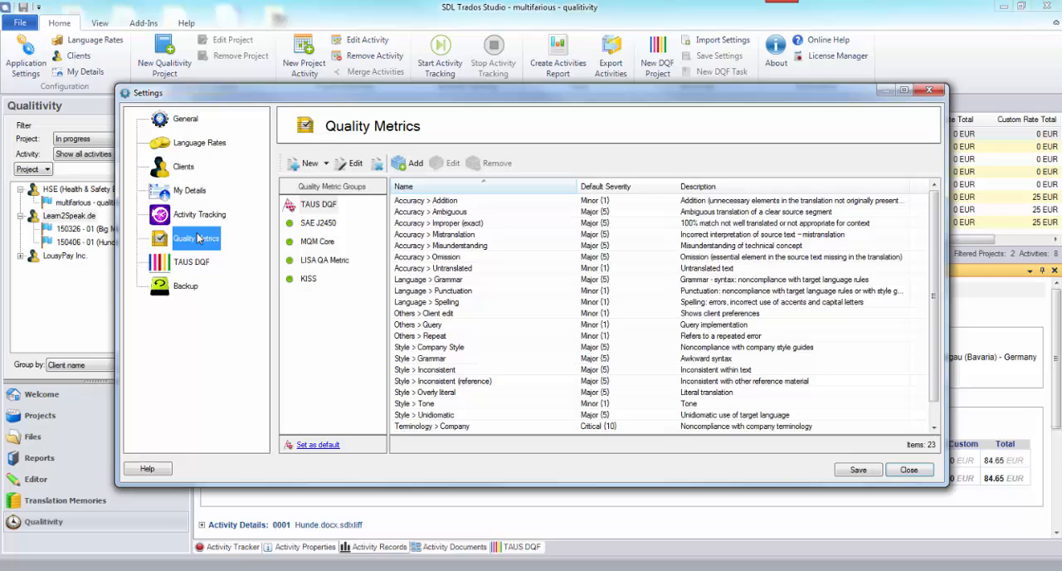
pyautogui.moveTo(349, 209)
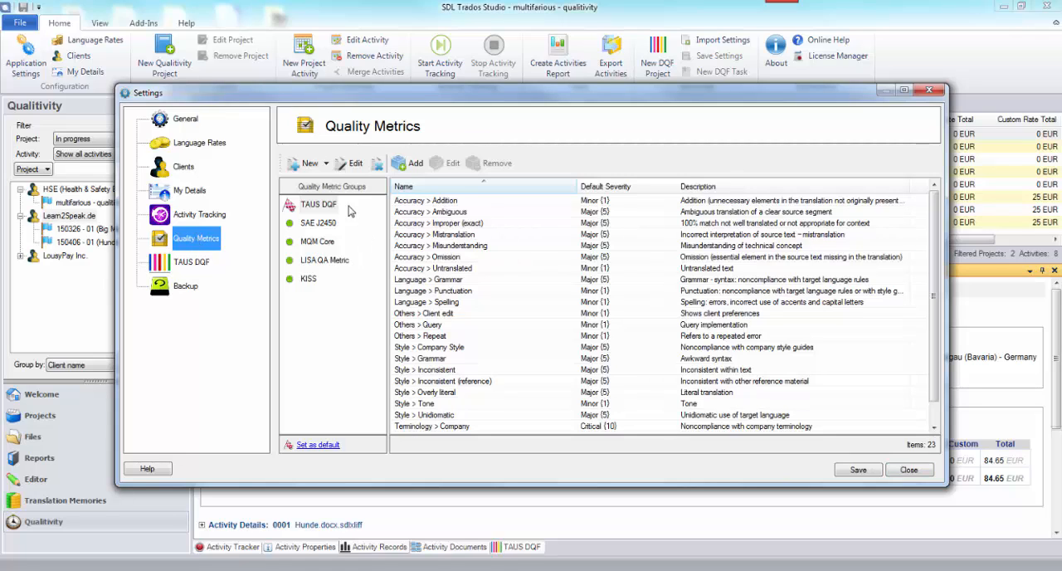
pyautogui.moveTo(355, 242)
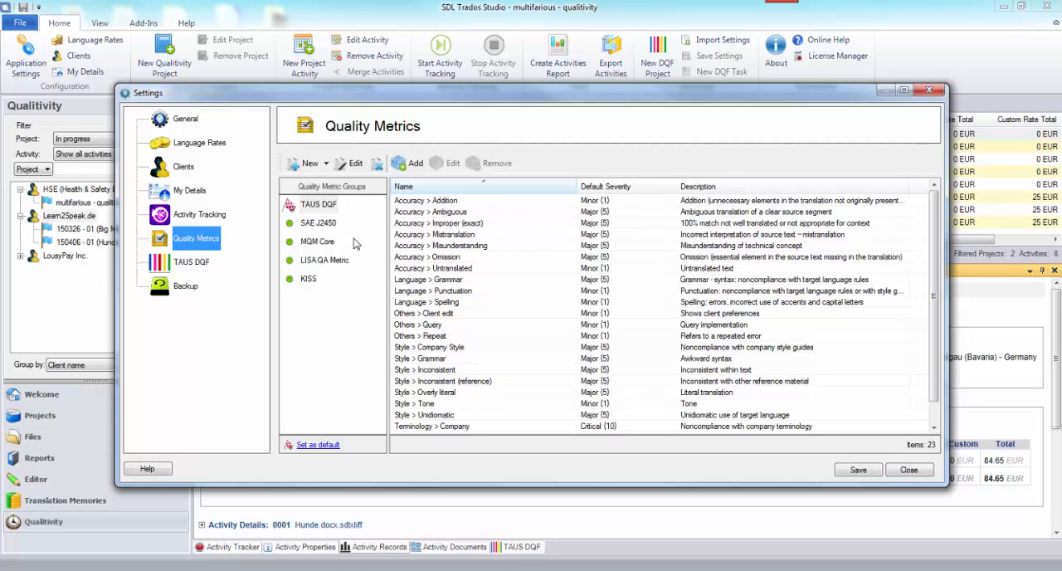
pyautogui.moveTo(335, 214)
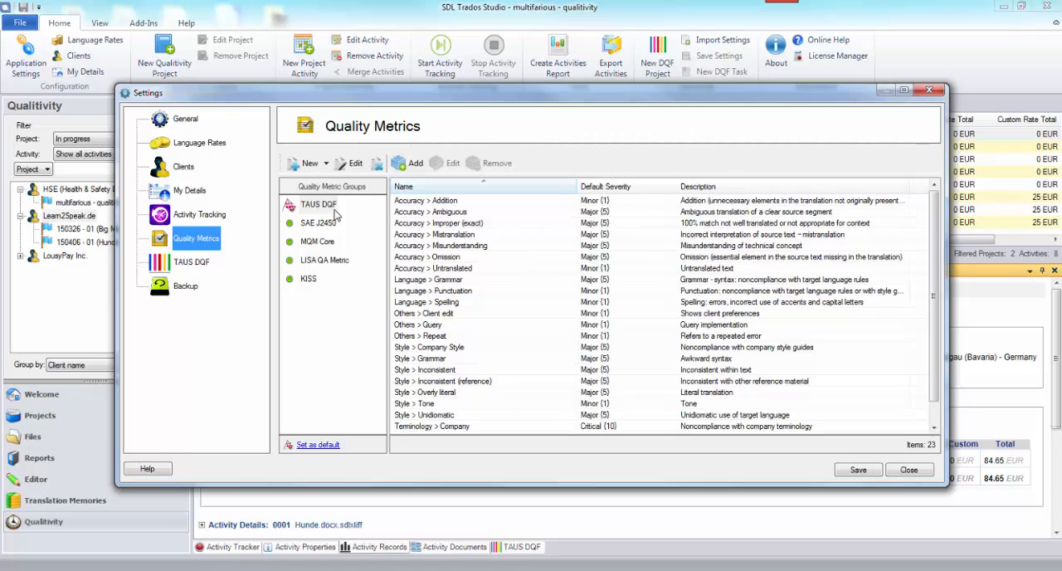
pyautogui.moveTo(342, 223)
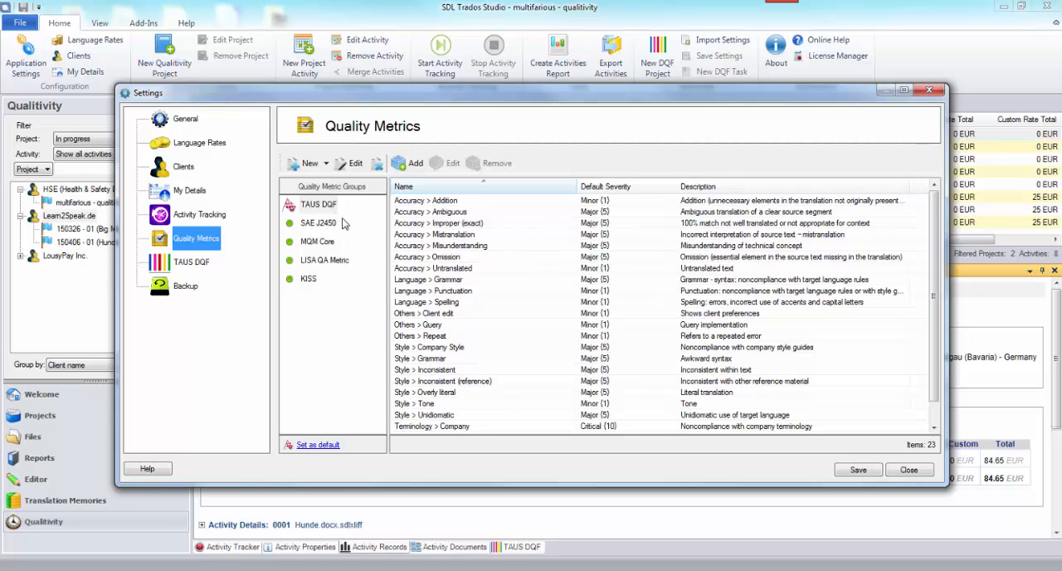
pyautogui.click(319, 204)
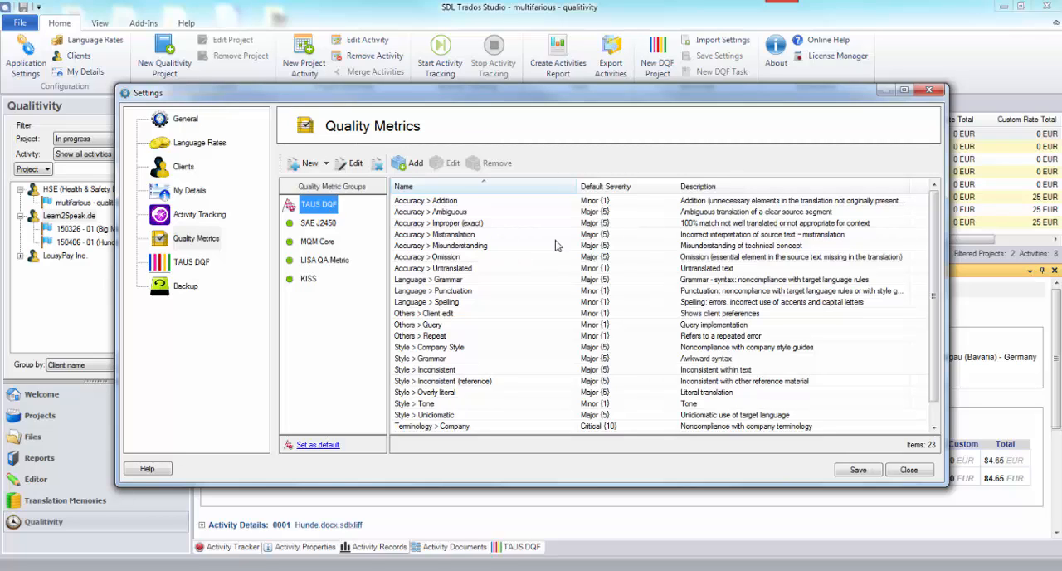
pyautogui.moveTo(428, 388)
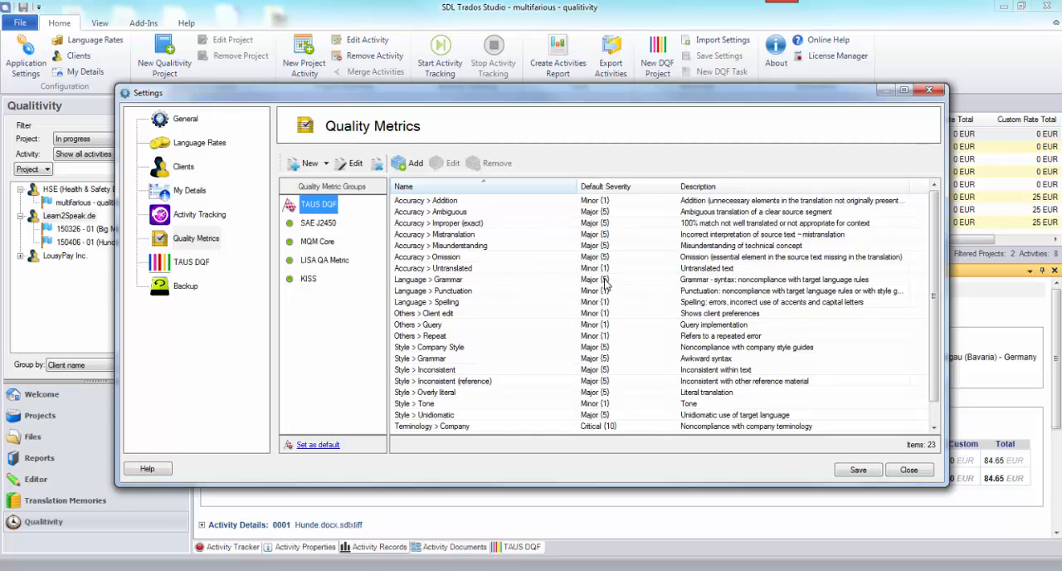
pyautogui.moveTo(777, 297)
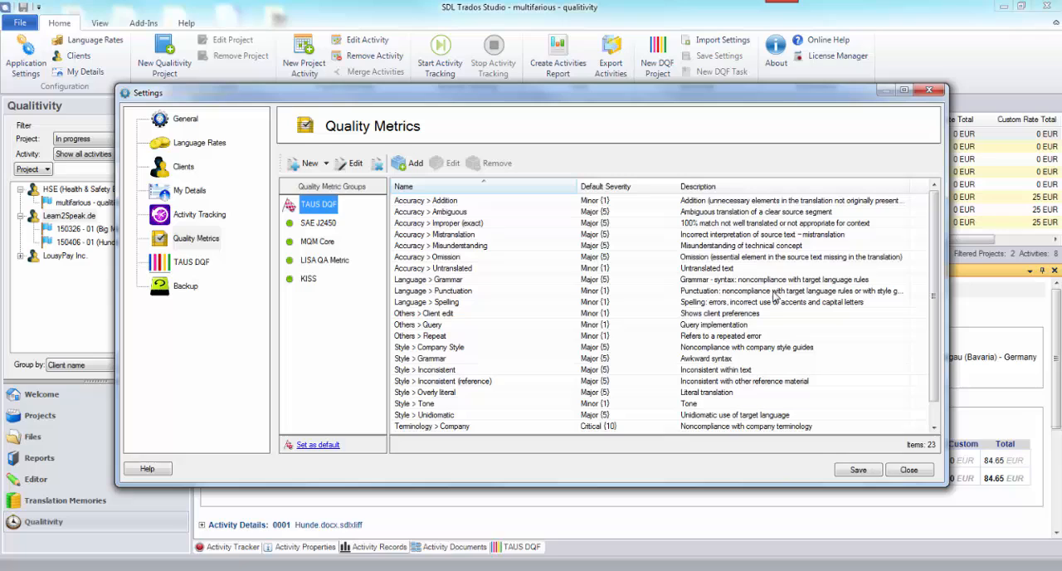
pyautogui.moveTo(624, 384)
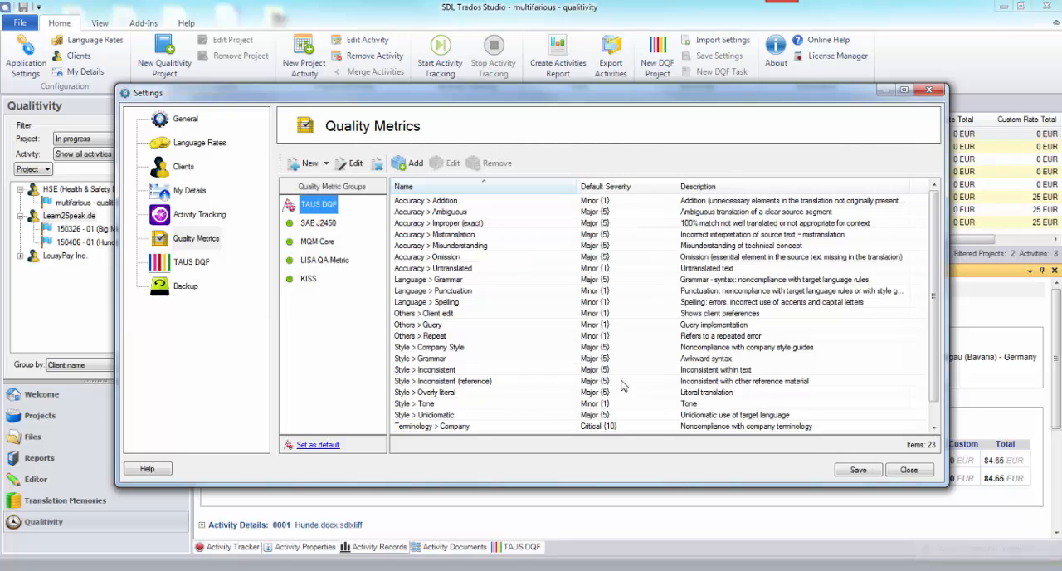
pyautogui.moveTo(498, 266)
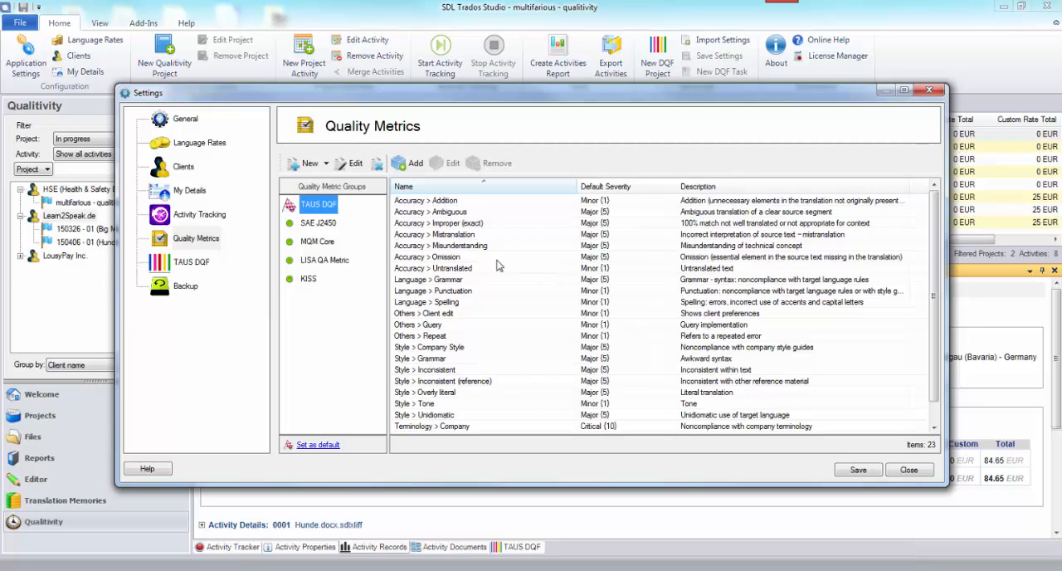
# Browse the SAE J2450, MQM Core and LISA QA Metric groups, scrolling through LISA's 39 categories.
pyautogui.click(318, 223)
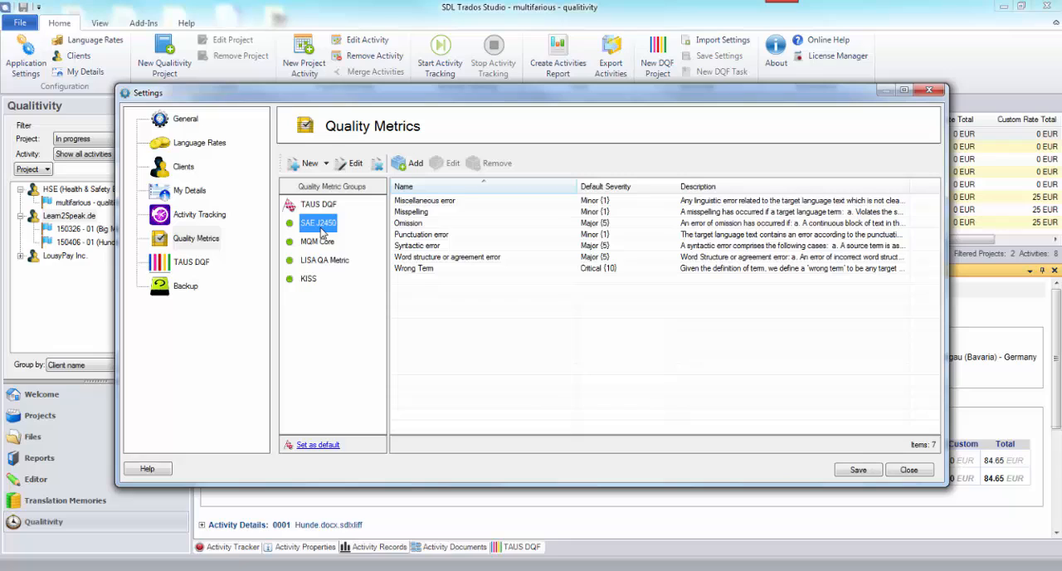
pyautogui.moveTo(345, 242)
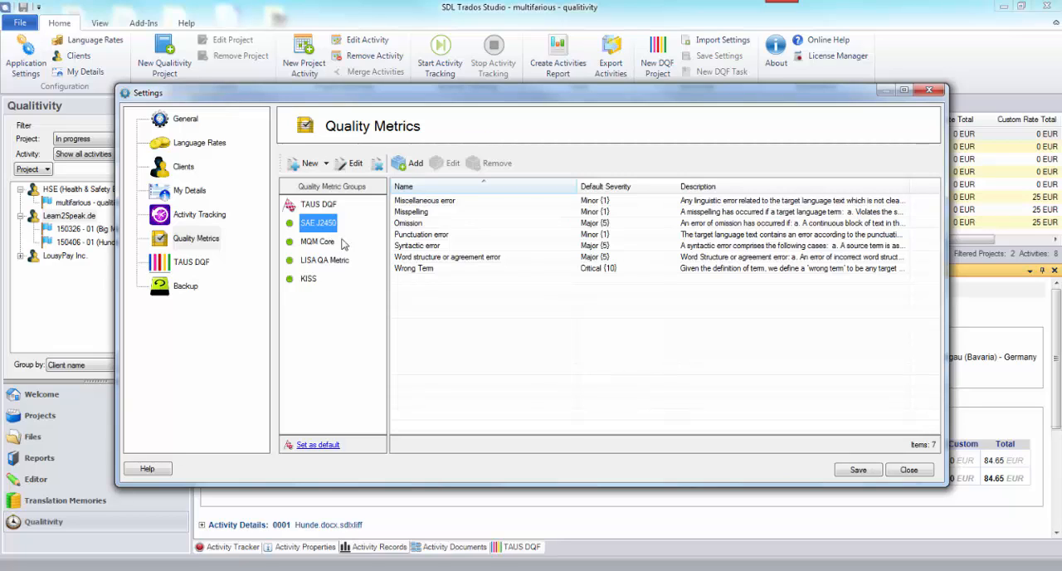
pyautogui.moveTo(684, 215)
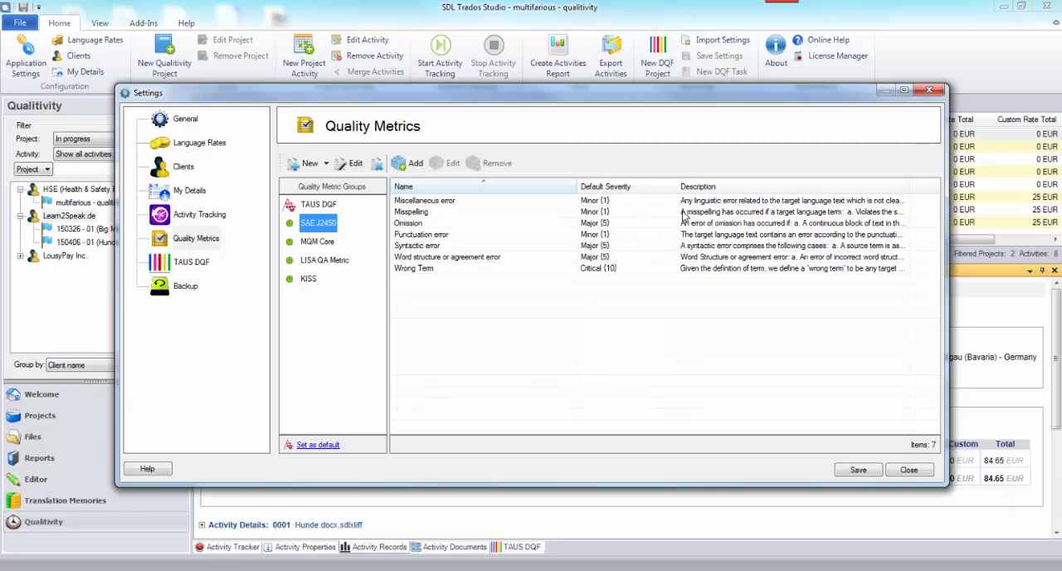
pyautogui.click(317, 242)
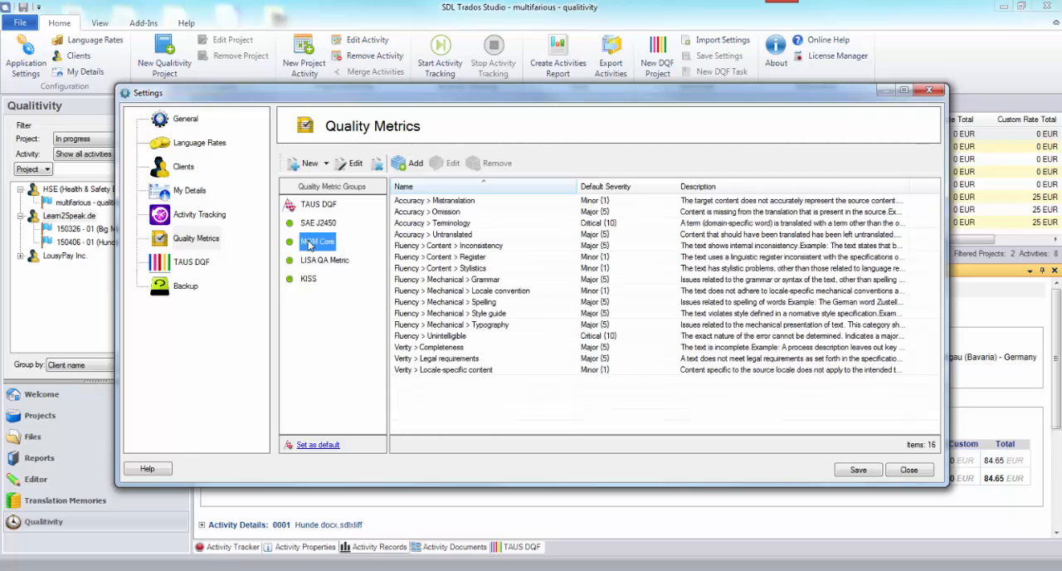
pyautogui.moveTo(322, 269)
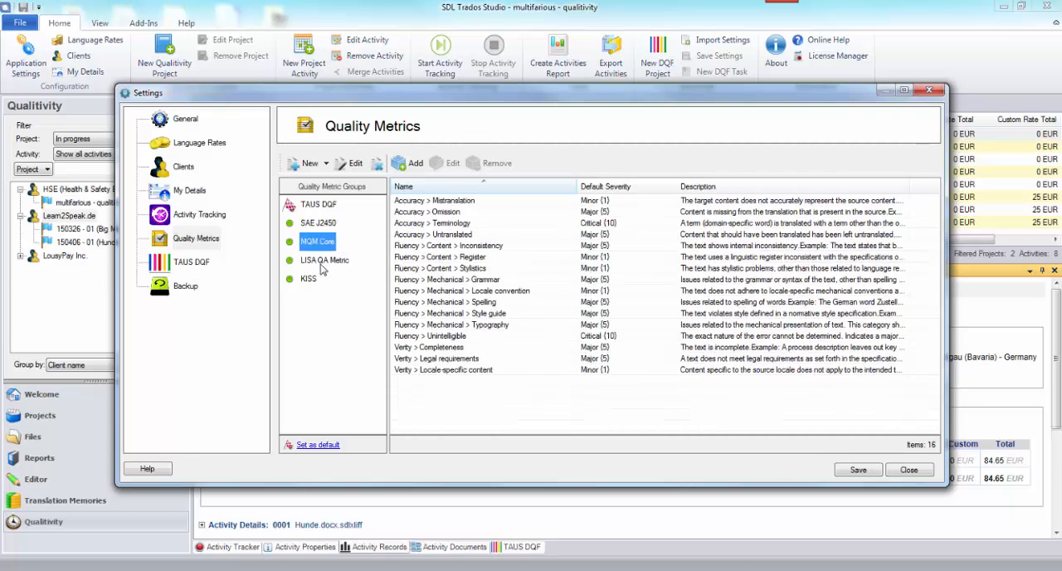
pyautogui.click(325, 259)
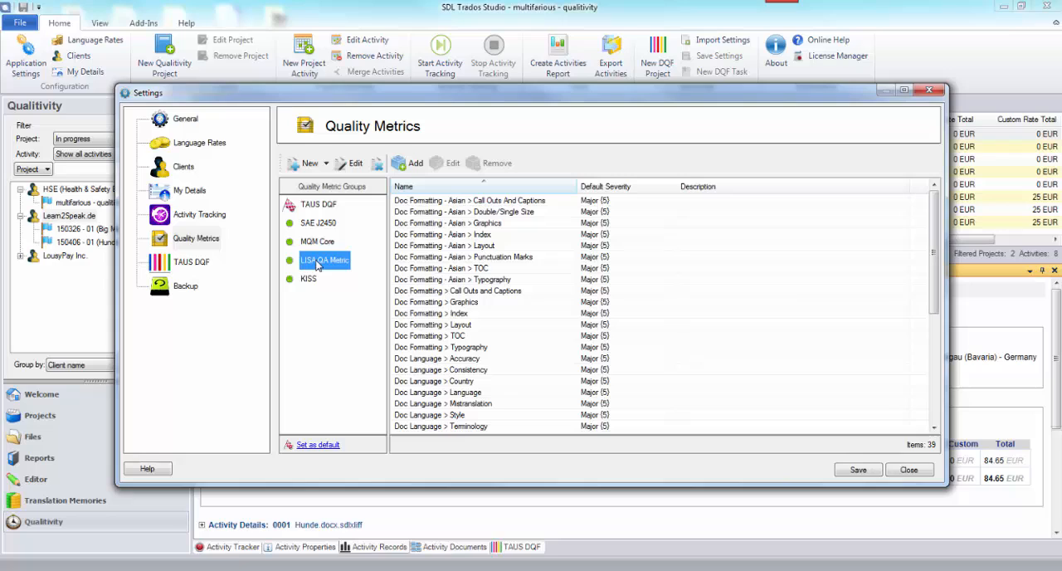
pyautogui.moveTo(611, 225)
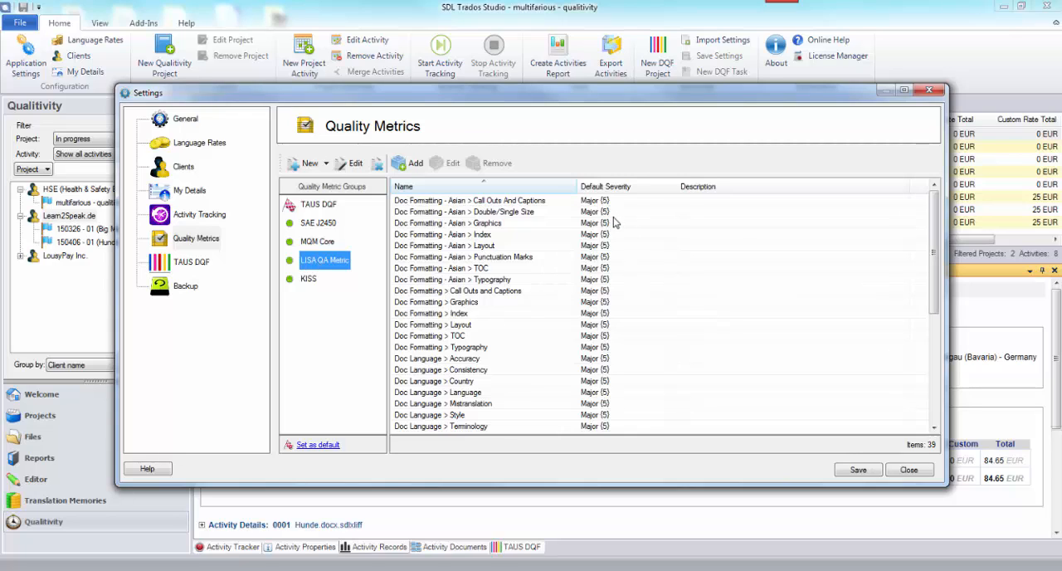
pyautogui.moveTo(608, 382)
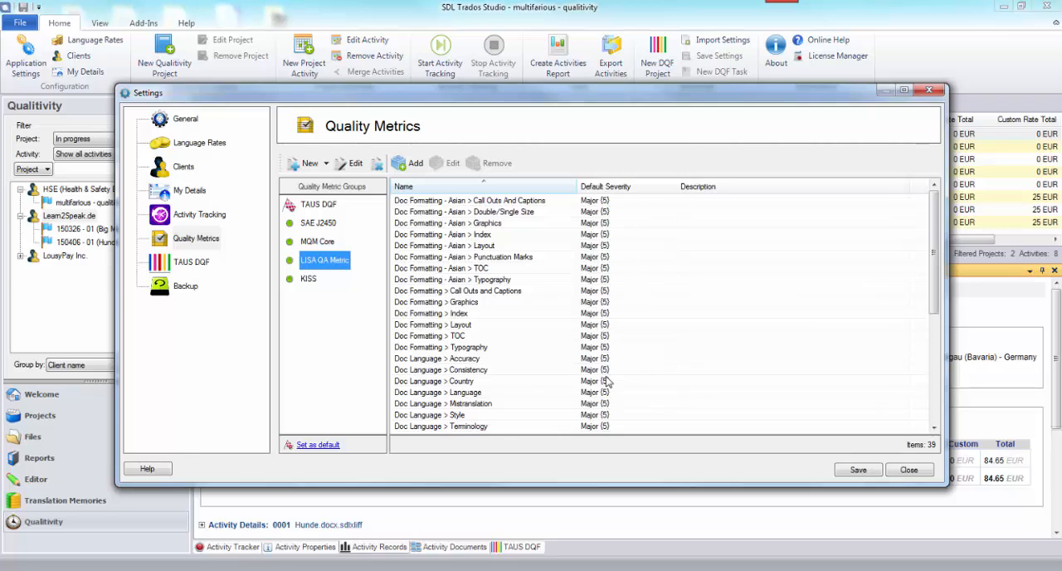
pyautogui.moveTo(936, 257)
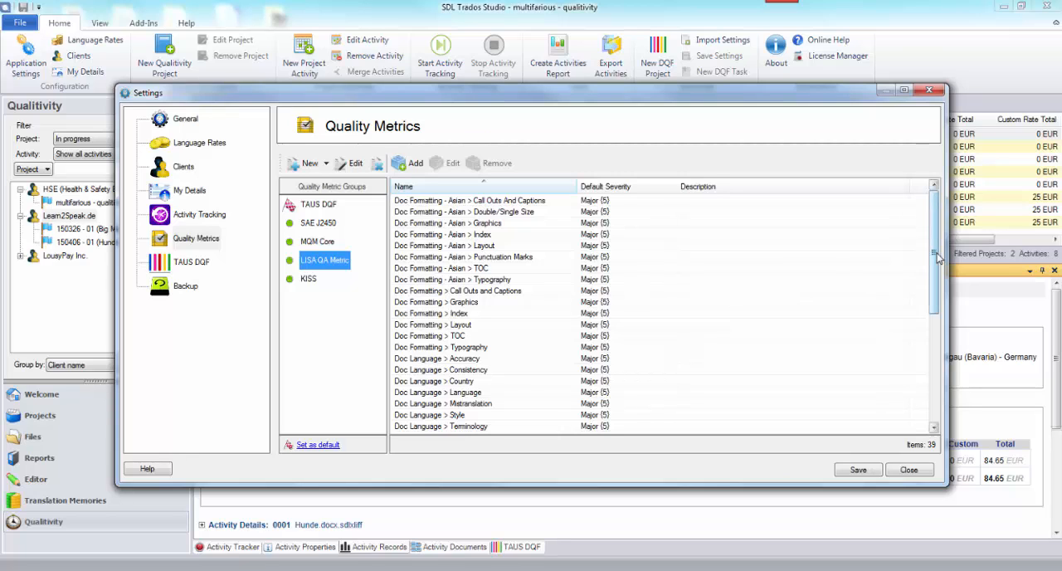
pyautogui.scroll(-3)
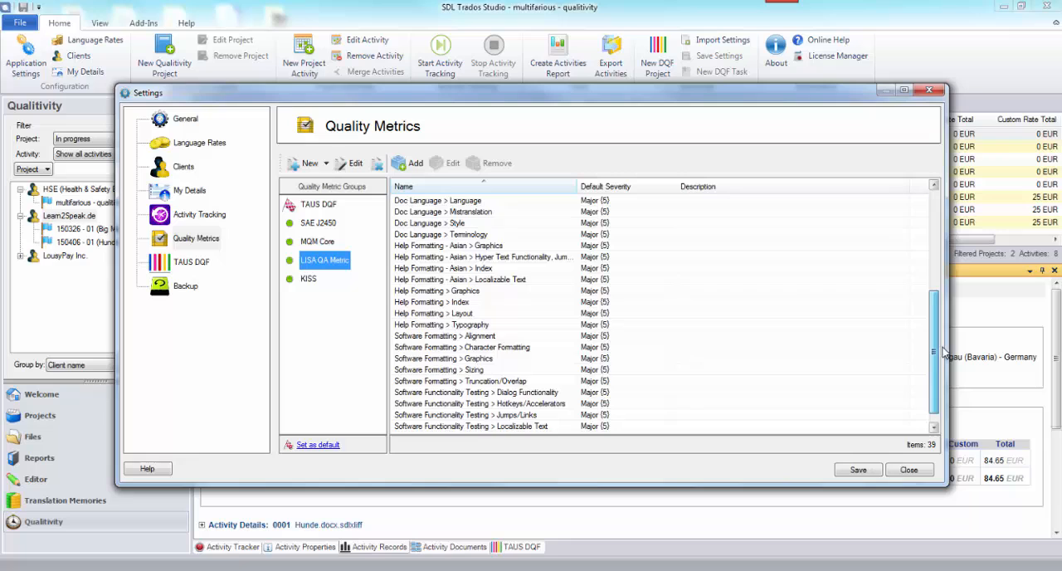
pyautogui.scroll(3)
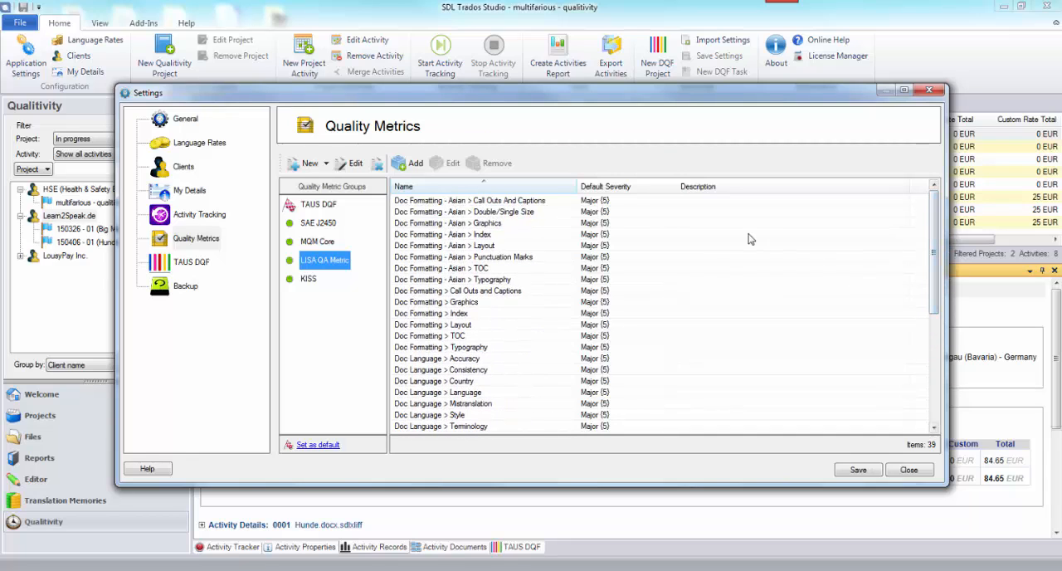
pyautogui.moveTo(626, 226)
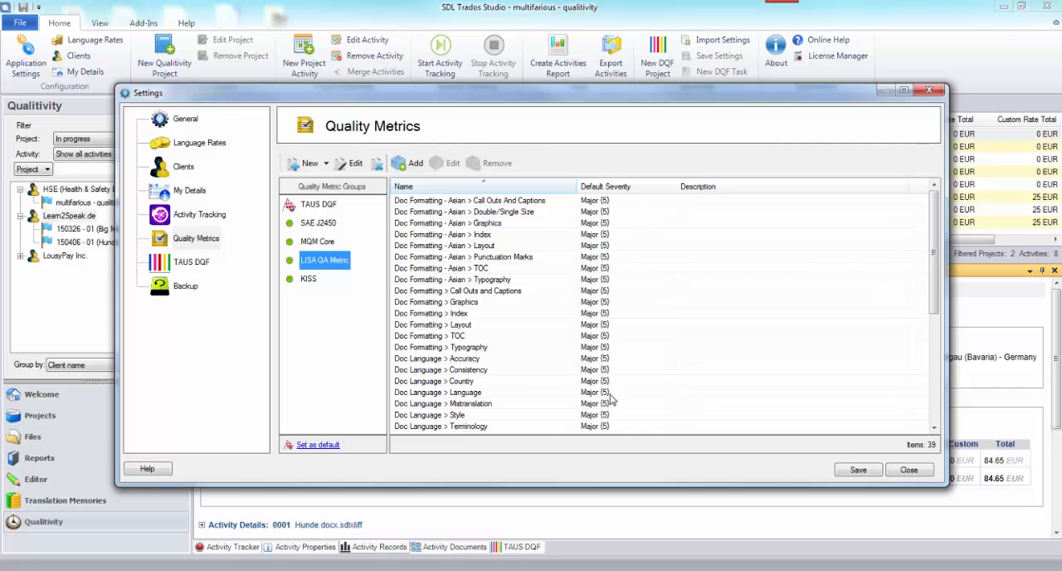
pyautogui.moveTo(774, 391)
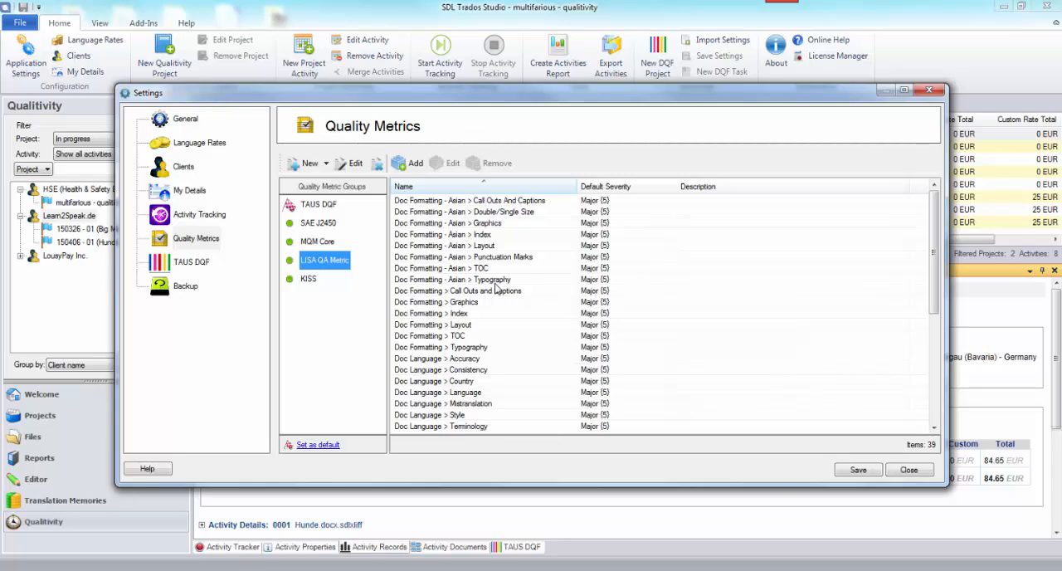
pyautogui.moveTo(380, 246)
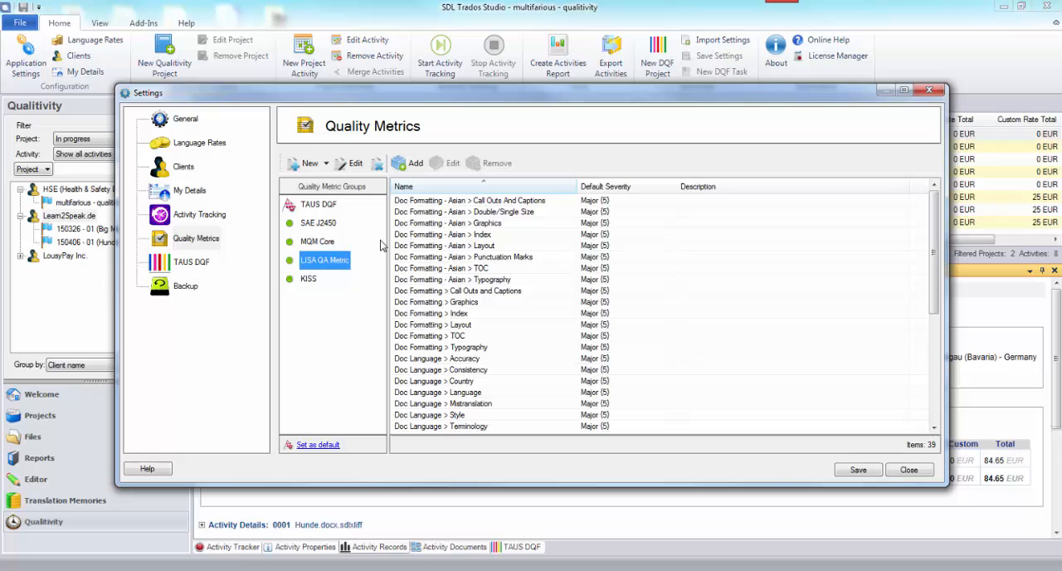
# View the KISS group's Meaning, Spelling and Style metrics, then return to the LISA QA Metric list.
pyautogui.click(308, 279)
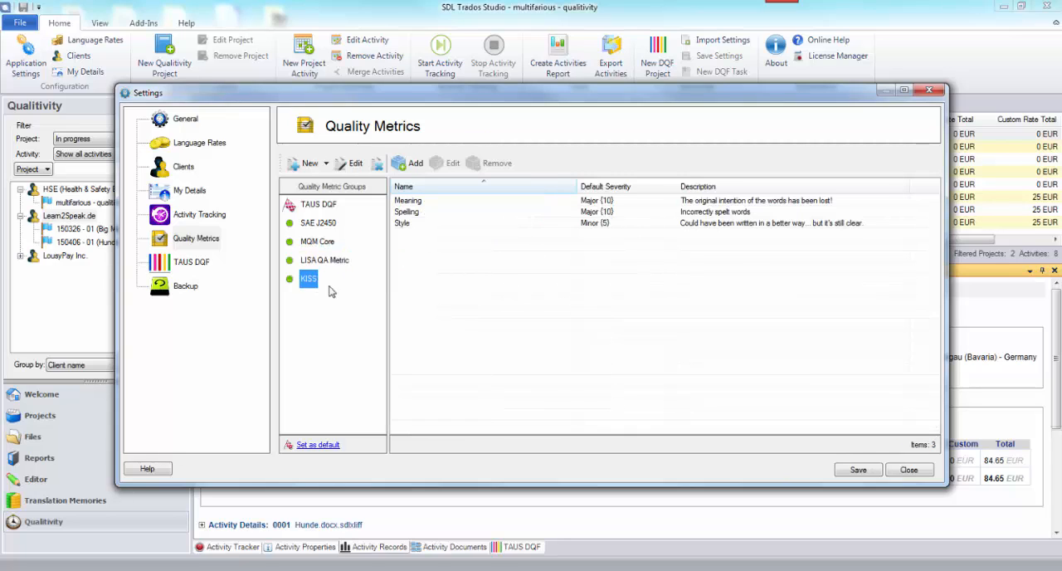
pyautogui.moveTo(471, 334)
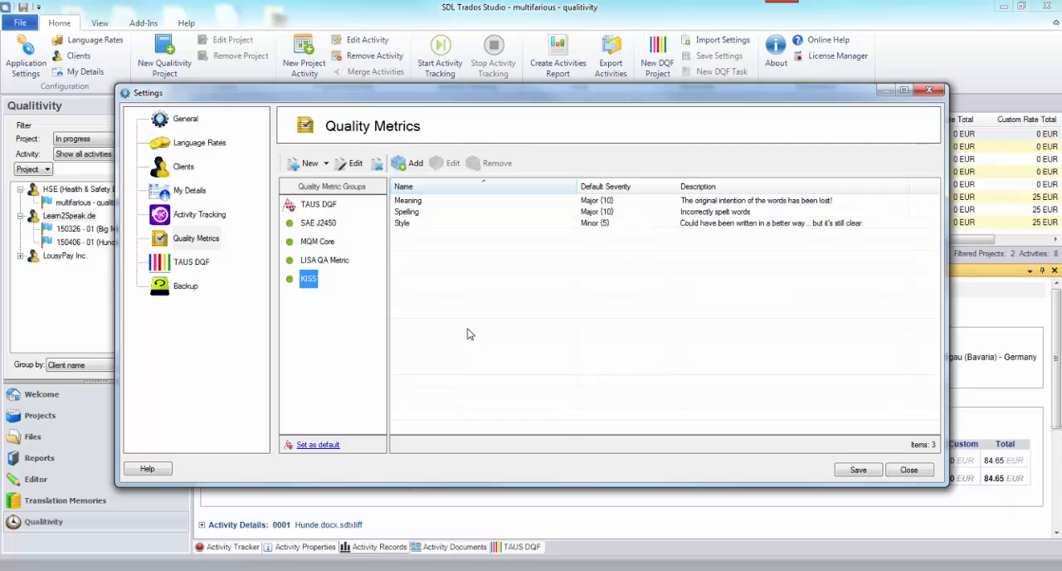
pyautogui.moveTo(506, 292)
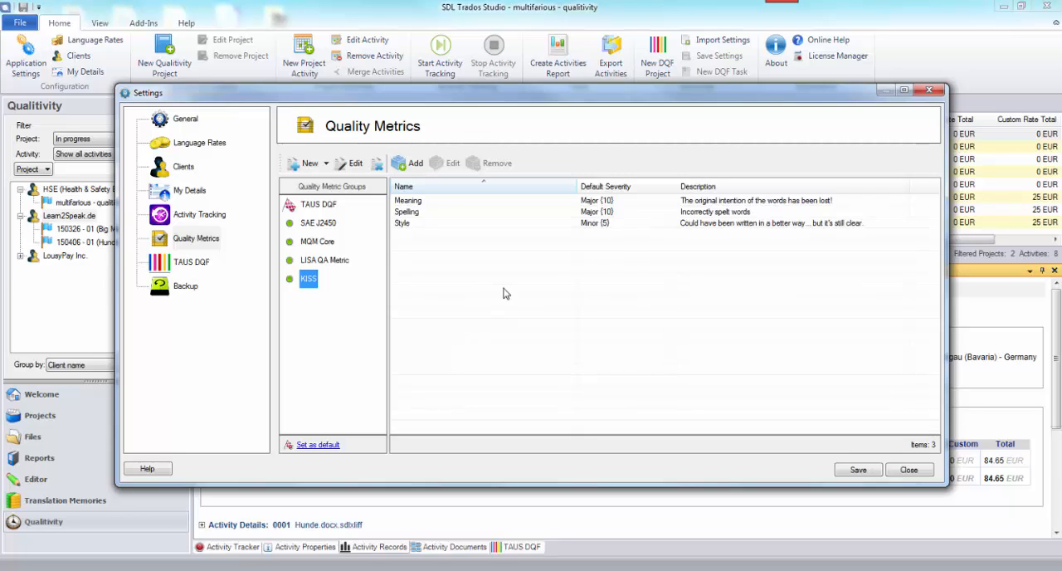
pyautogui.moveTo(517, 306)
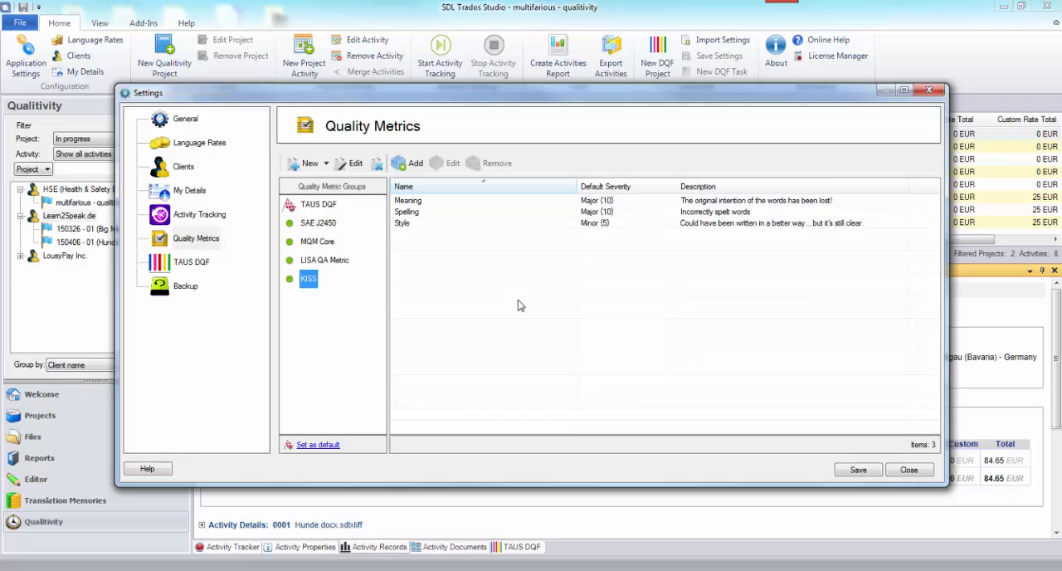
pyautogui.moveTo(489, 299)
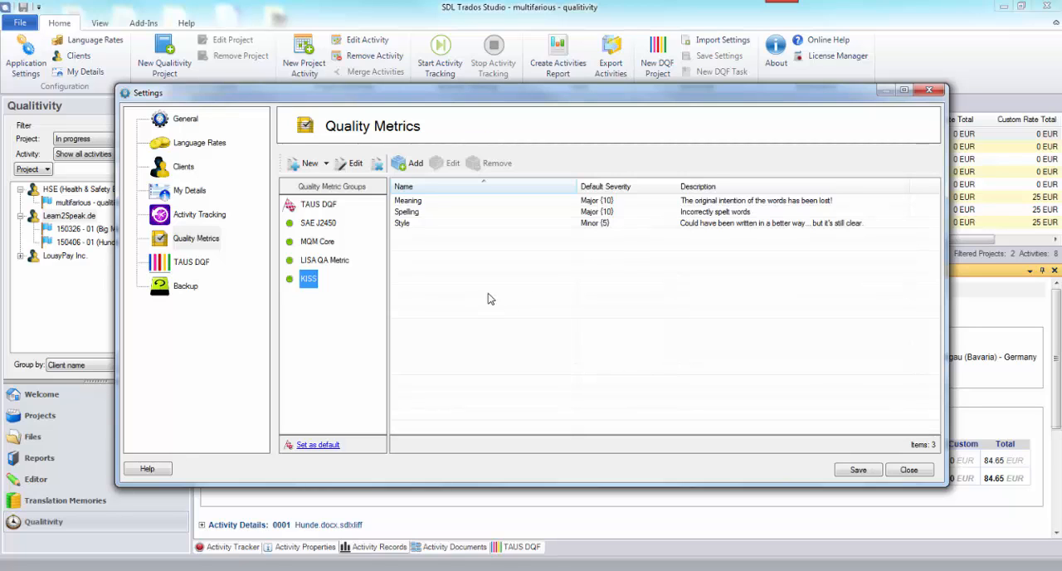
pyautogui.click(325, 259)
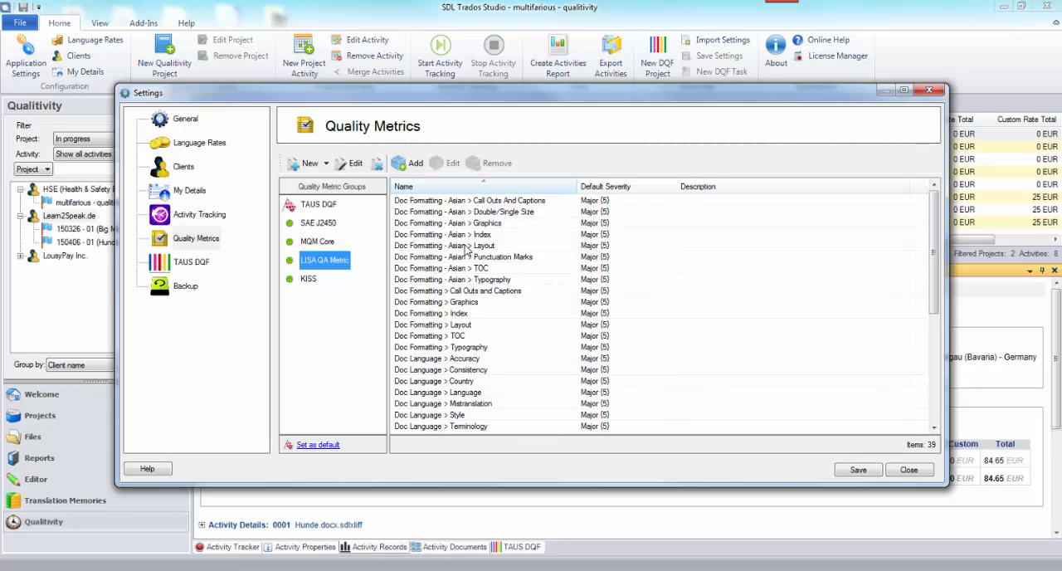
pyautogui.moveTo(484, 262)
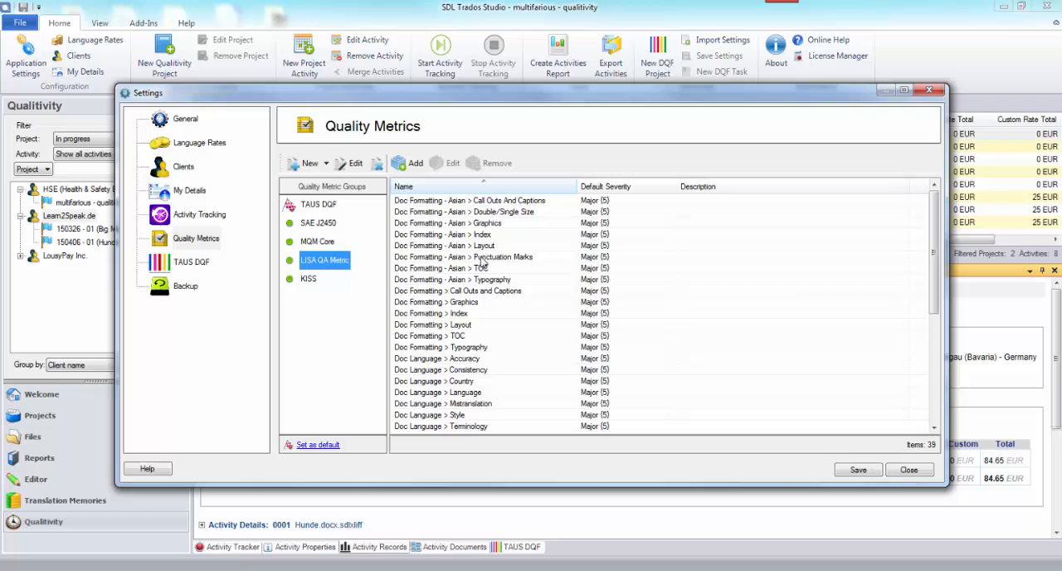
pyautogui.moveTo(358, 208)
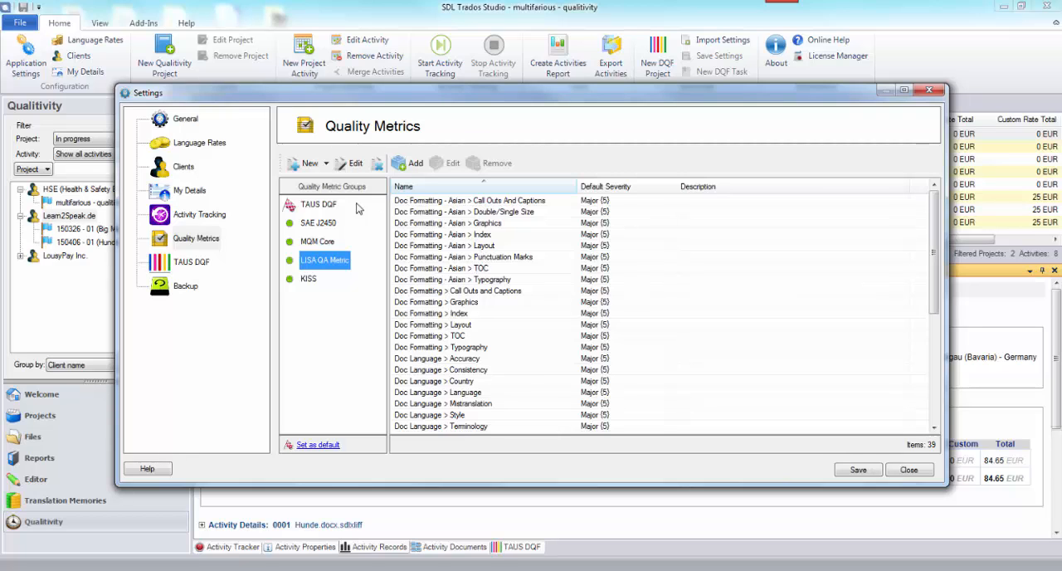
pyautogui.click(325, 163)
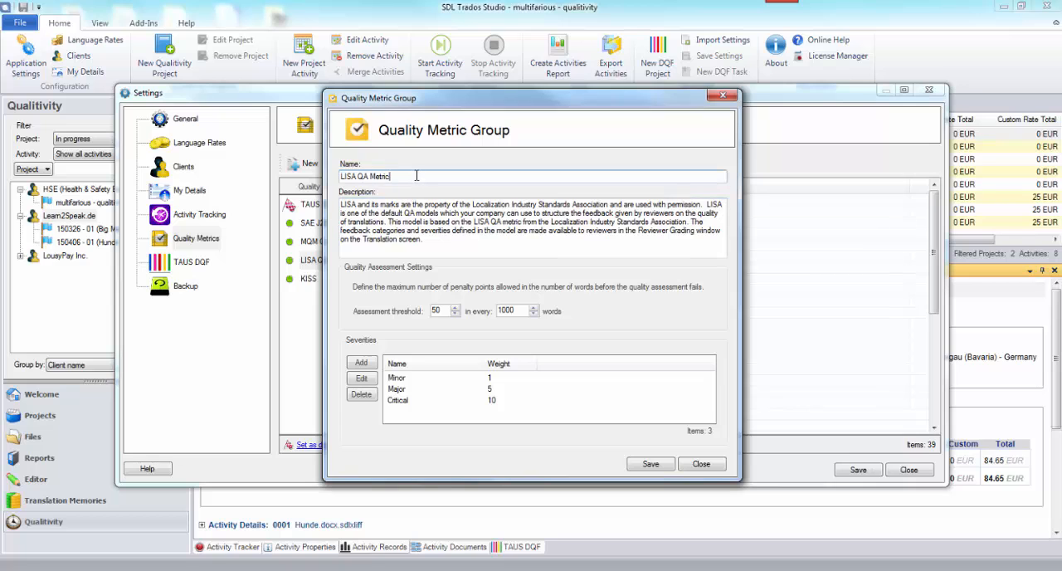
pyautogui.write('2')
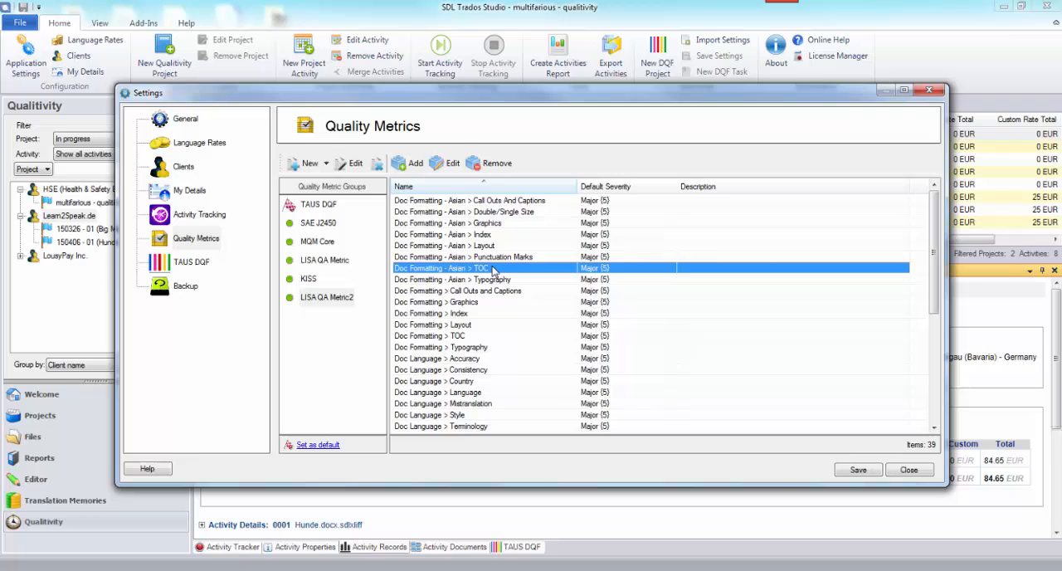
pyautogui.click(496, 163)
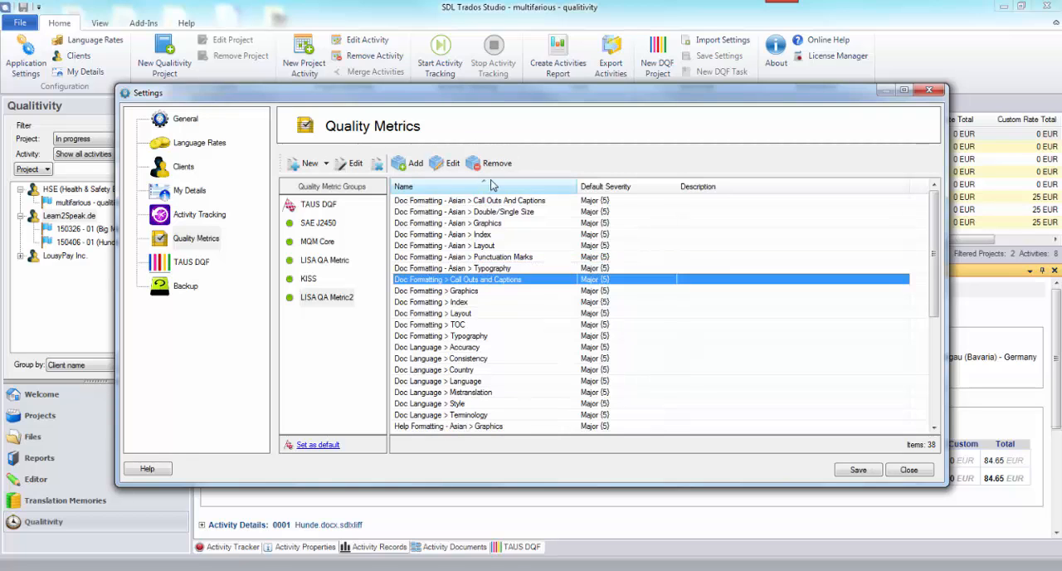
pyautogui.click(497, 163)
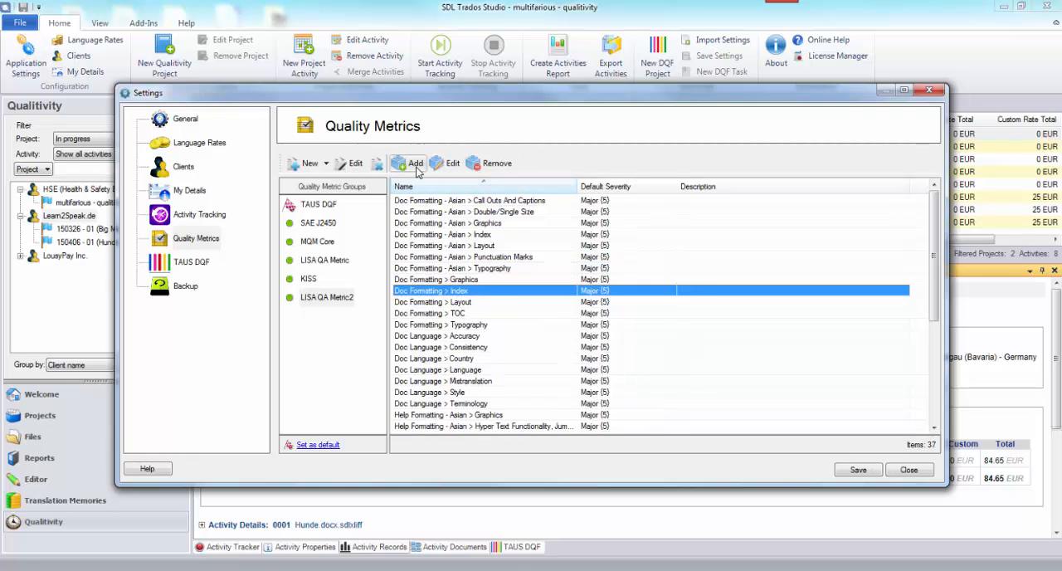
pyautogui.click(415, 162)
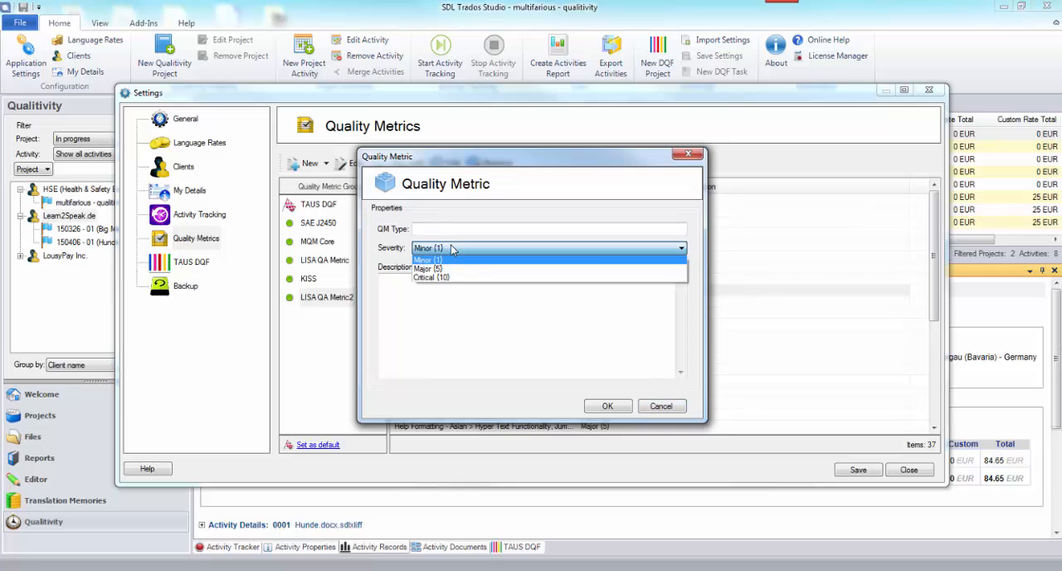
pyautogui.click(428, 259)
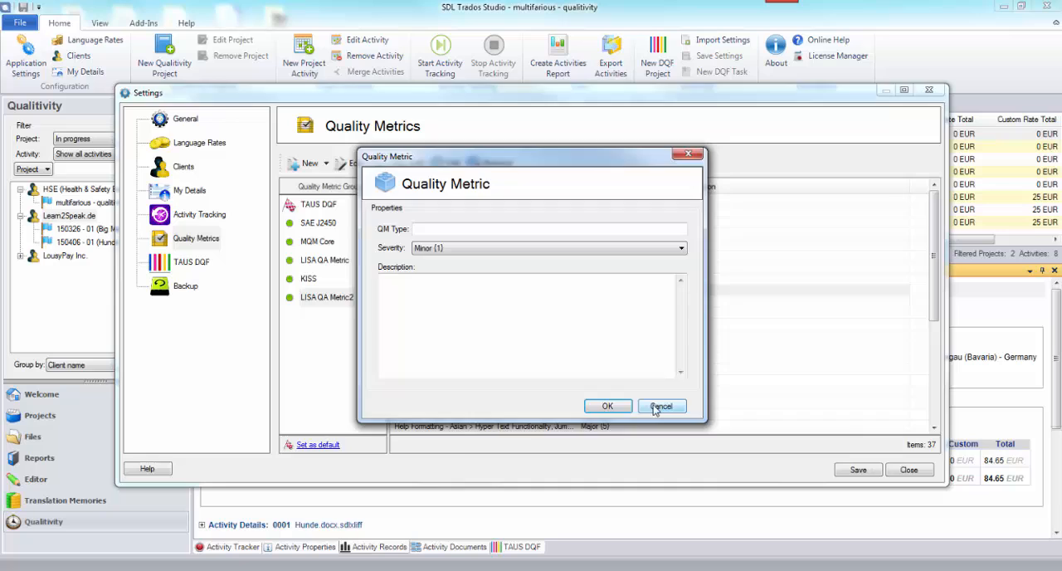
pyautogui.click(660, 405)
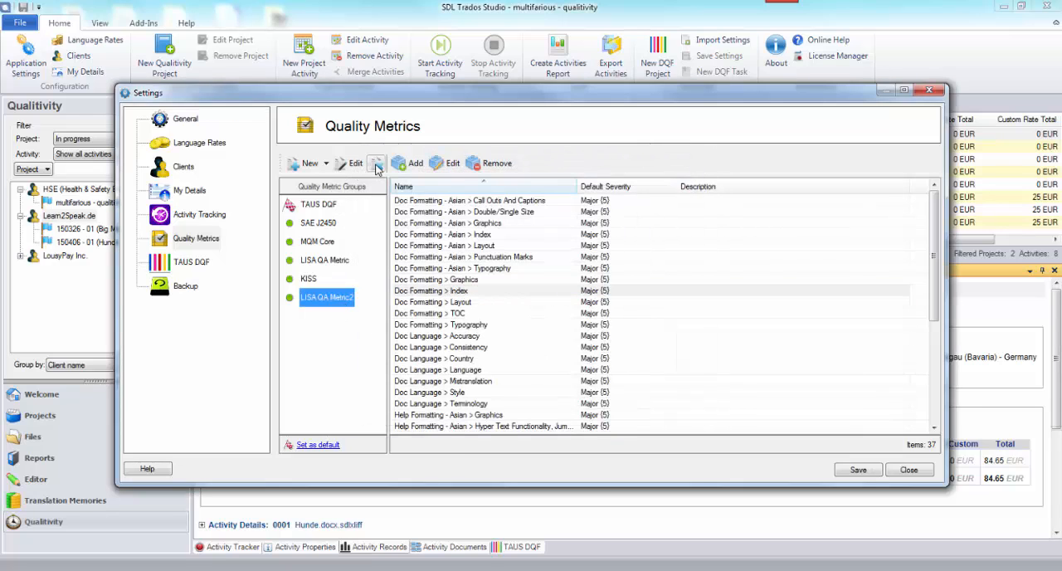
pyautogui.click(309, 279)
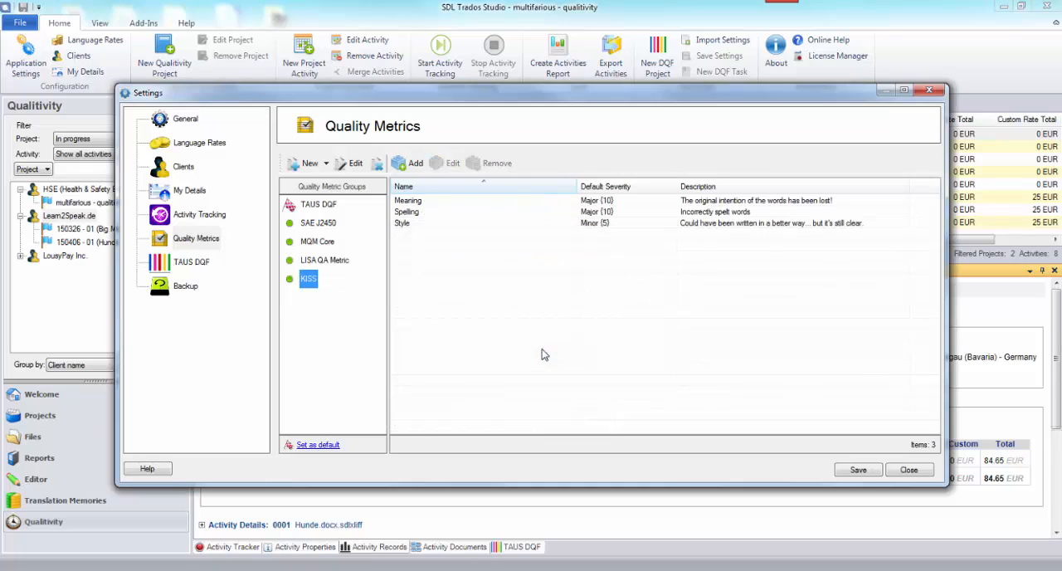
pyautogui.moveTo(383, 315)
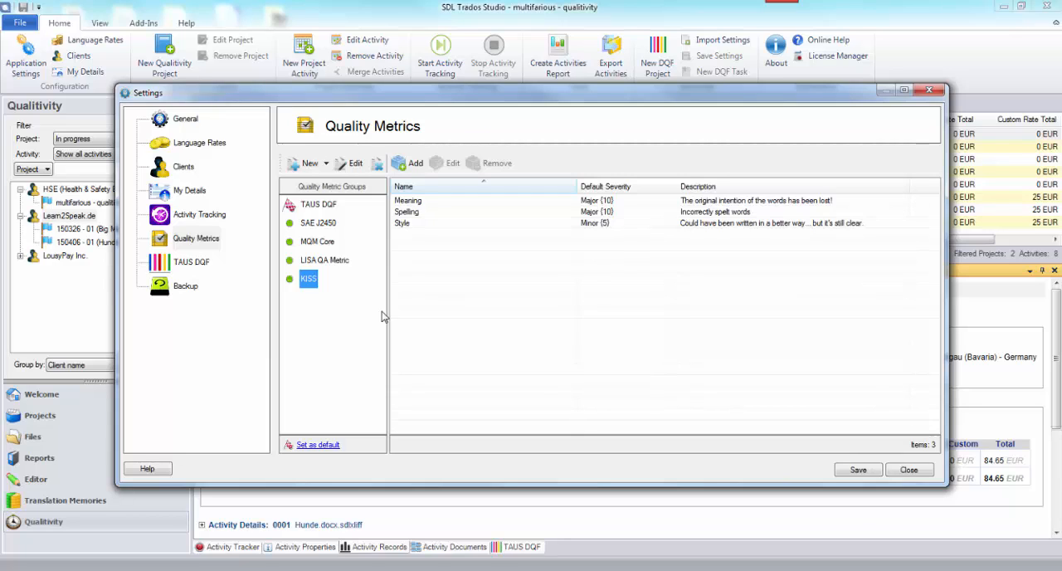
pyautogui.moveTo(362, 255)
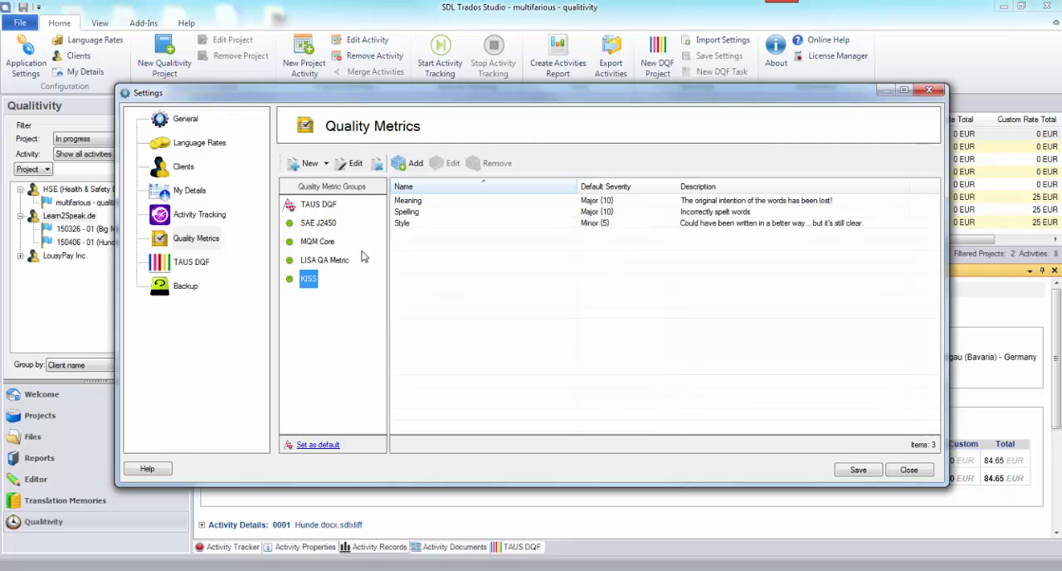
pyautogui.moveTo(186, 169)
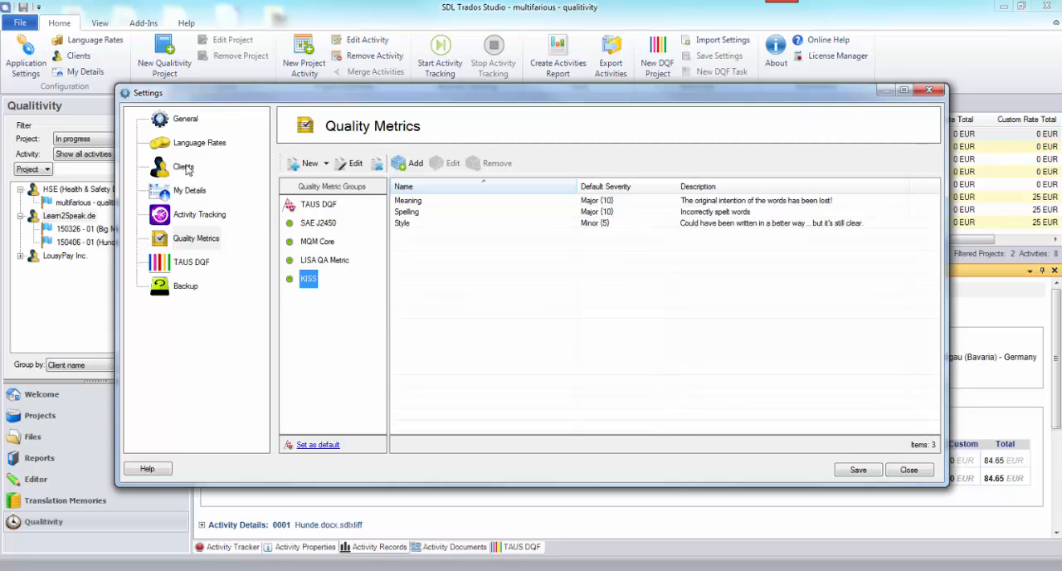
# In Clients settings, make TAUS DQF the HSE client's default quality metric group.
pyautogui.click(182, 166)
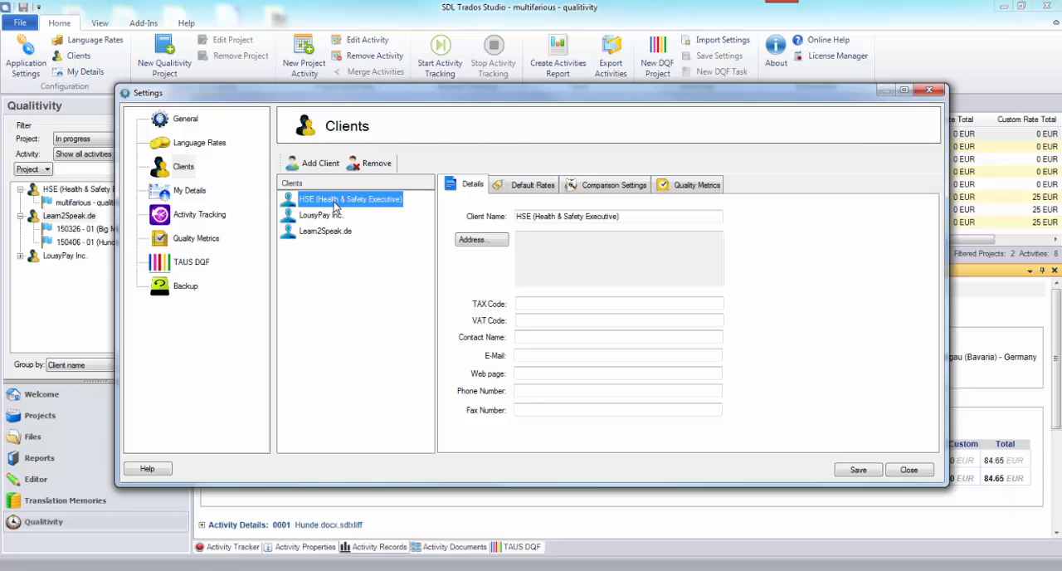
pyautogui.click(695, 184)
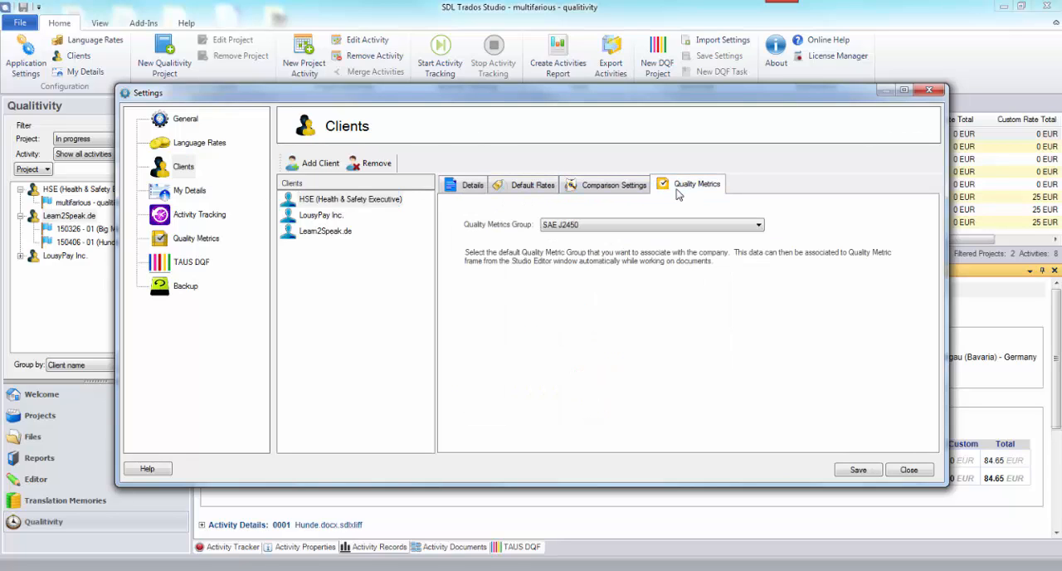
pyautogui.click(348, 199)
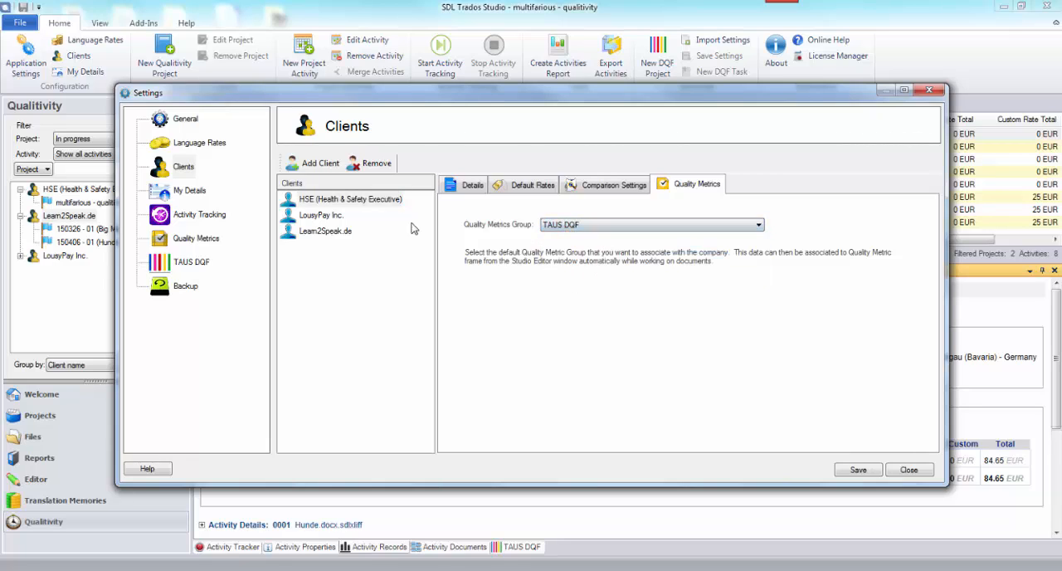
# Check LouisPay Inc.'s and Learn2Speak.de's default metric groups and return to Quality Metrics settings.
pyautogui.click(322, 216)
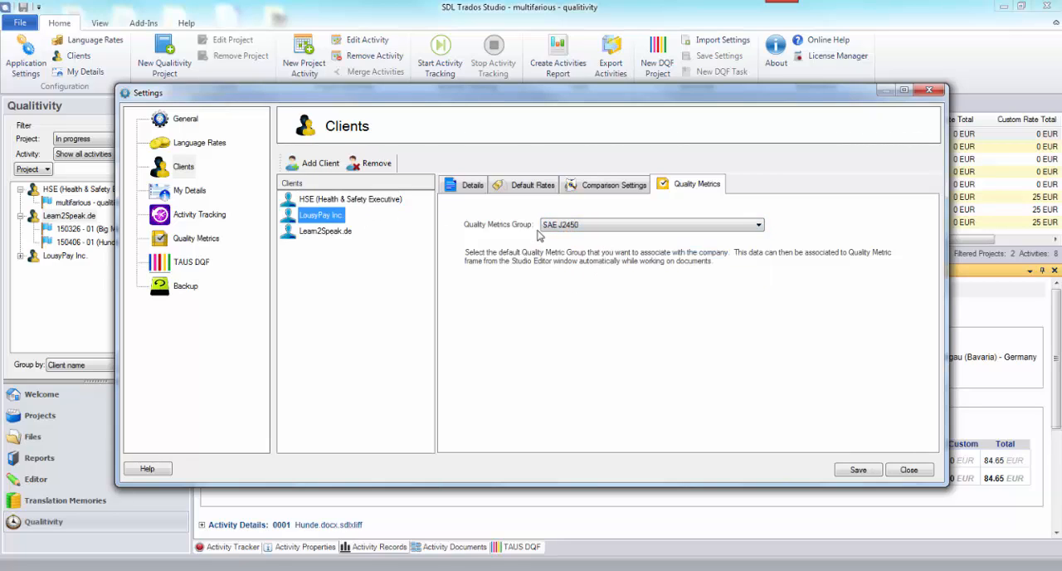
pyautogui.moveTo(362, 239)
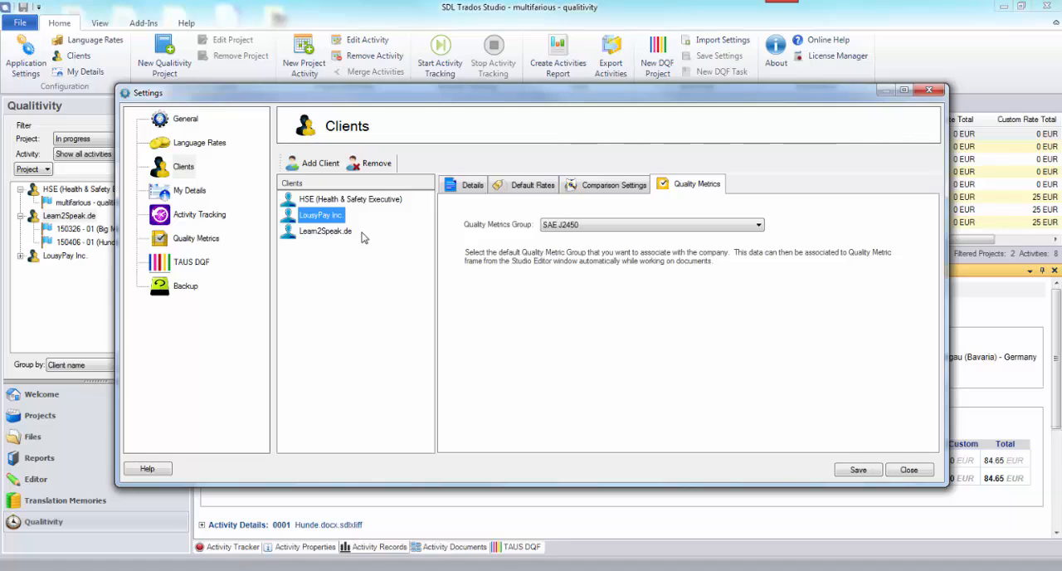
pyautogui.click(325, 230)
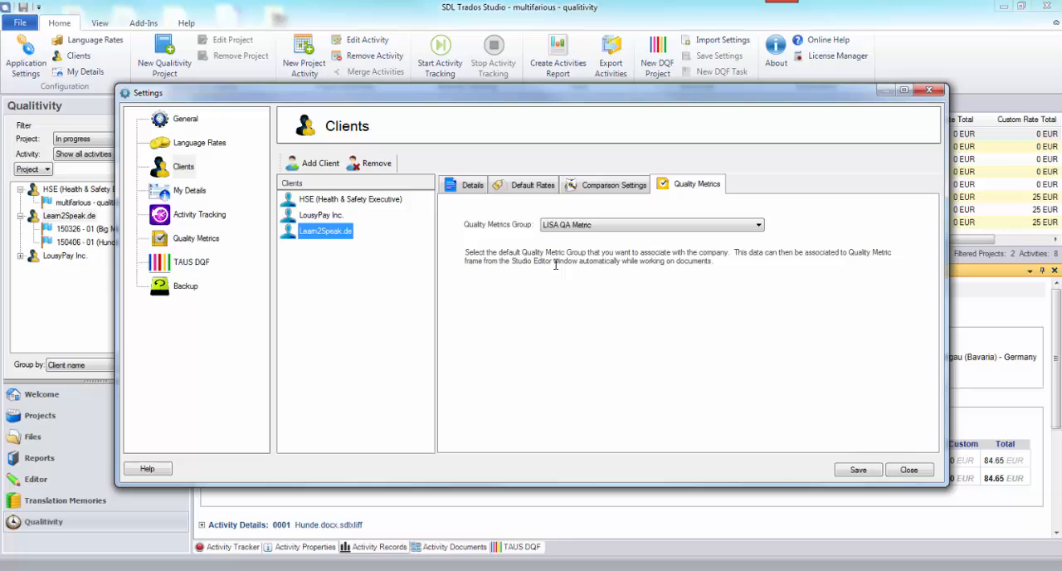
pyautogui.click(651, 225)
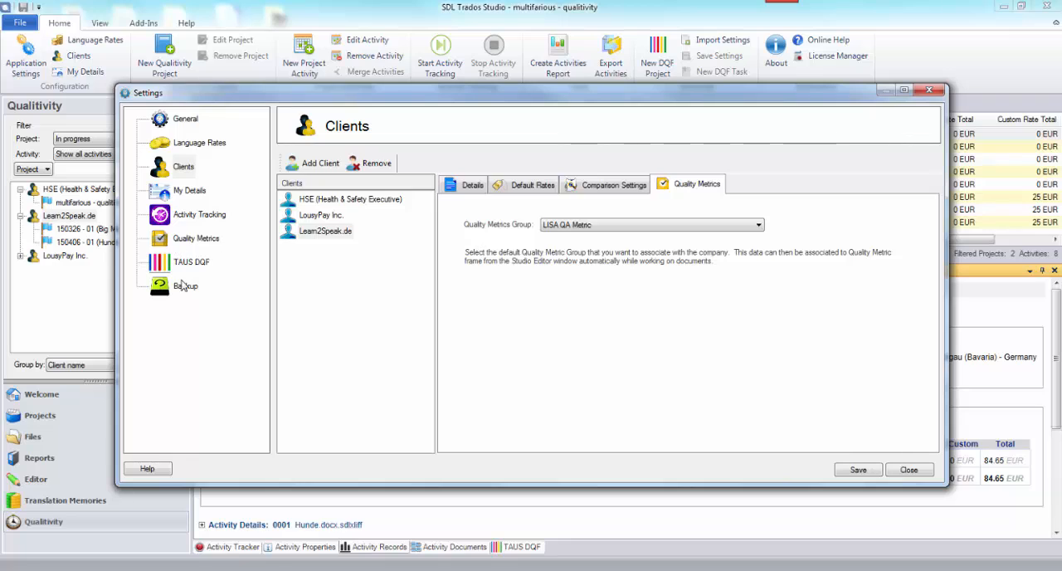
pyautogui.moveTo(212, 256)
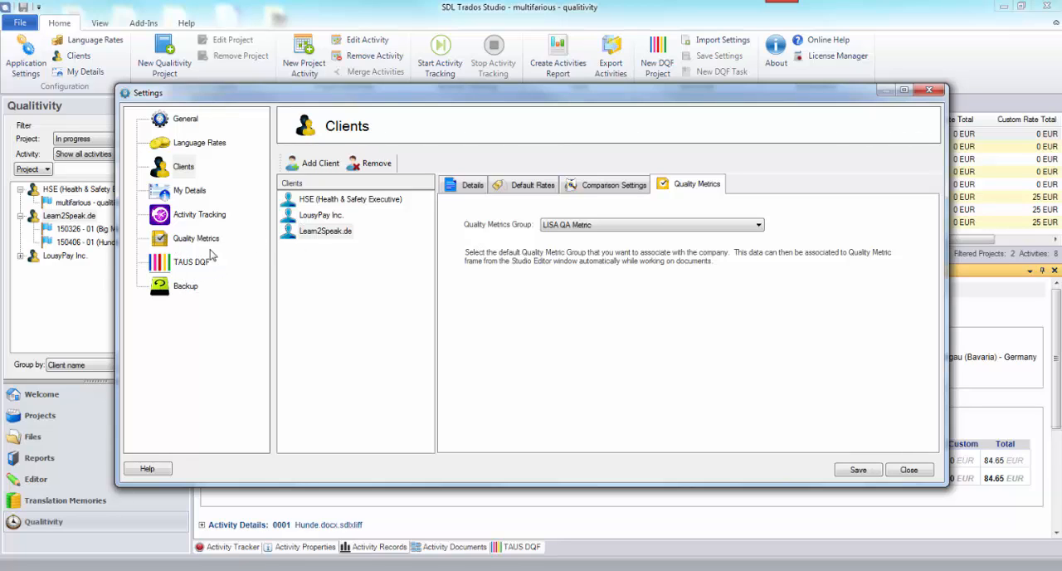
pyautogui.click(196, 238)
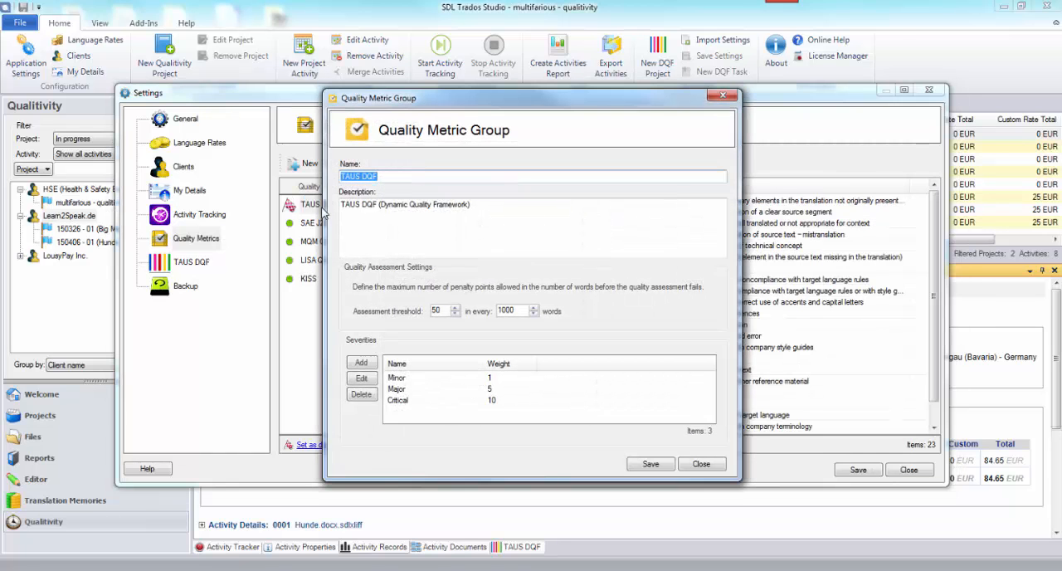
pyautogui.moveTo(402, 288)
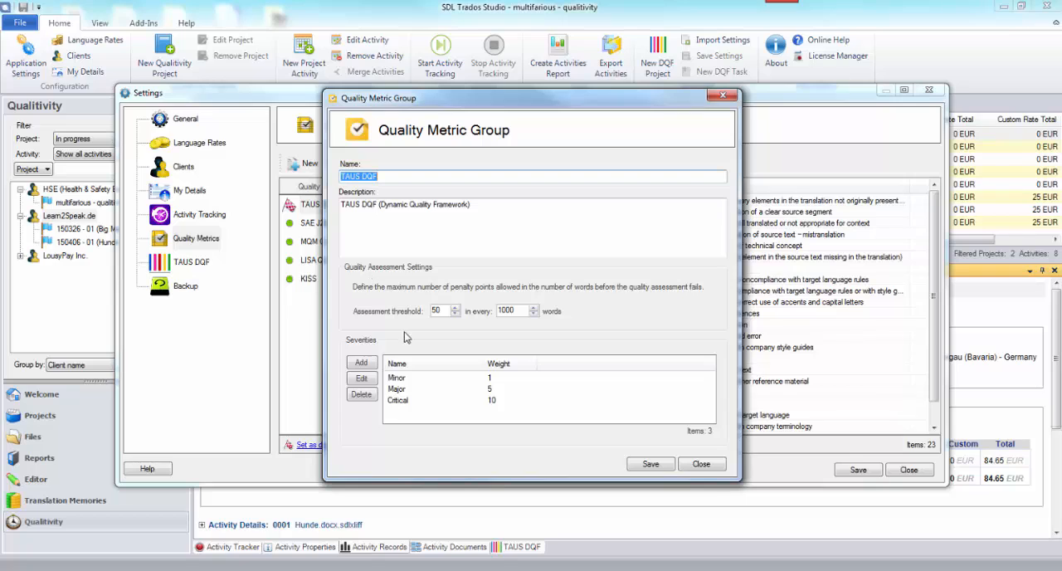
pyautogui.moveTo(441, 342)
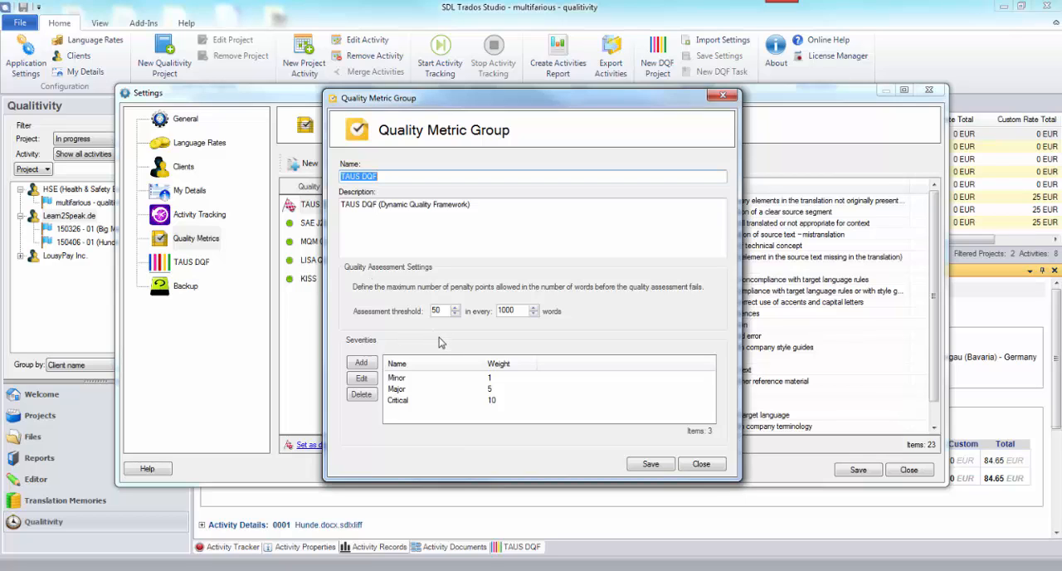
pyautogui.moveTo(538, 337)
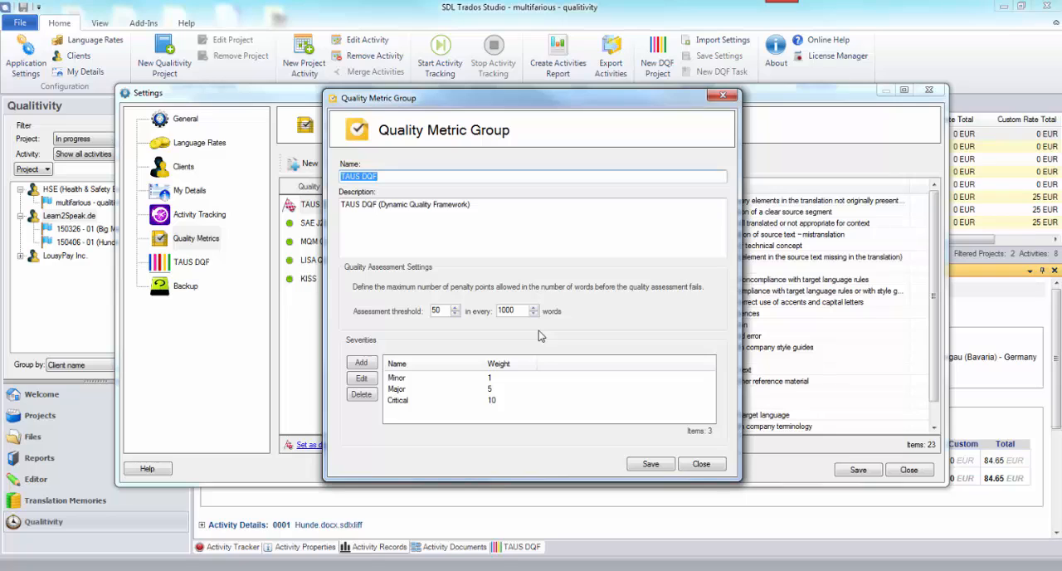
pyautogui.moveTo(481, 350)
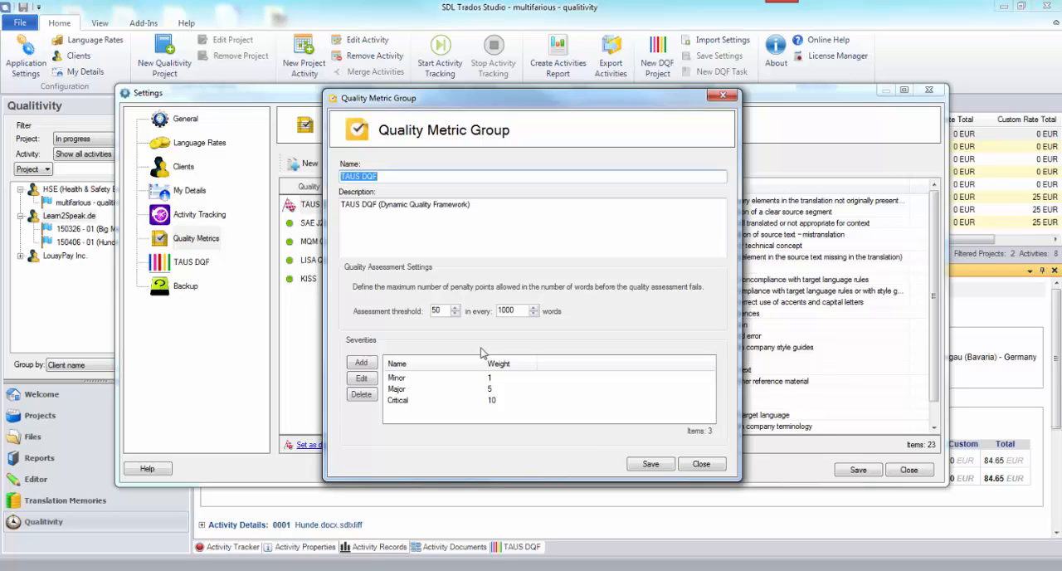
pyautogui.moveTo(545, 362)
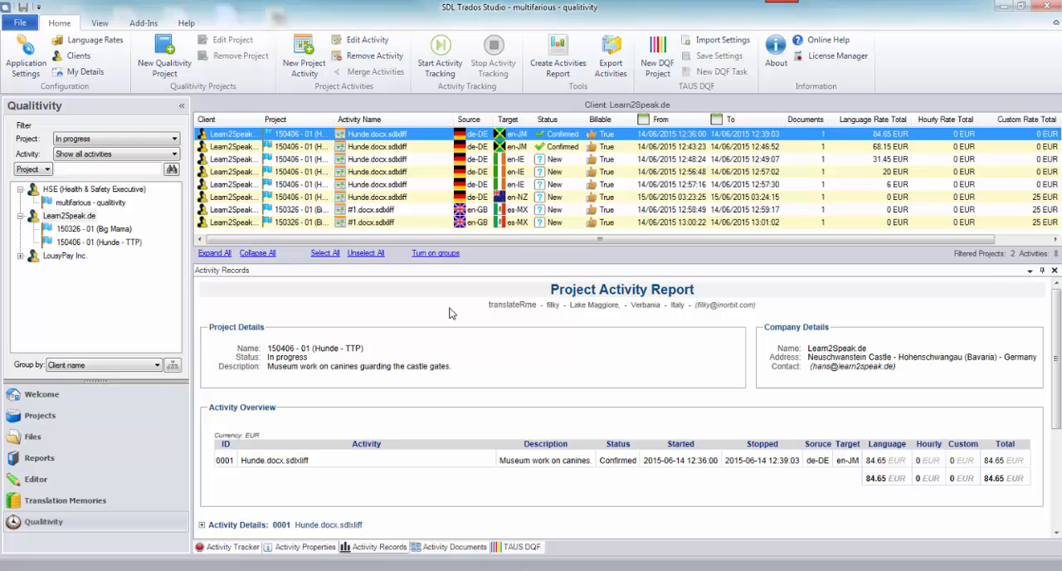
# Open PL_Watch your step.docx.sdlxliff from the project's Files view in the Editor.
pyautogui.click(40, 414)
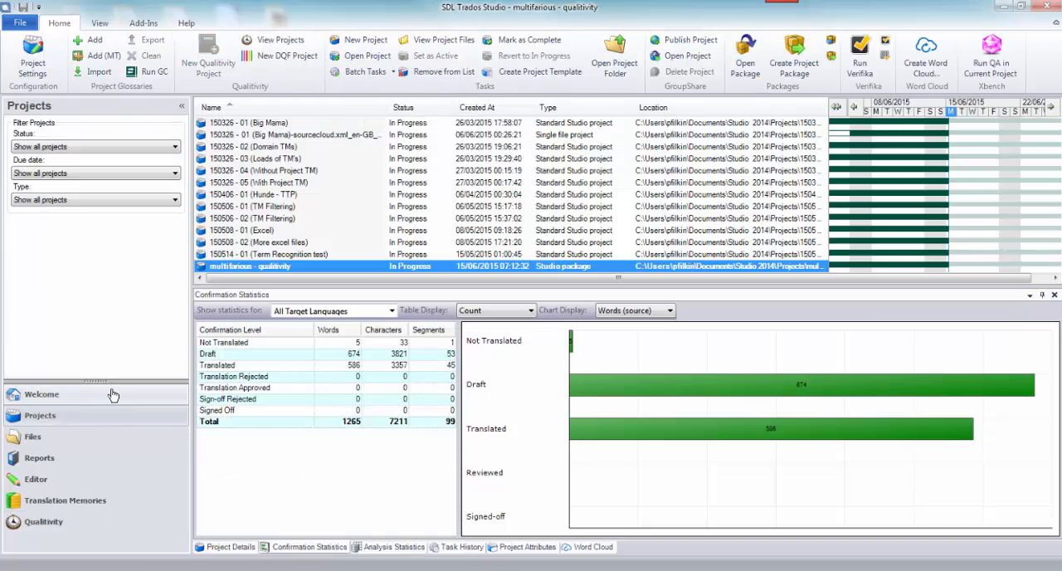
pyautogui.click(34, 435)
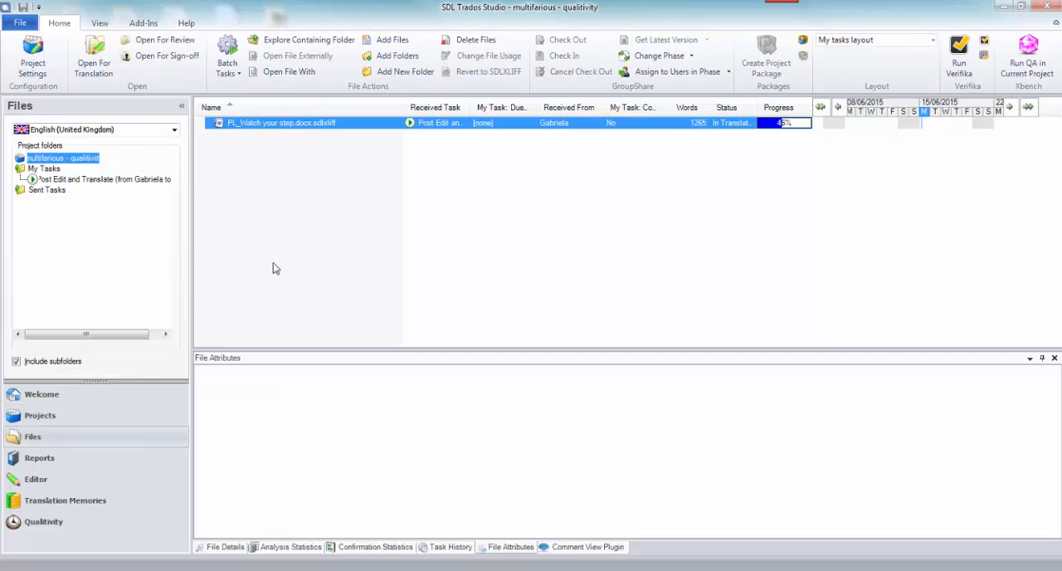
pyautogui.moveTo(312, 139)
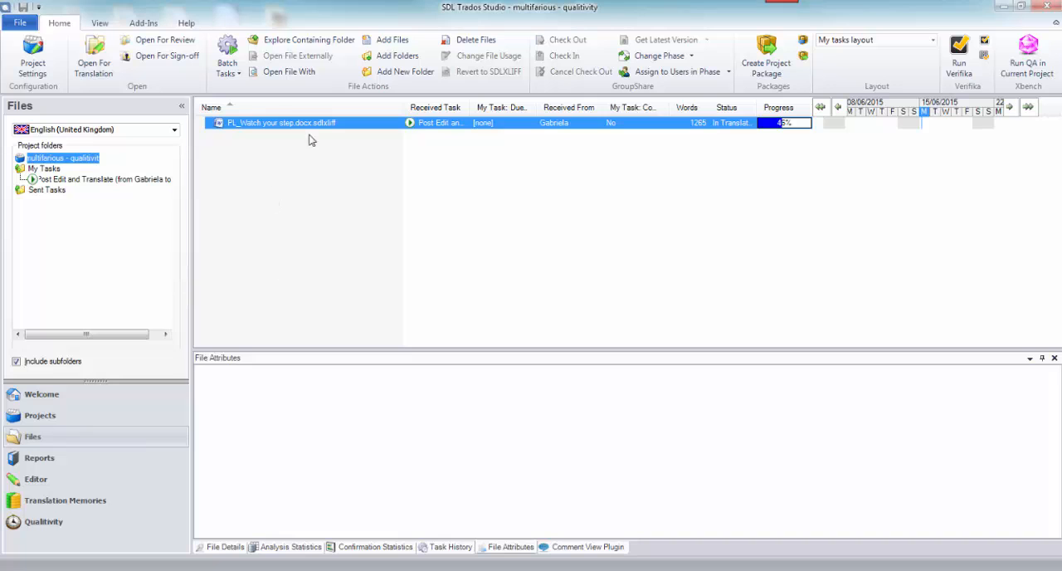
pyautogui.doubleClick(280, 123)
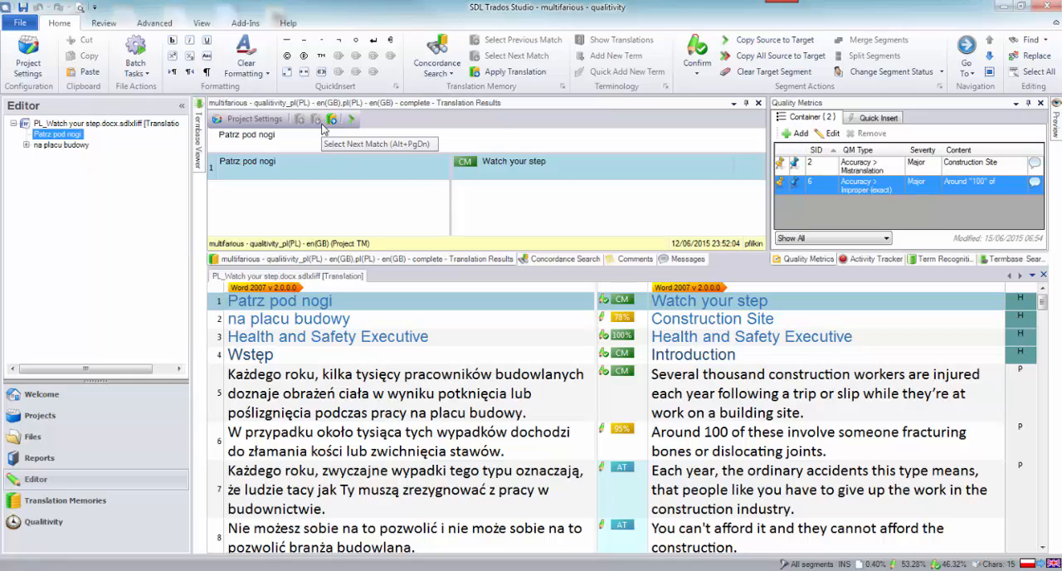
pyautogui.moveTo(830, 221)
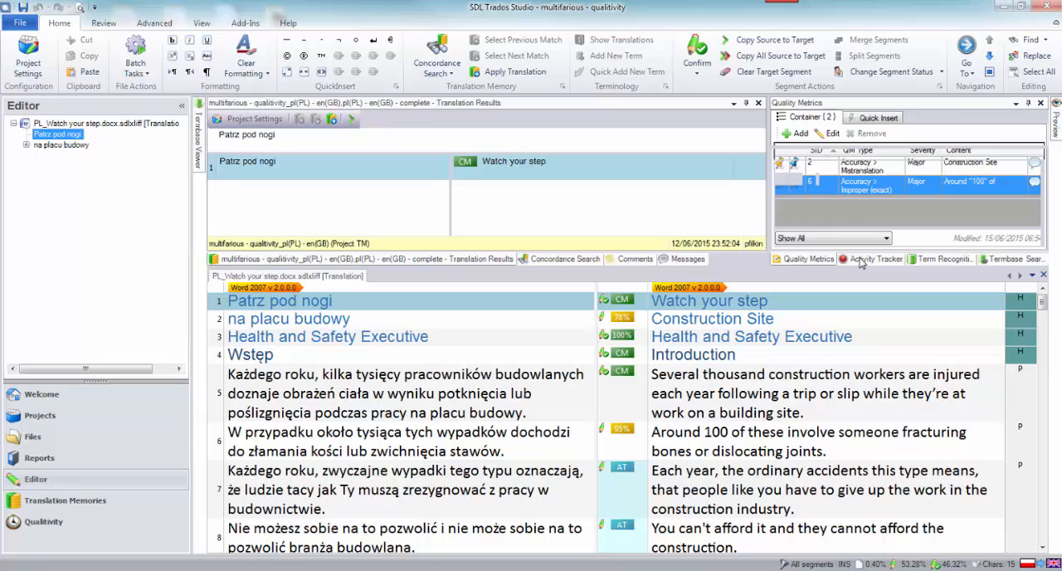
# Check the Activity Tracker timer, cancel the Add issue dialog and switch to the Quick Insert form.
pyautogui.click(873, 259)
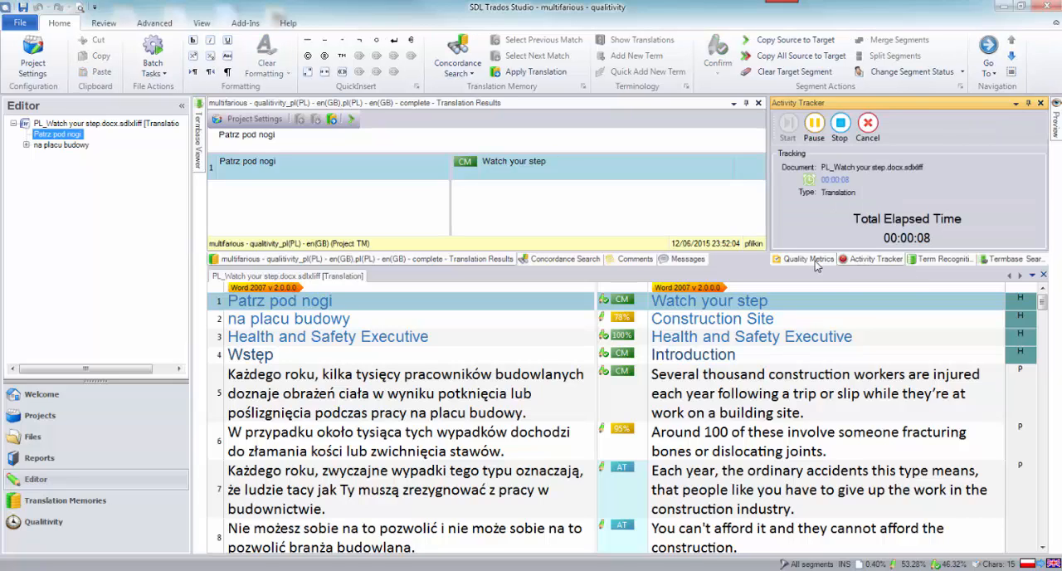
pyautogui.click(804, 258)
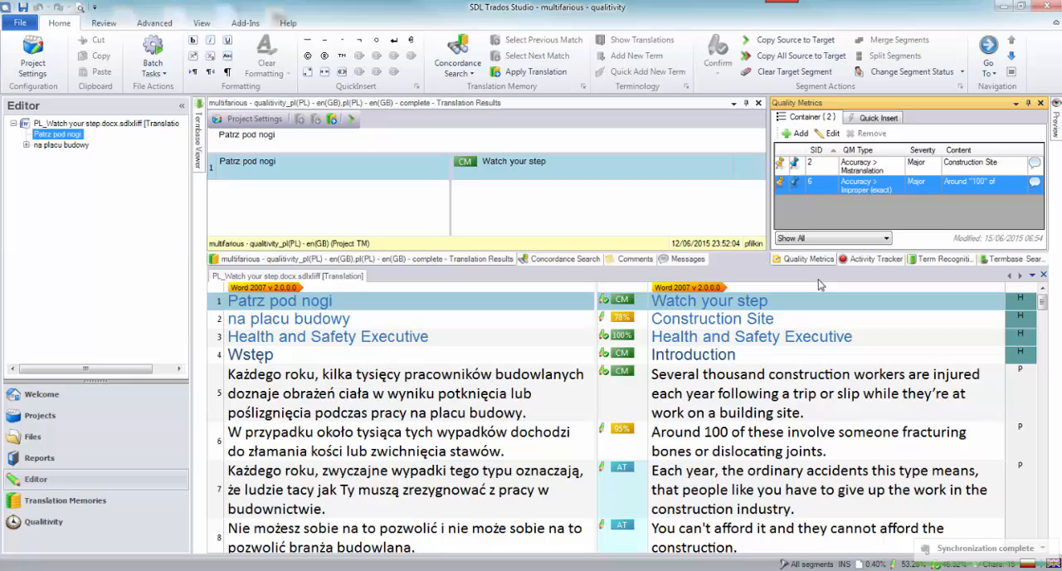
pyautogui.moveTo(823, 328)
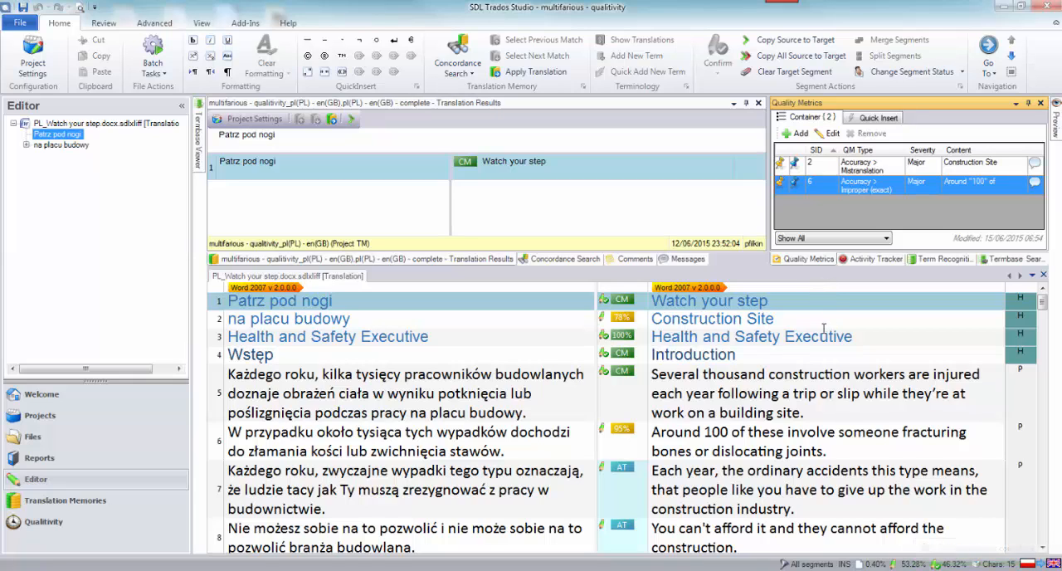
pyautogui.moveTo(836, 325)
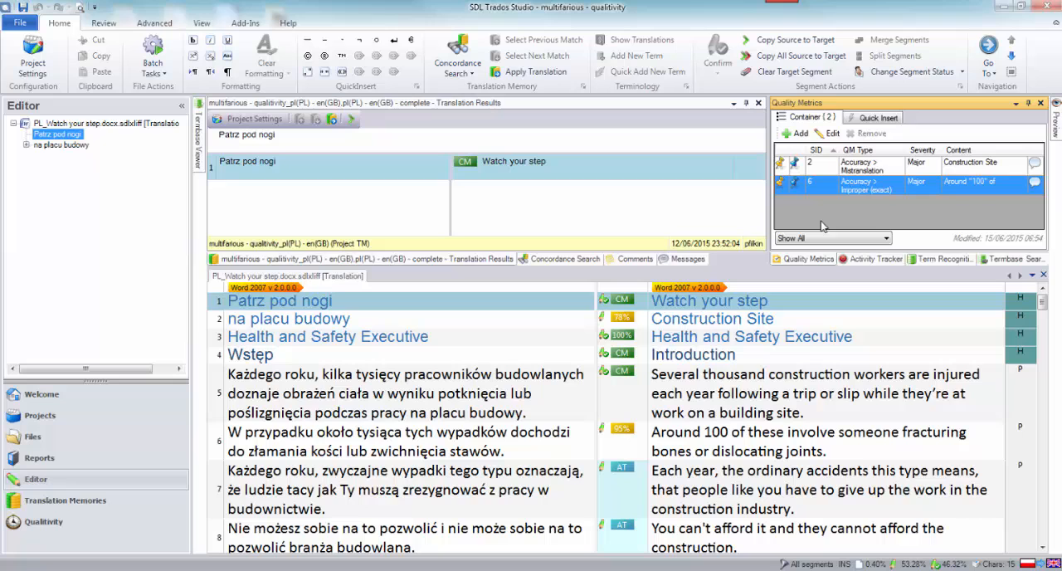
pyautogui.click(795, 133)
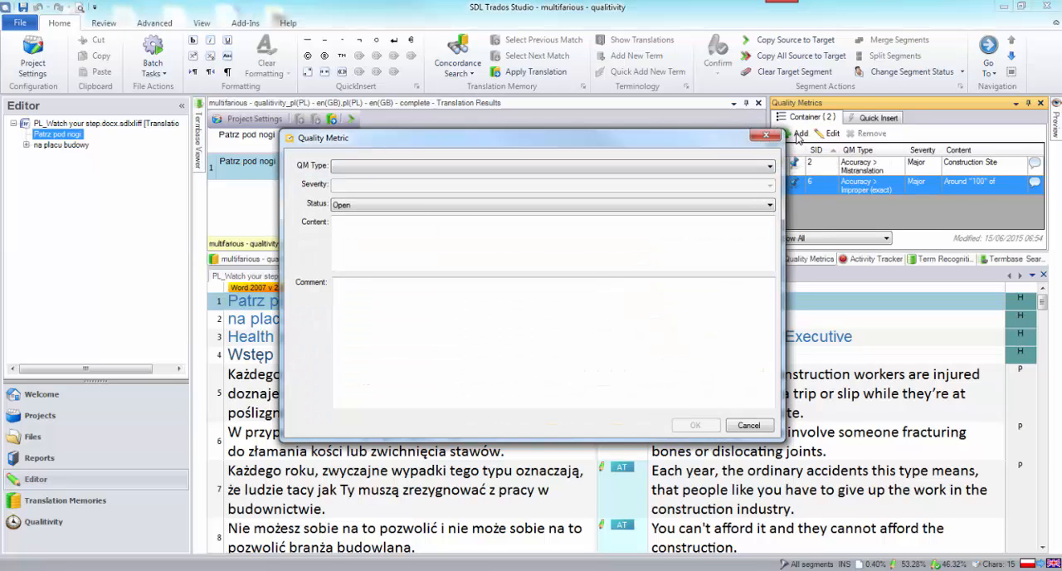
pyautogui.click(748, 424)
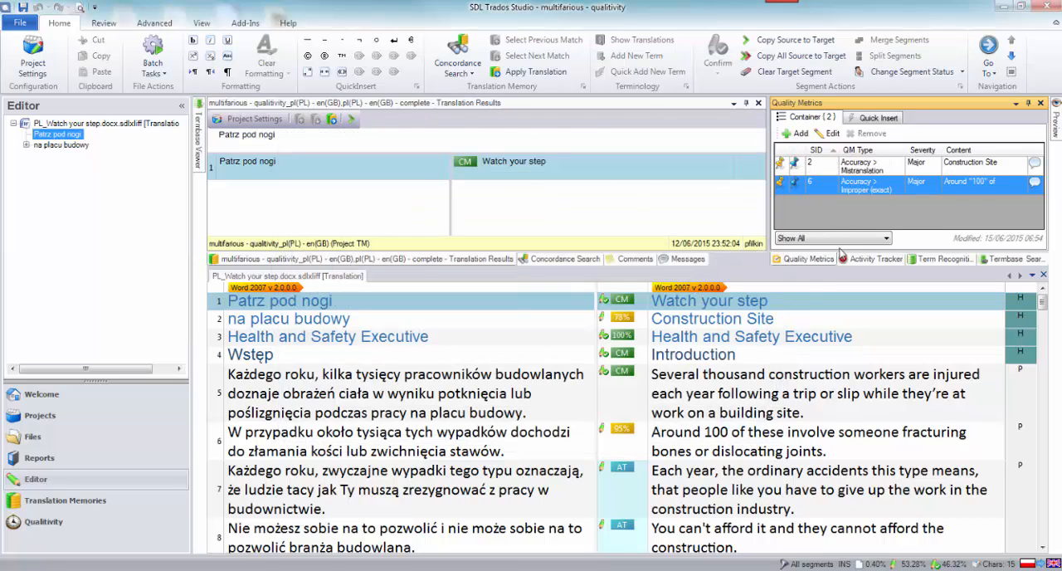
pyautogui.click(876, 116)
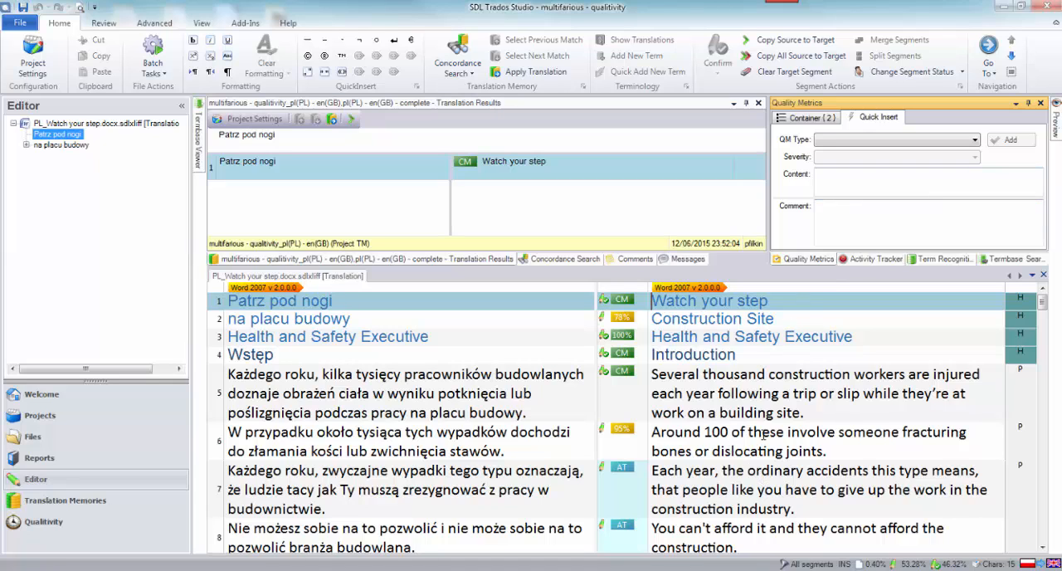
# Capture segment 5's target text as content with comment 'From "Each year" it doesn't make sense after that!'.
pyautogui.click(405, 489)
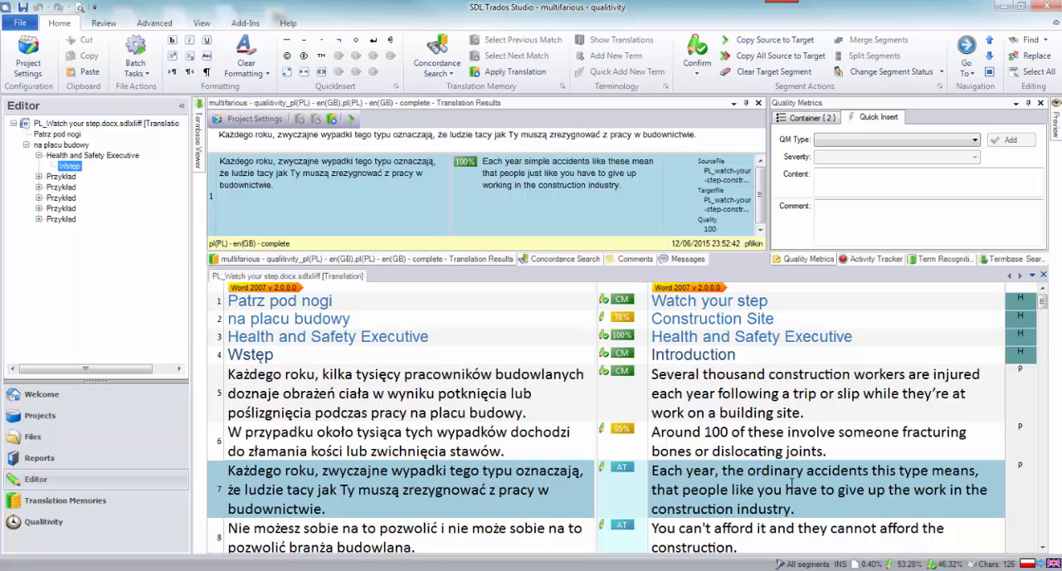
pyautogui.moveTo(813, 523)
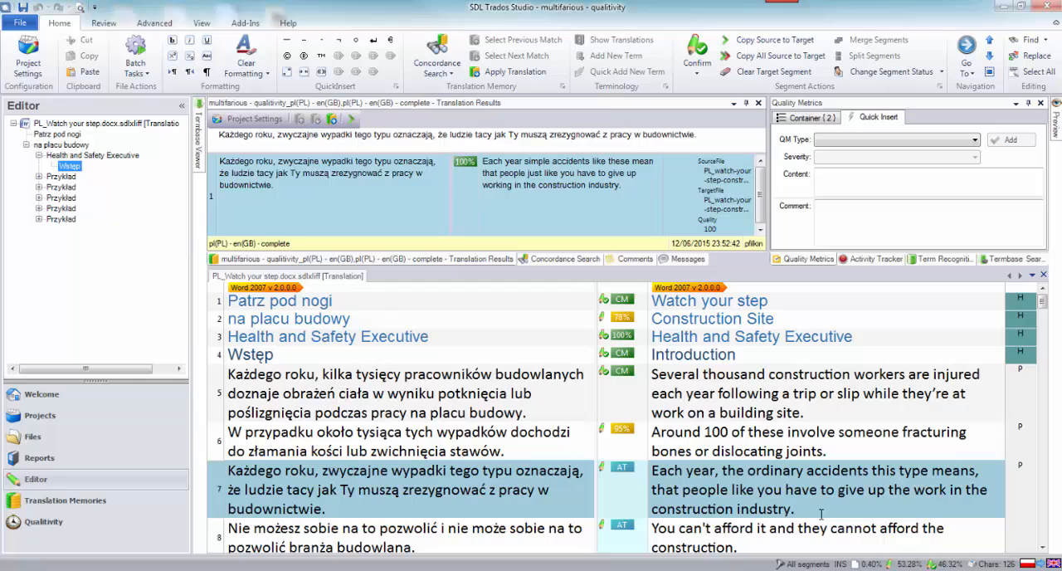
pyautogui.moveTo(804, 510)
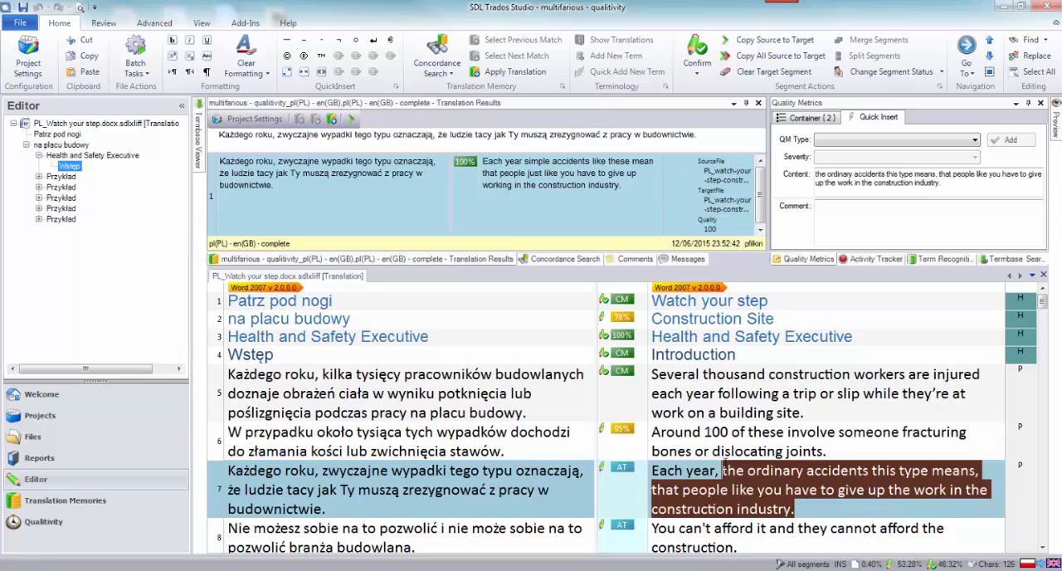
pyautogui.click(927, 223)
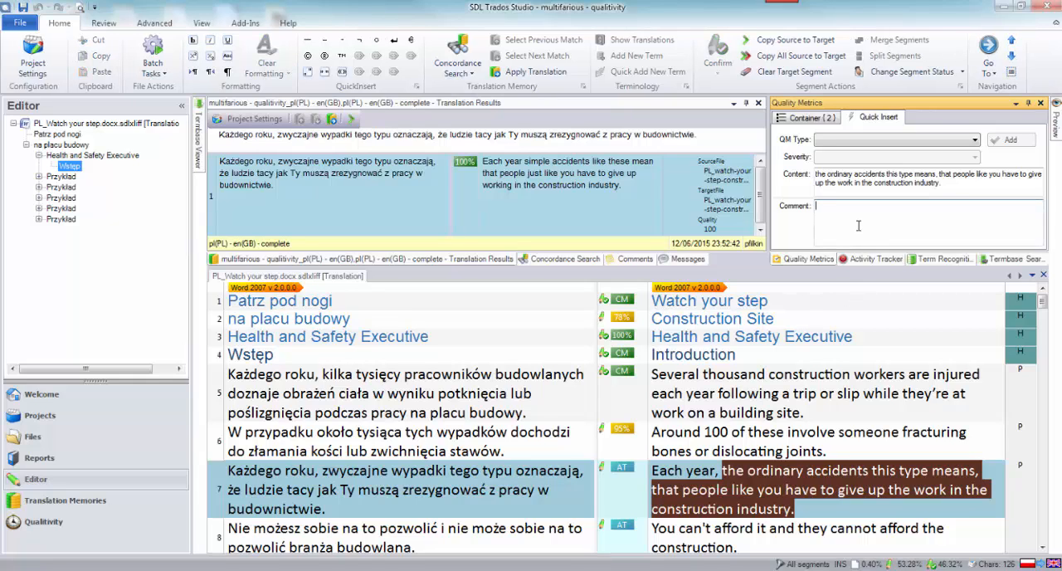
pyautogui.write('From ""')
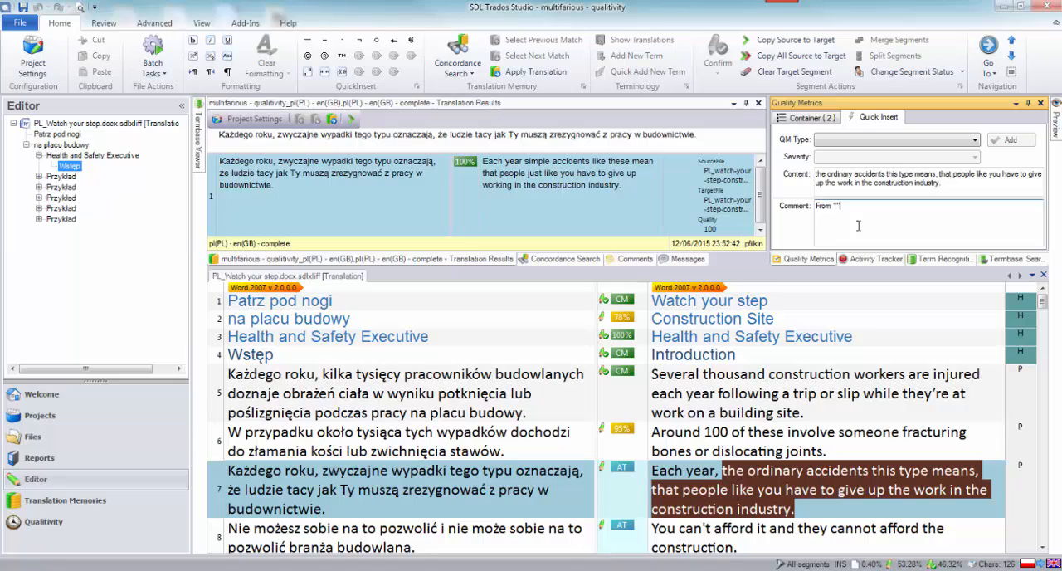
pyautogui.write('Each y')
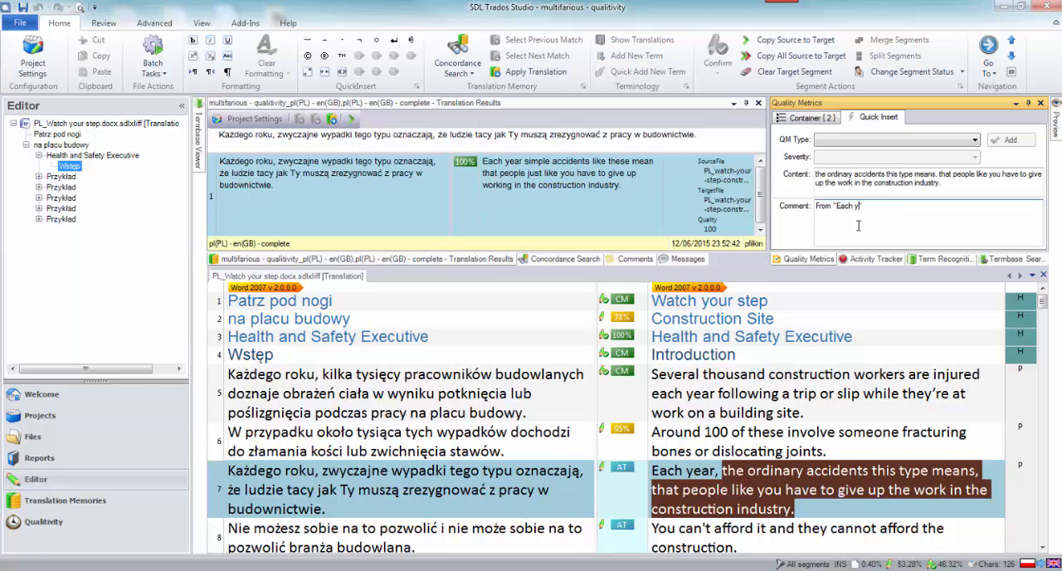
pyautogui.write('ear"')
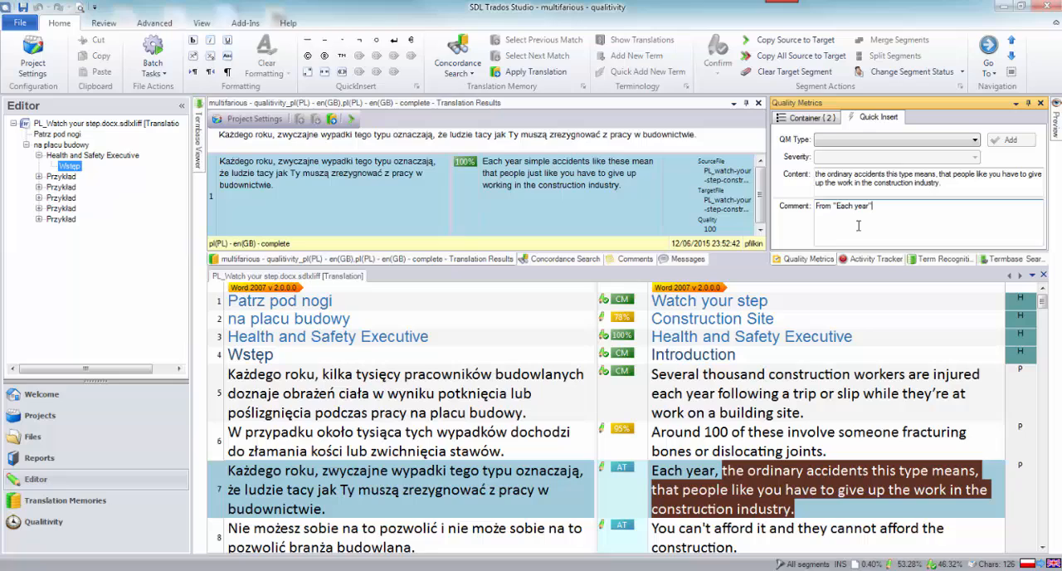
pyautogui.write("it doesn't make a lot o")
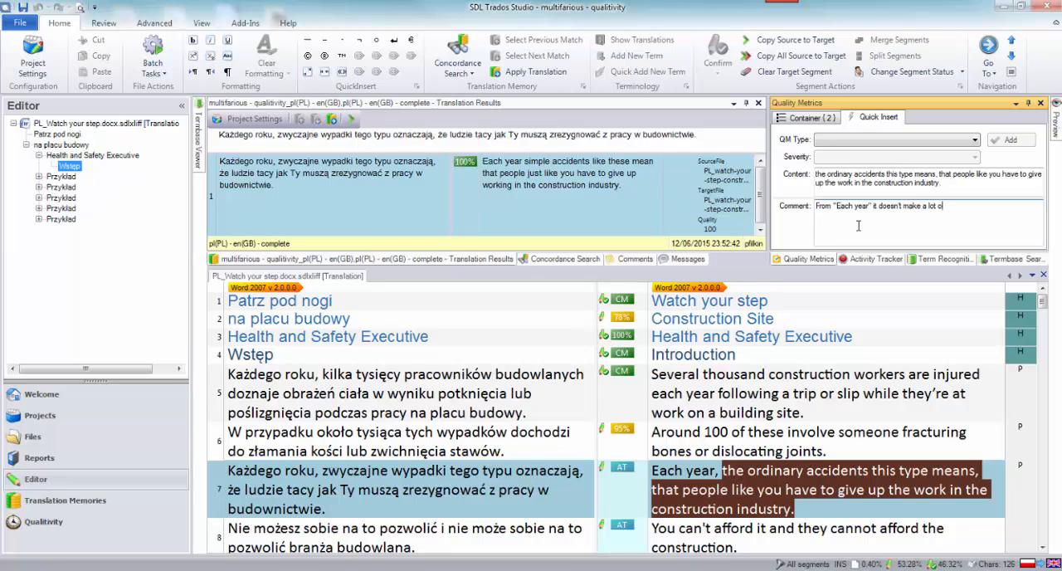
pyautogui.write('sense after')
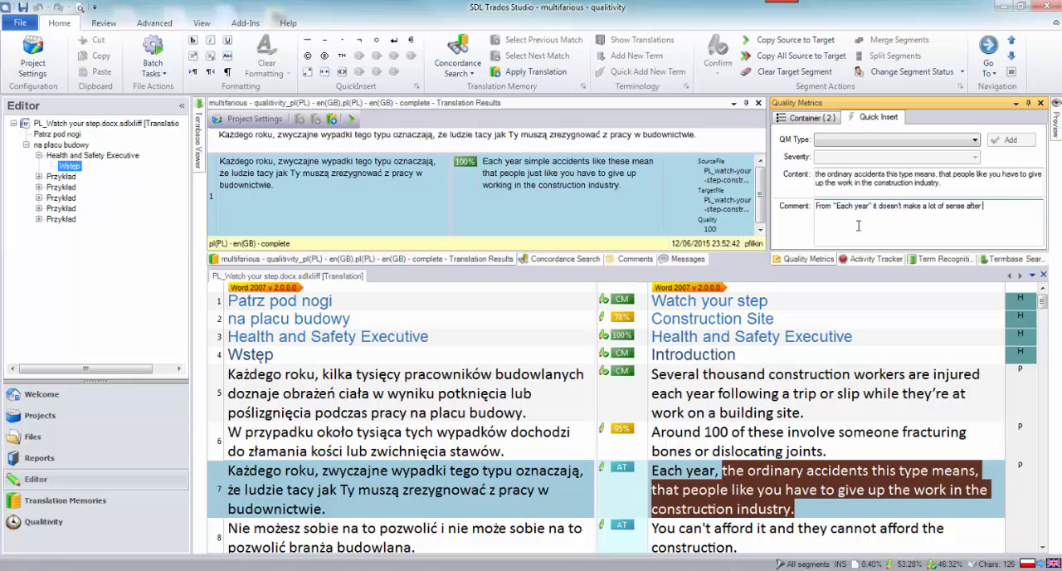
pyautogui.write('that!')
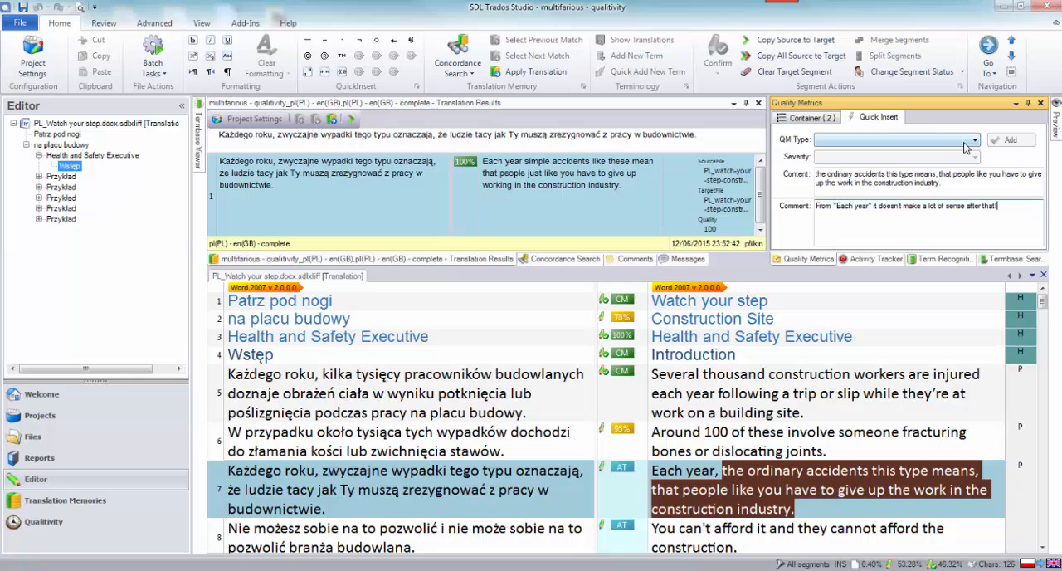
# Record the issue as Accuracy > Mistranslation with Critical severity.
pyautogui.click(972, 139)
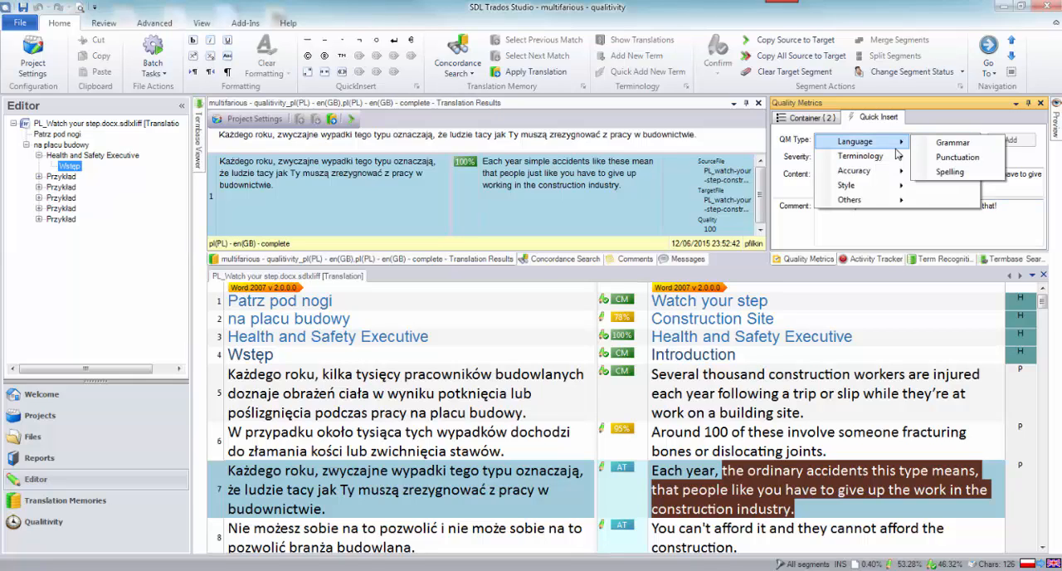
pyautogui.moveTo(859, 156)
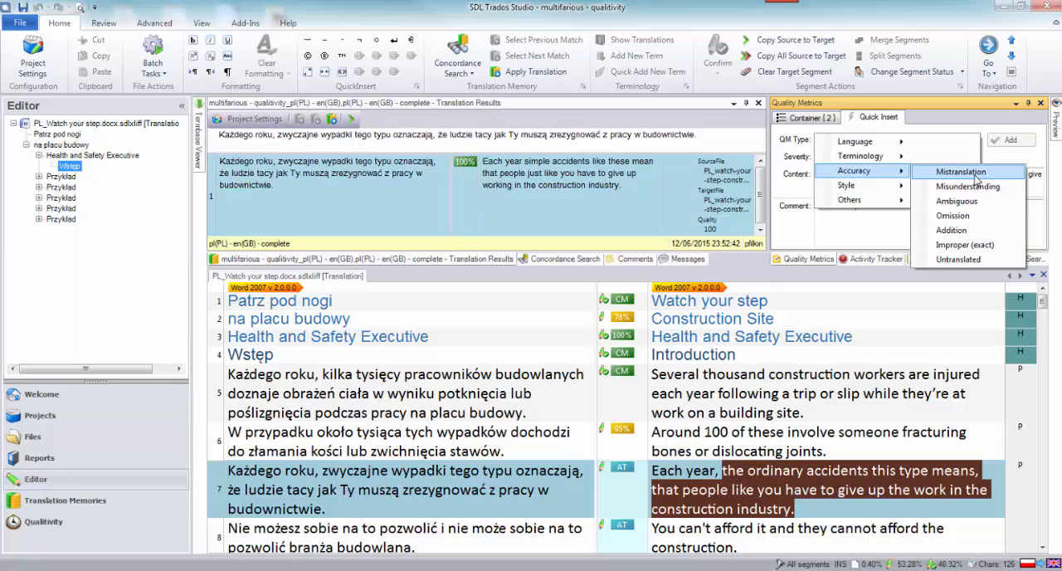
pyautogui.click(963, 172)
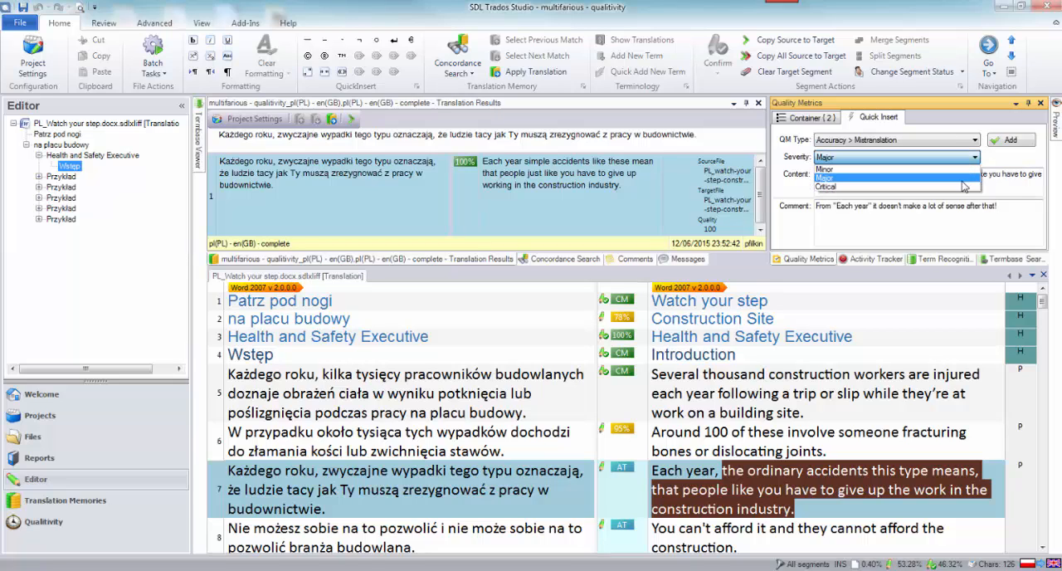
pyautogui.click(827, 186)
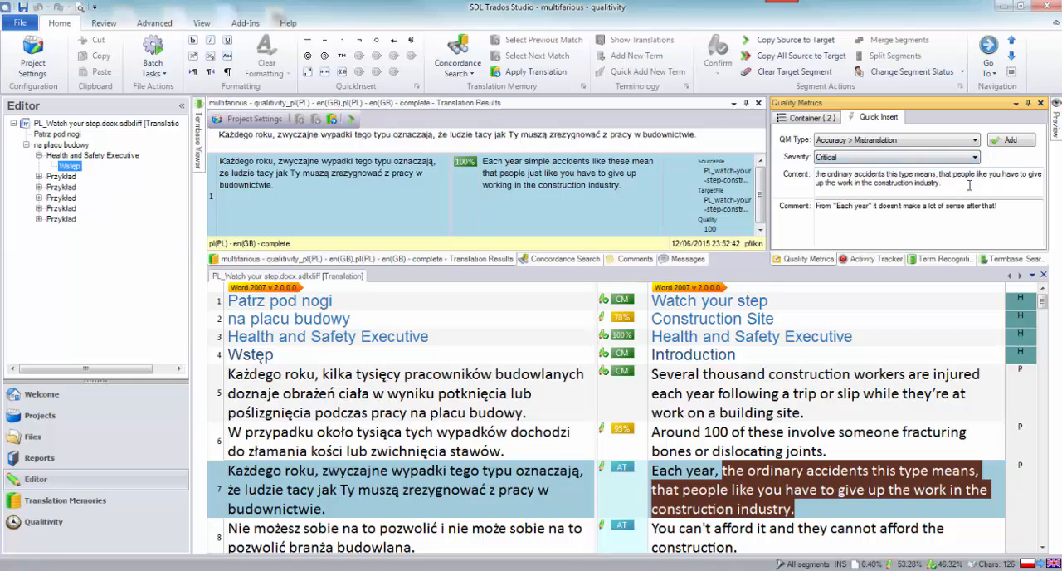
pyautogui.click(1010, 139)
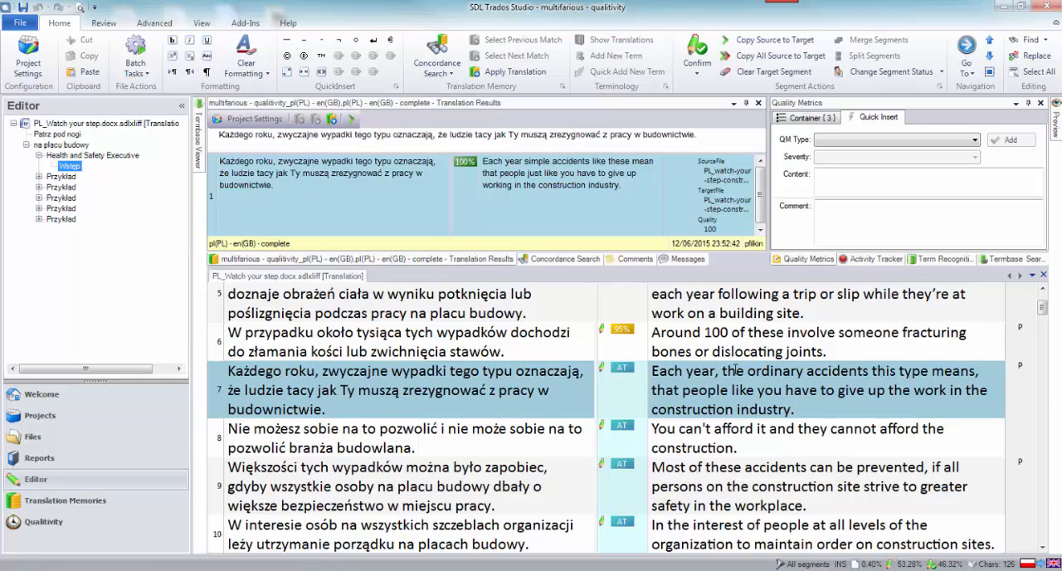
# Record a Style > Overly literal issue on 'ordinary' with comment 'Simple would be better'.
pyautogui.doubleClick(773, 370)
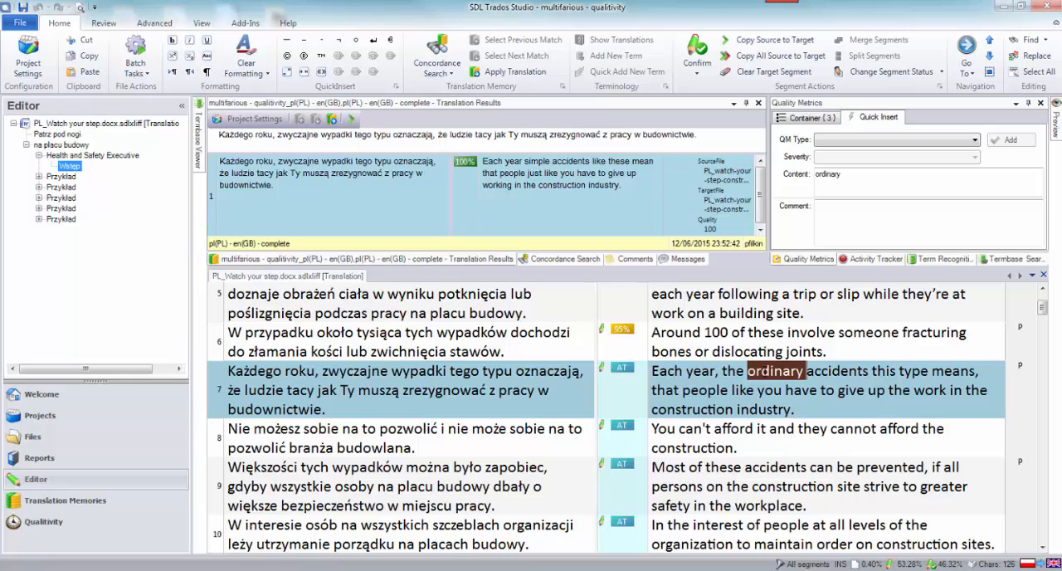
pyautogui.click(927, 223)
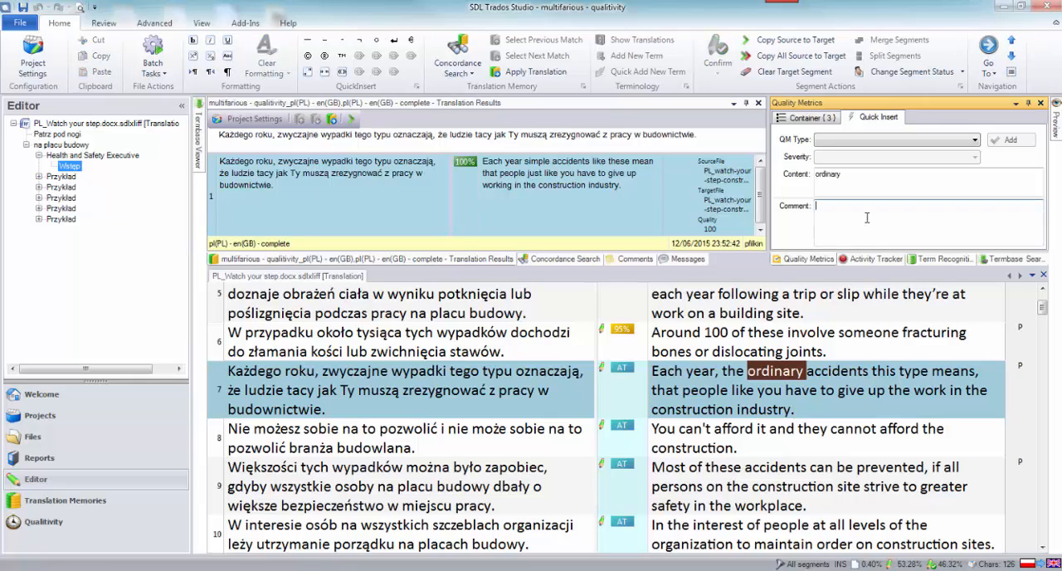
pyautogui.write('Simple')
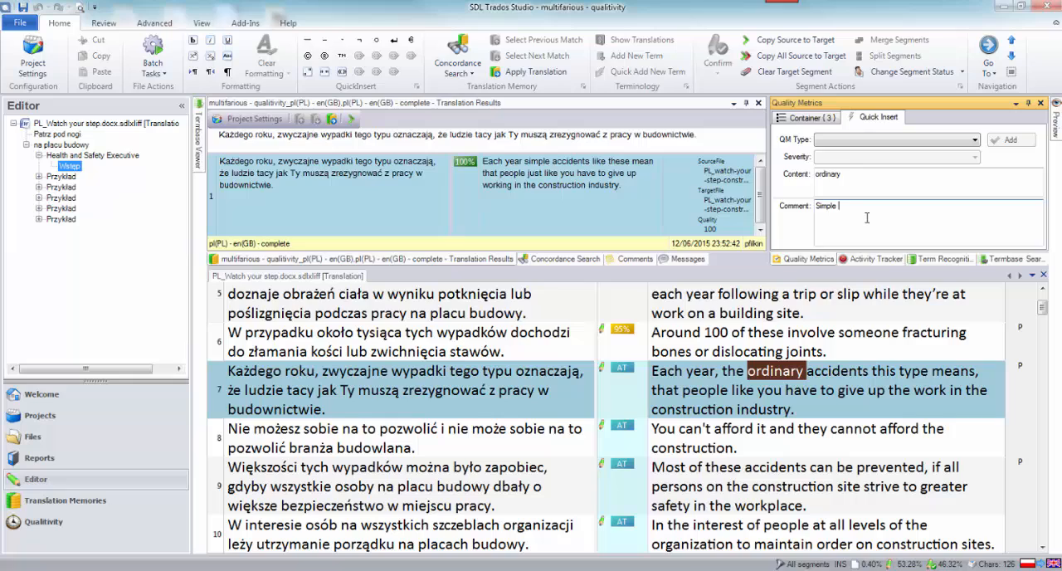
pyautogui.write('would be better')
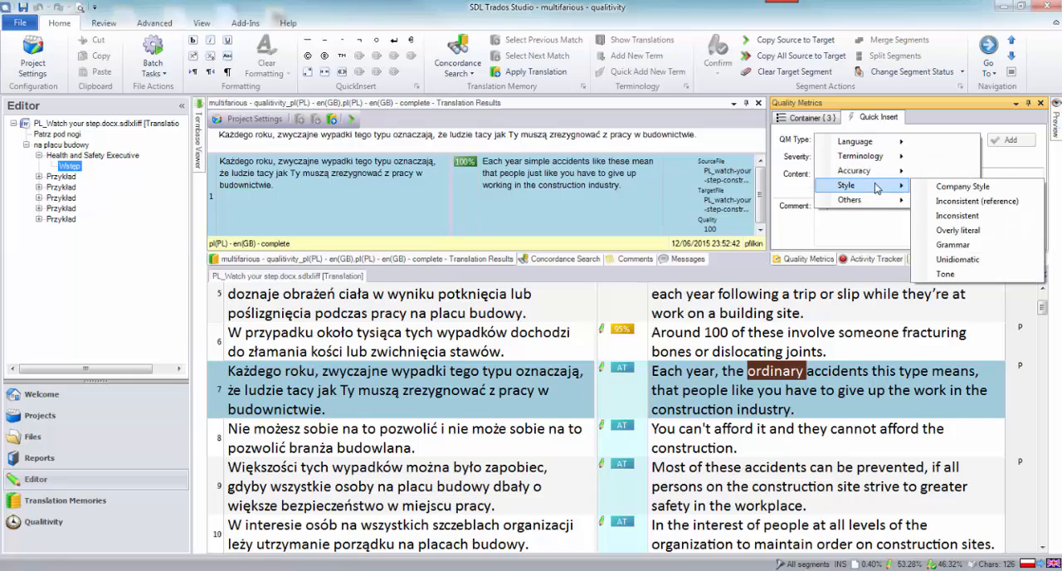
pyautogui.moveTo(959, 229)
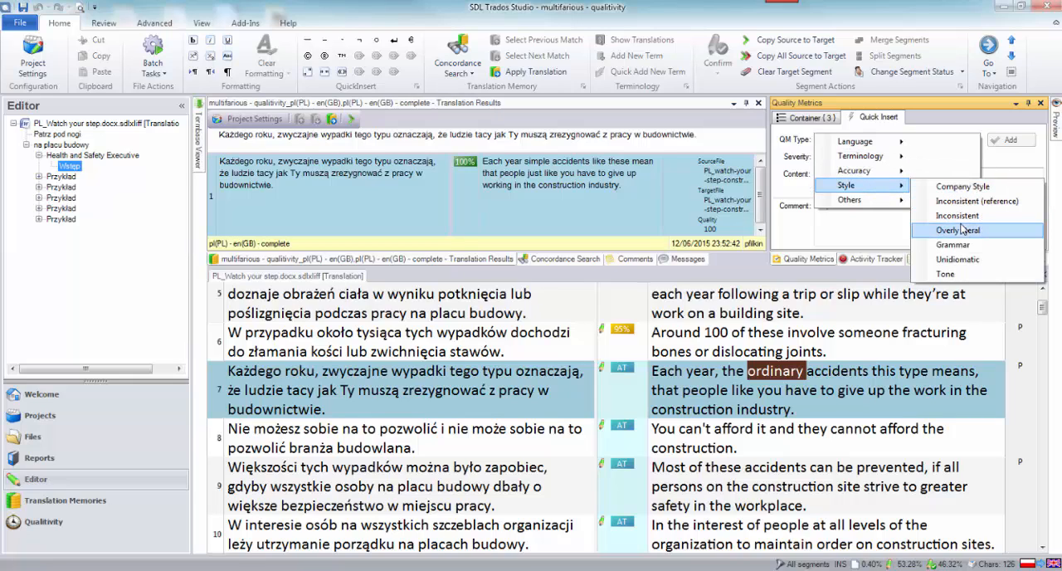
pyautogui.click(960, 229)
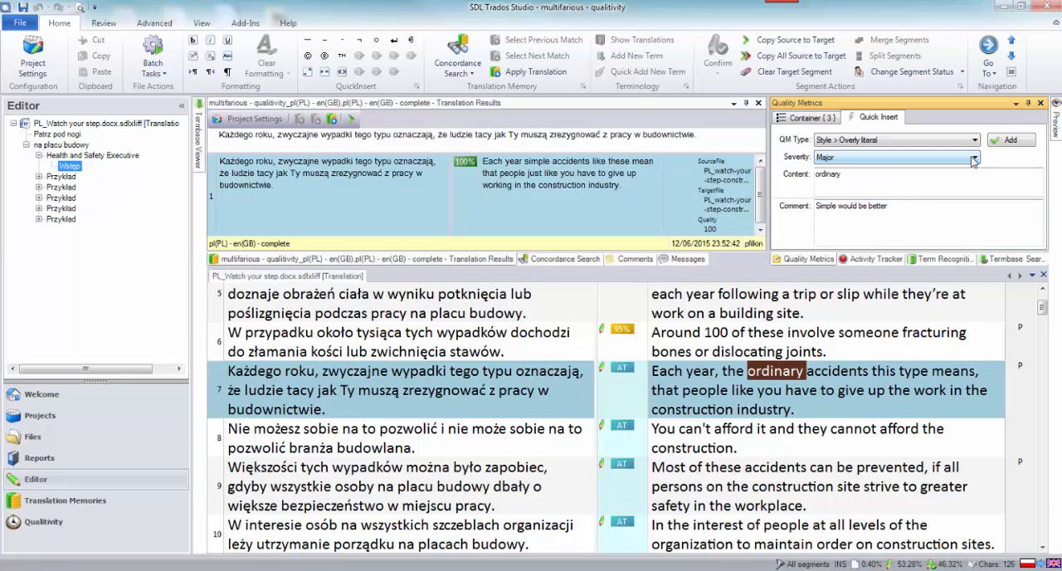
pyautogui.click(1011, 139)
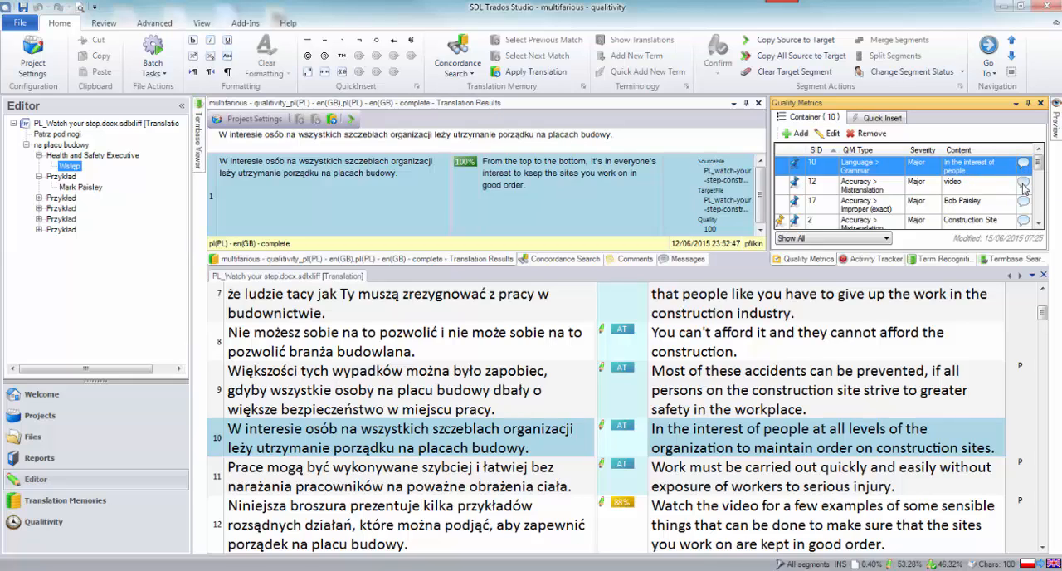
pyautogui.moveTo(1004, 202)
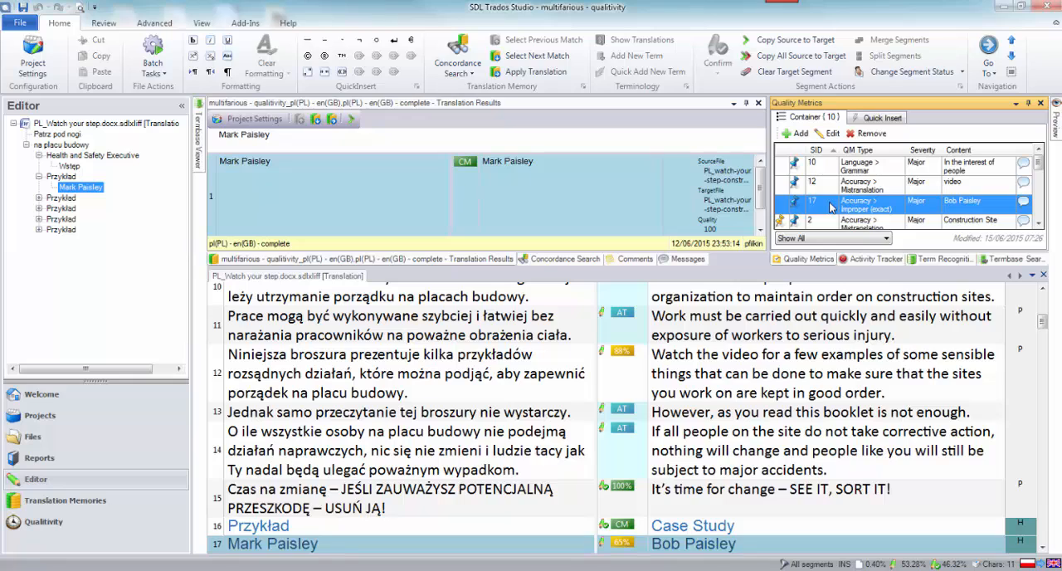
pyautogui.moveTo(829, 219)
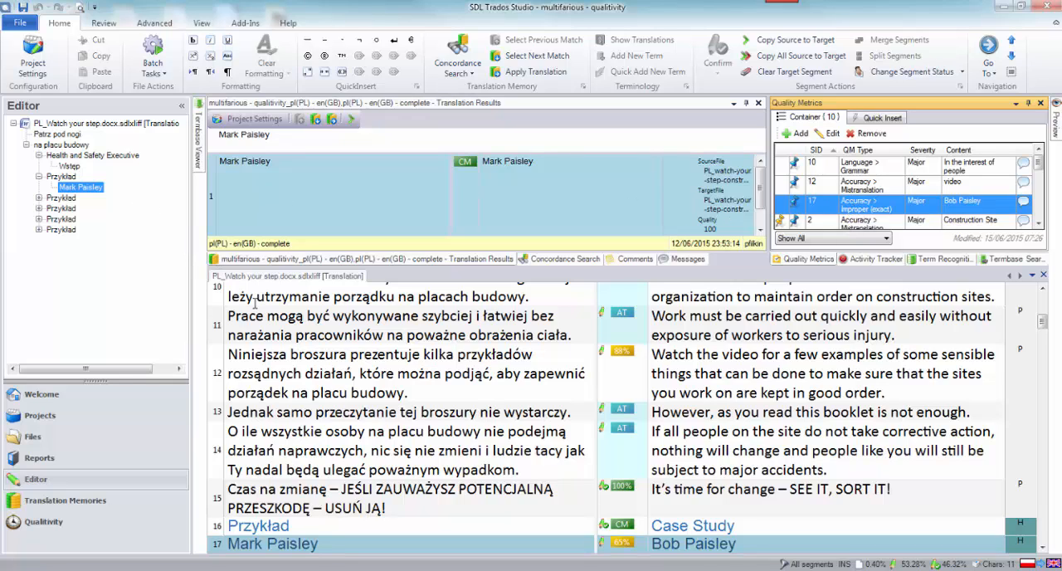
pyautogui.moveTo(803, 259)
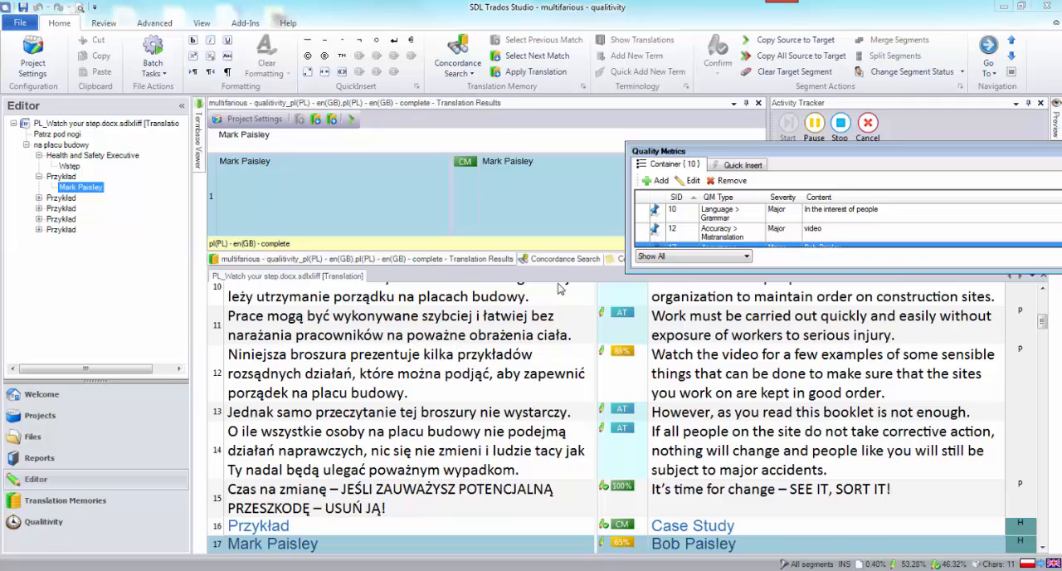
pyautogui.moveTo(971, 160)
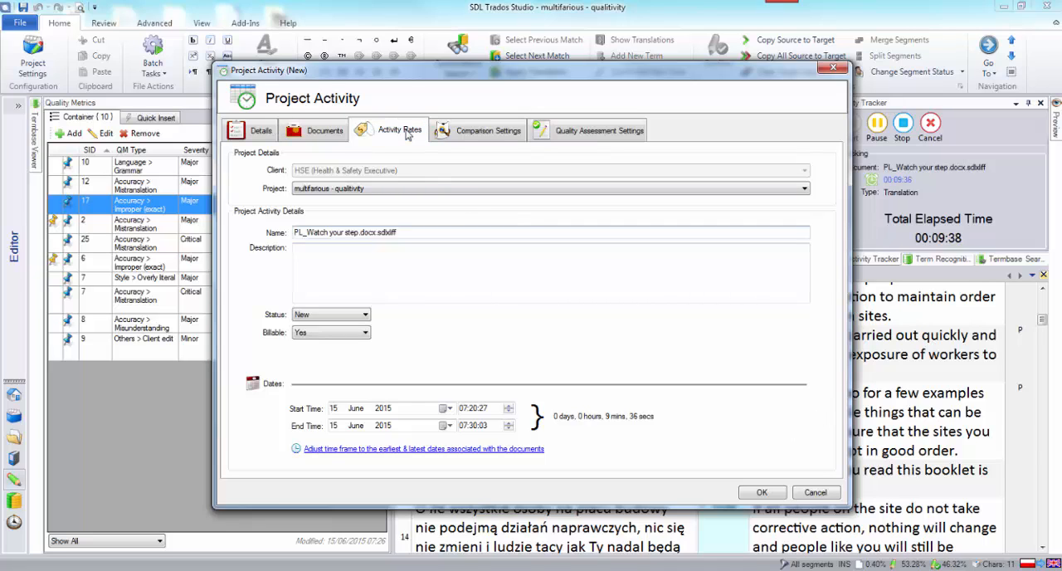
# Replace the per-language and hourly rates with a custom flat rate of 50 EUR.
pyautogui.click(399, 130)
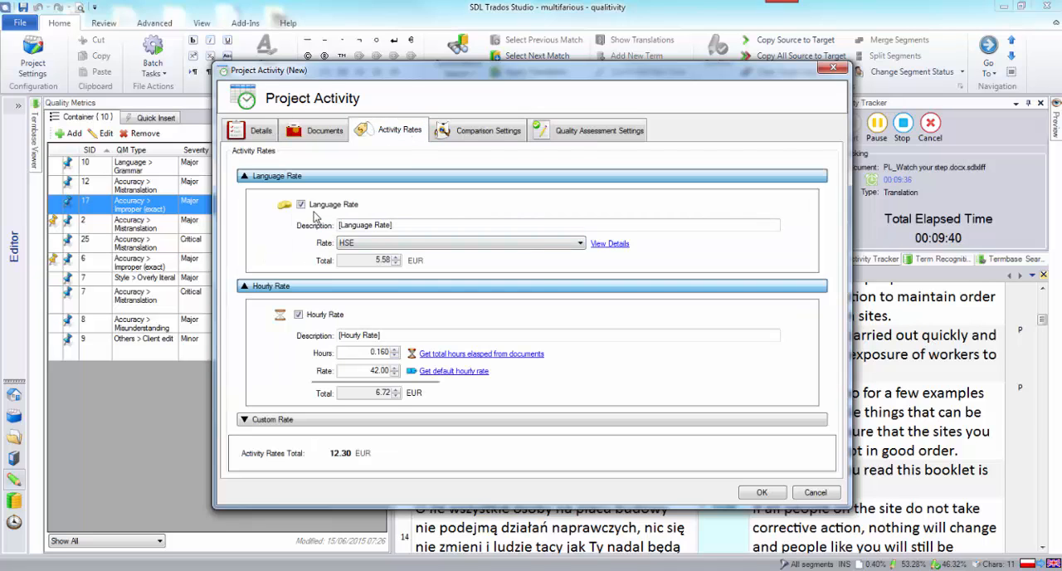
pyautogui.click(300, 204)
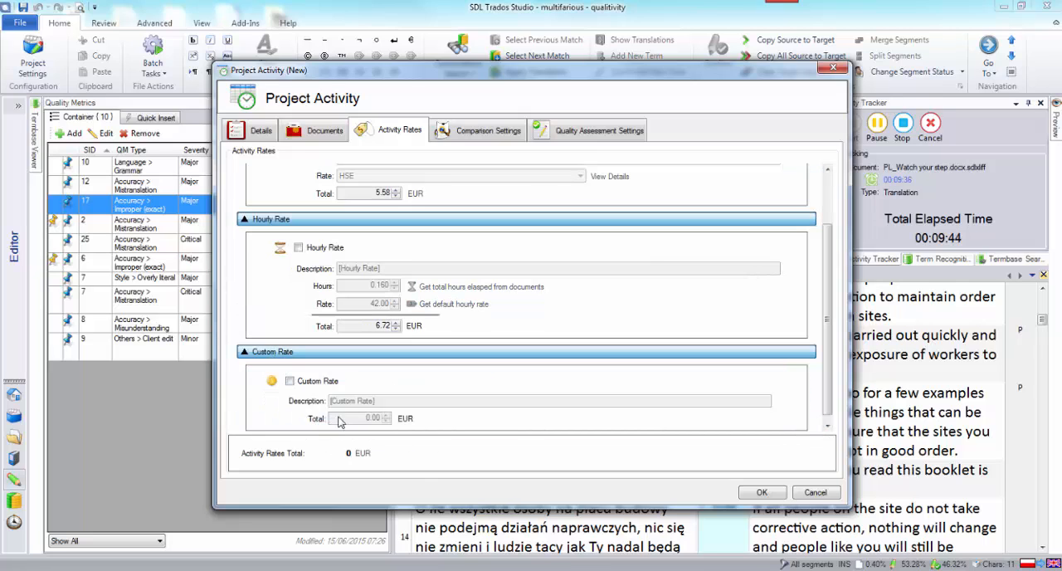
pyautogui.click(290, 382)
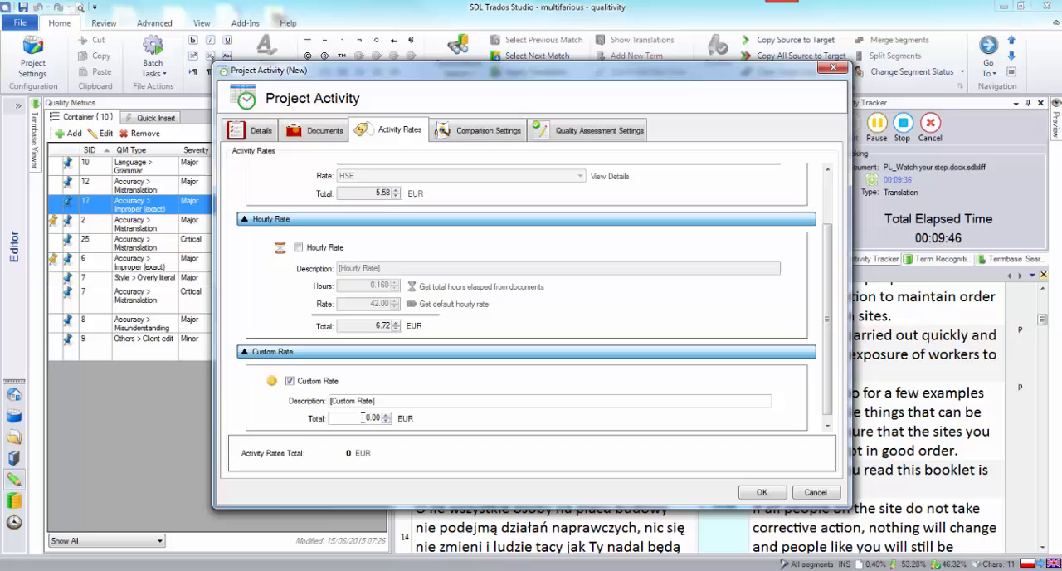
pyautogui.tripleClick(368, 418)
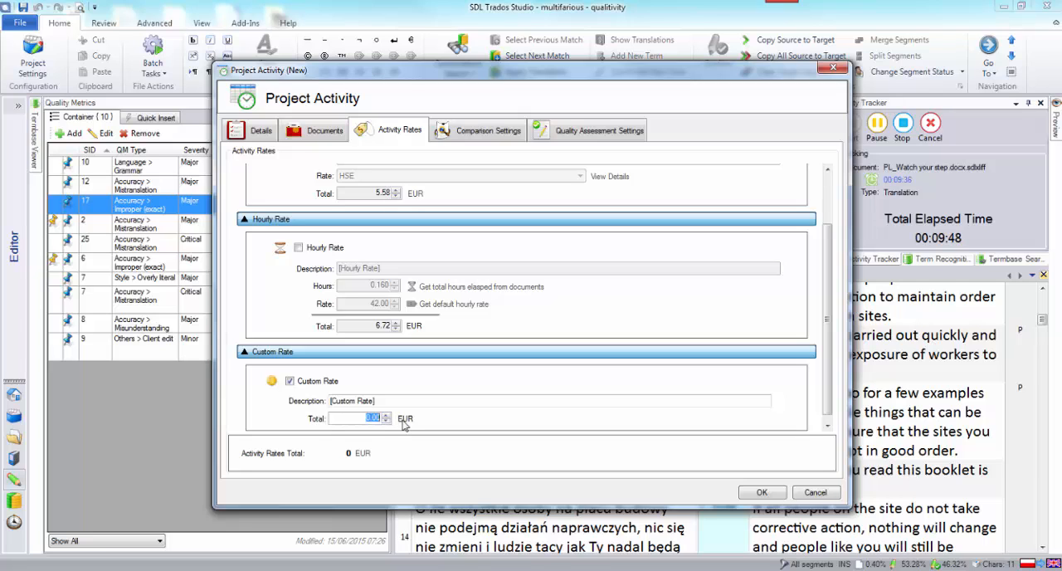
pyautogui.write('50')
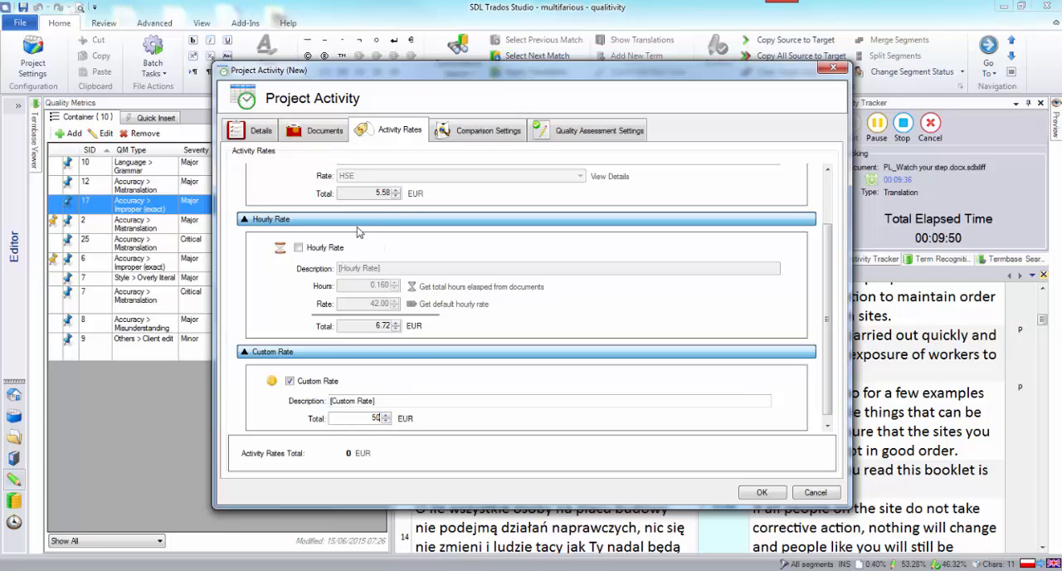
# Enter the description 'Flat rate for the QA' and save the new activity.
pyautogui.click(261, 129)
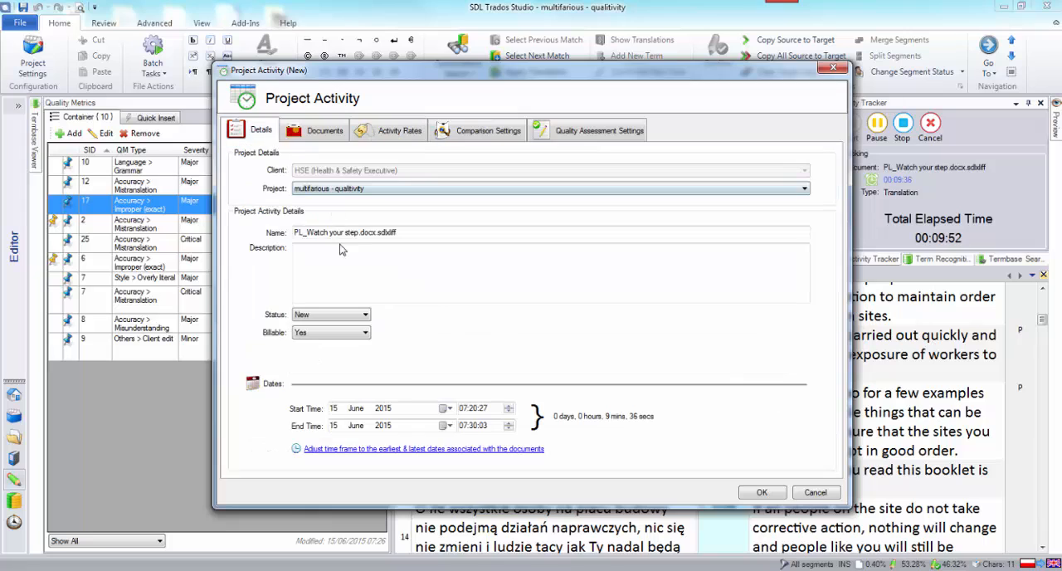
pyautogui.write('Pl')
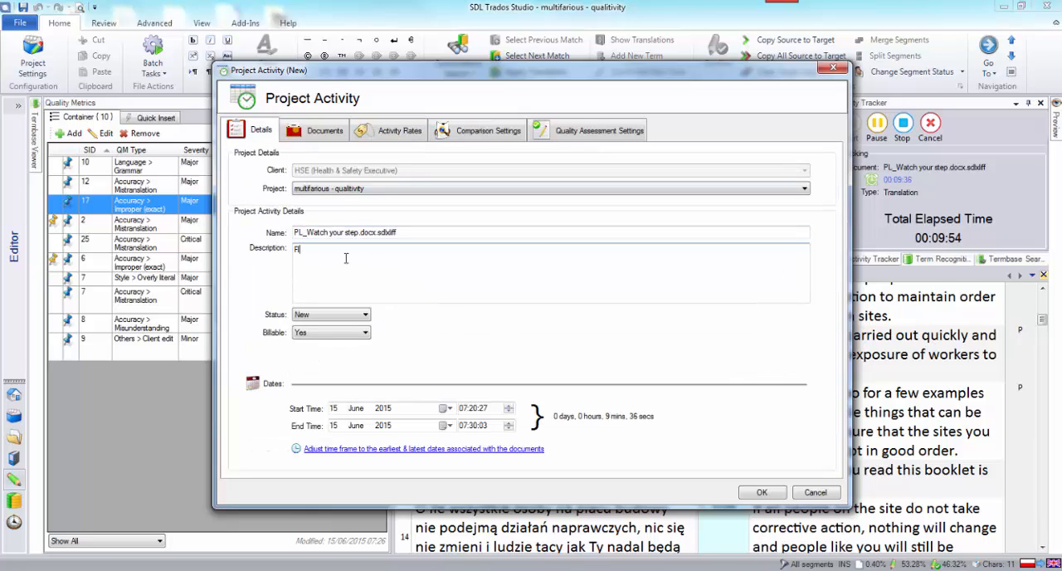
pyautogui.write('Flat rate for')
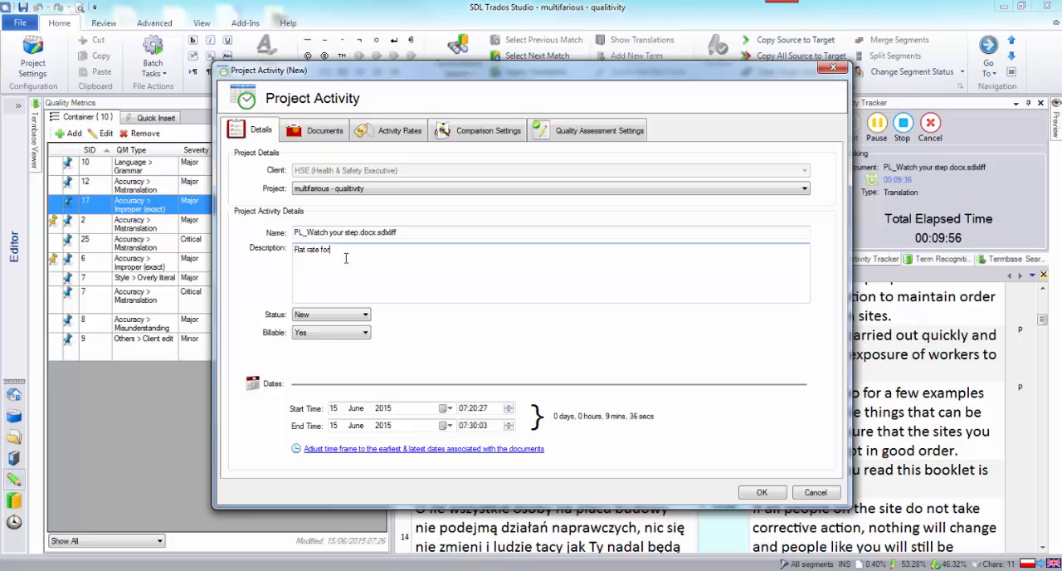
pyautogui.write('the')
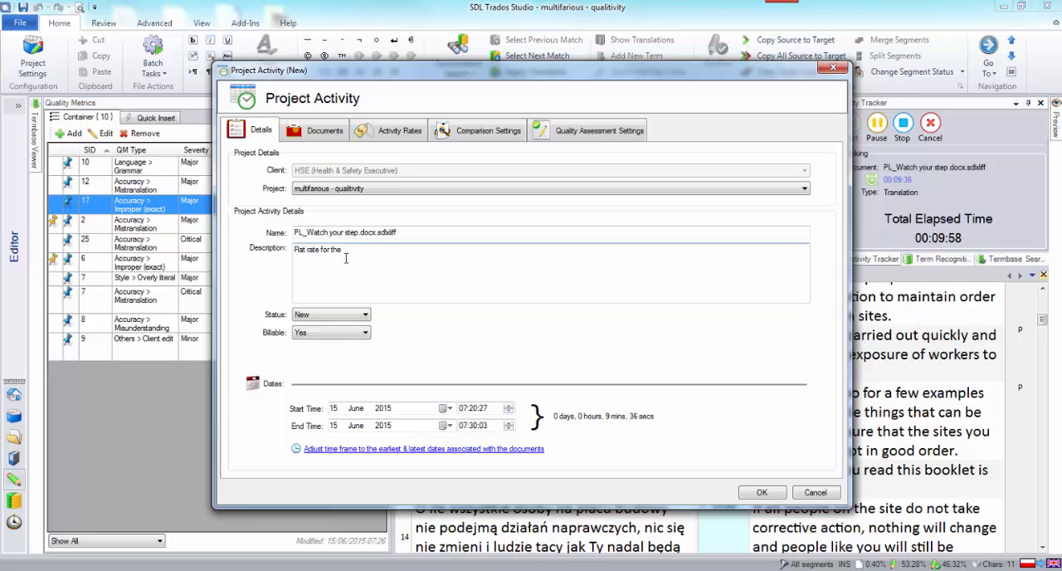
pyautogui.write('QA')
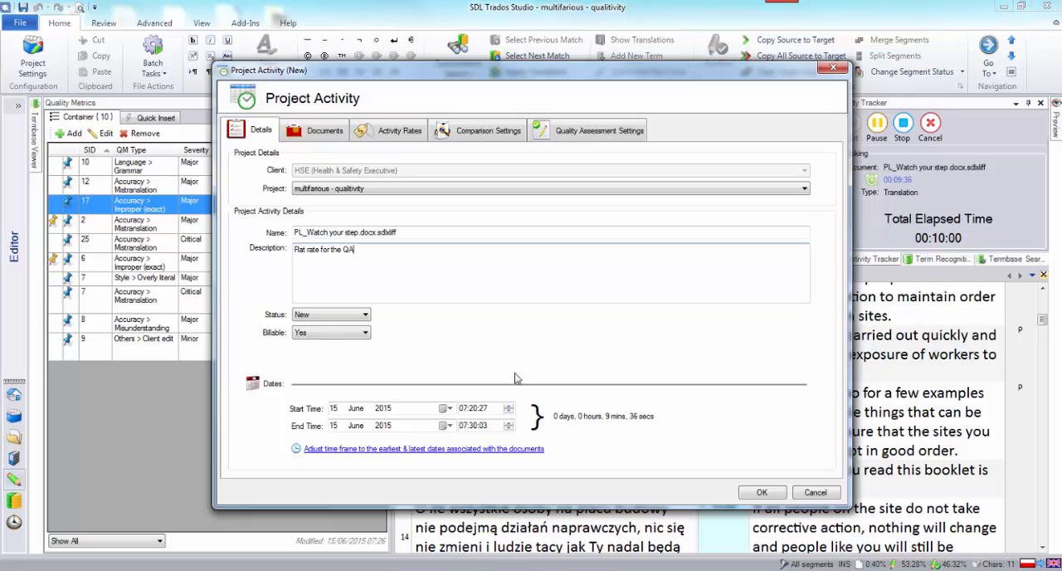
pyautogui.click(760, 492)
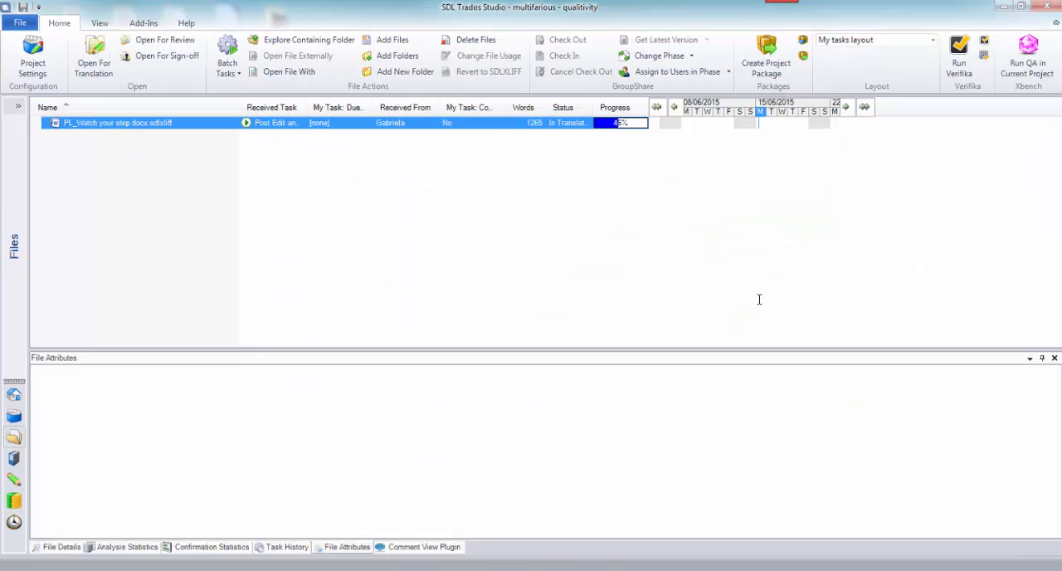
pyautogui.moveTo(19, 106)
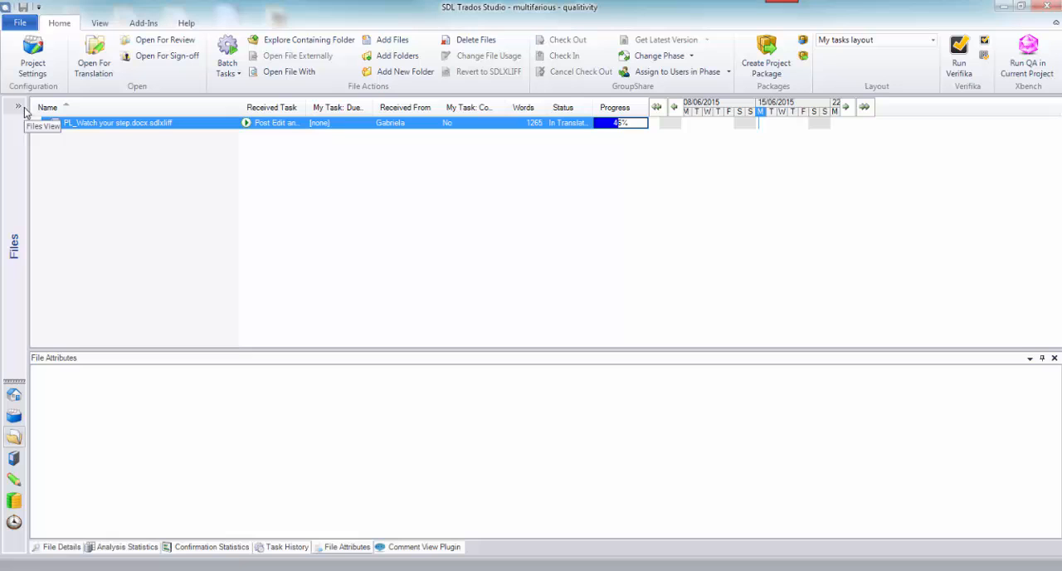
# In Qualitivity, select the flat-rate activity's document and view its Quality Assessment Report showing PASS.
pyautogui.click(17, 107)
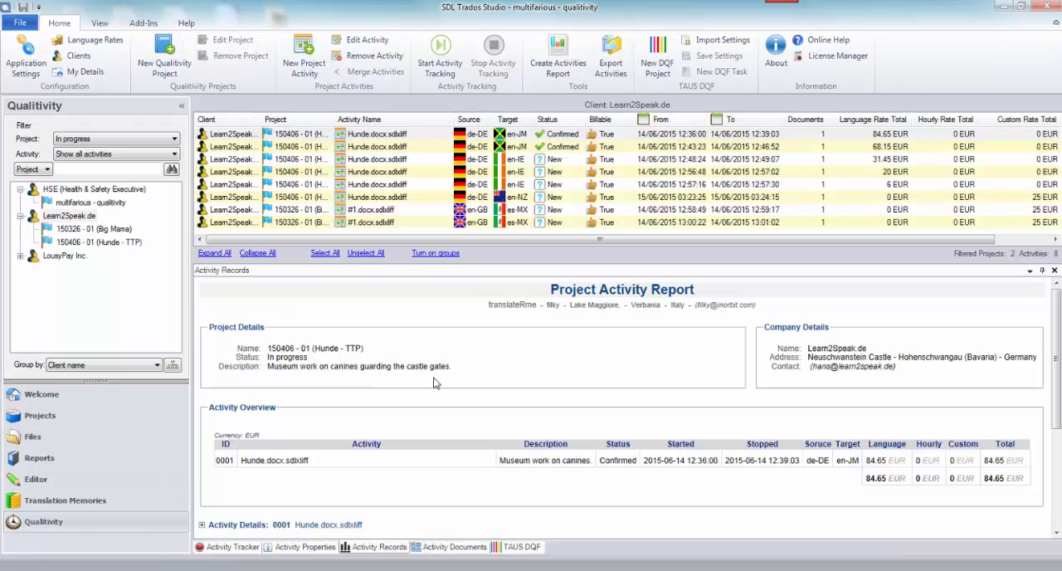
pyautogui.click(86, 202)
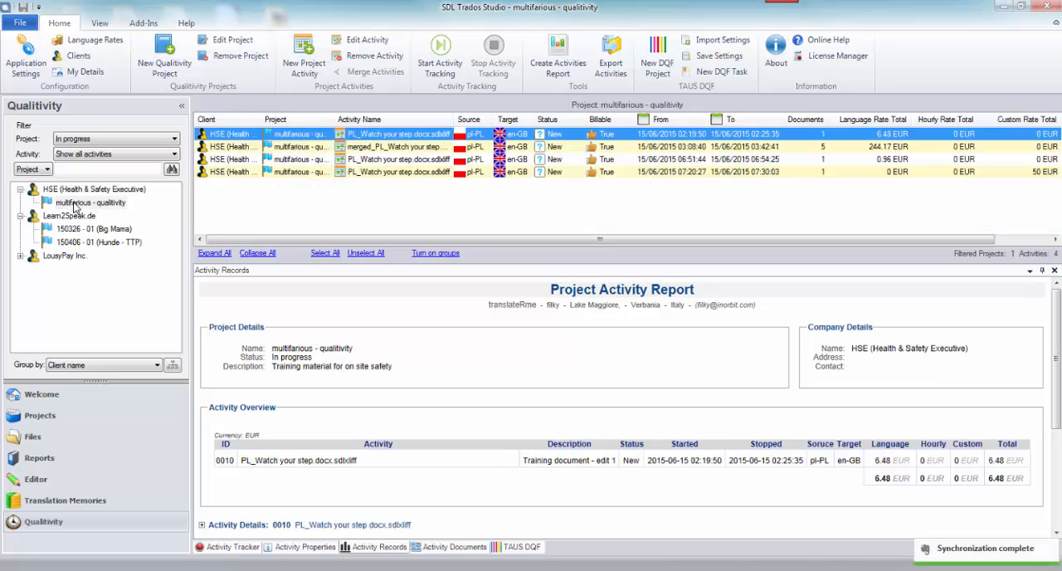
pyautogui.moveTo(463, 219)
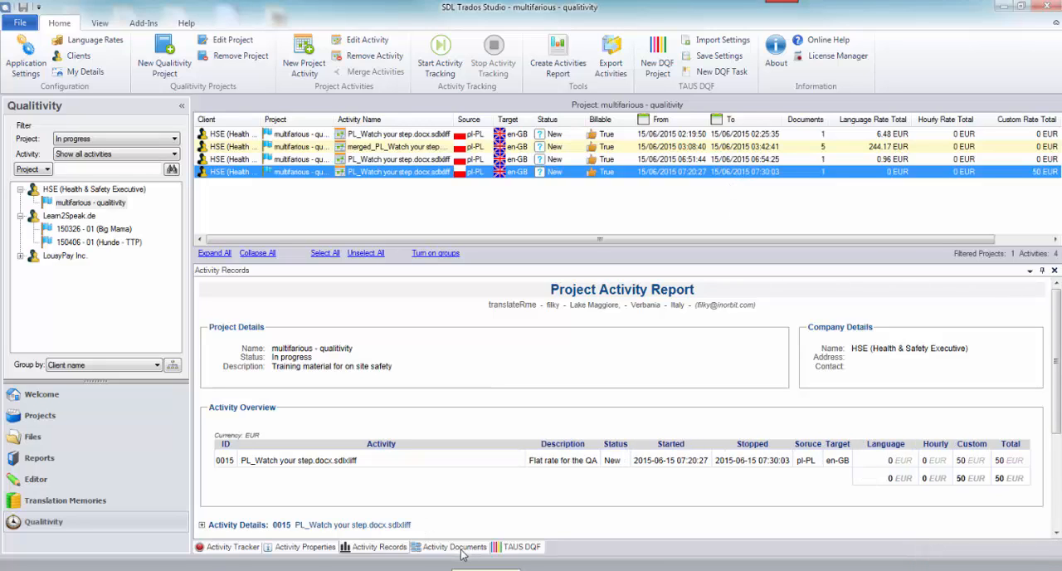
pyautogui.click(455, 545)
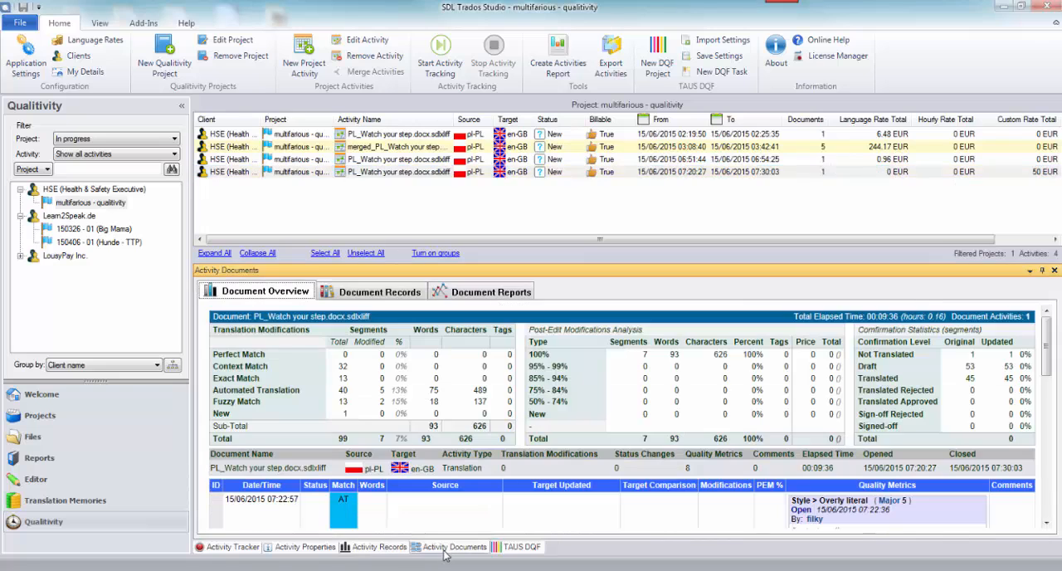
pyautogui.click(491, 291)
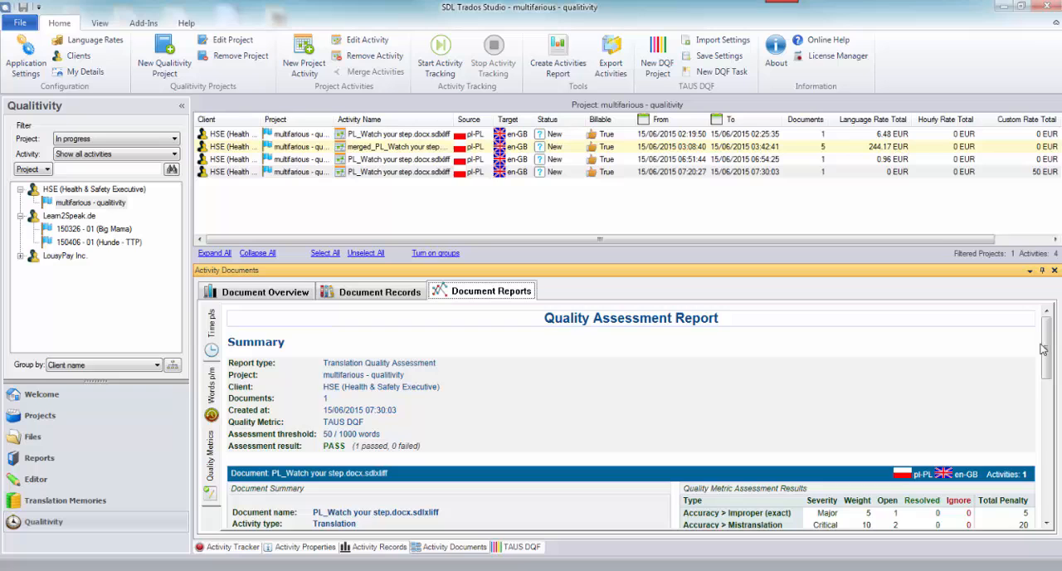
pyautogui.scroll(-3)
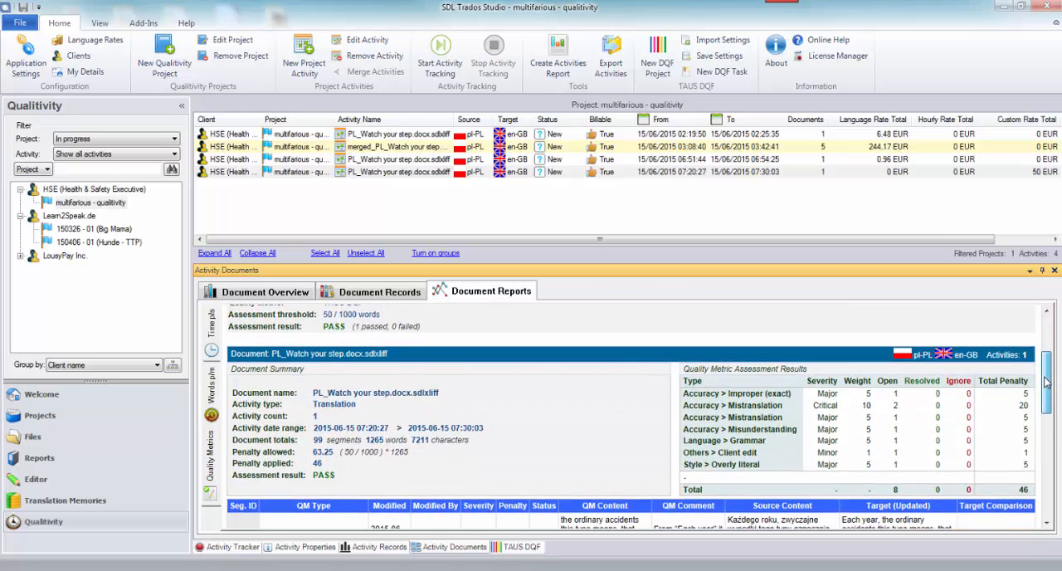
pyautogui.moveTo(712, 279)
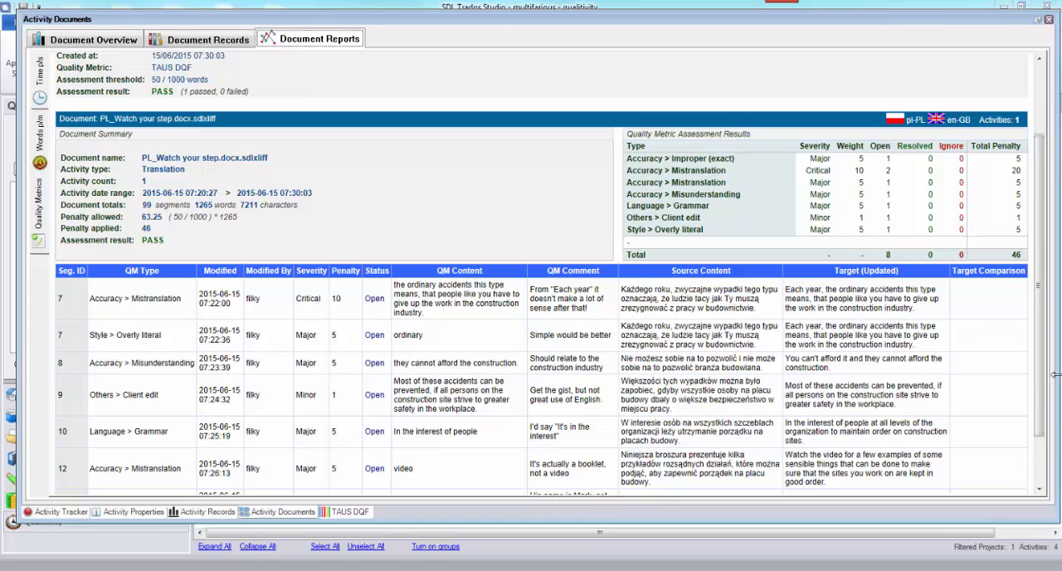
# Scroll back up to the report summary with the PASS result and metric totals of 46.
pyautogui.scroll(3)
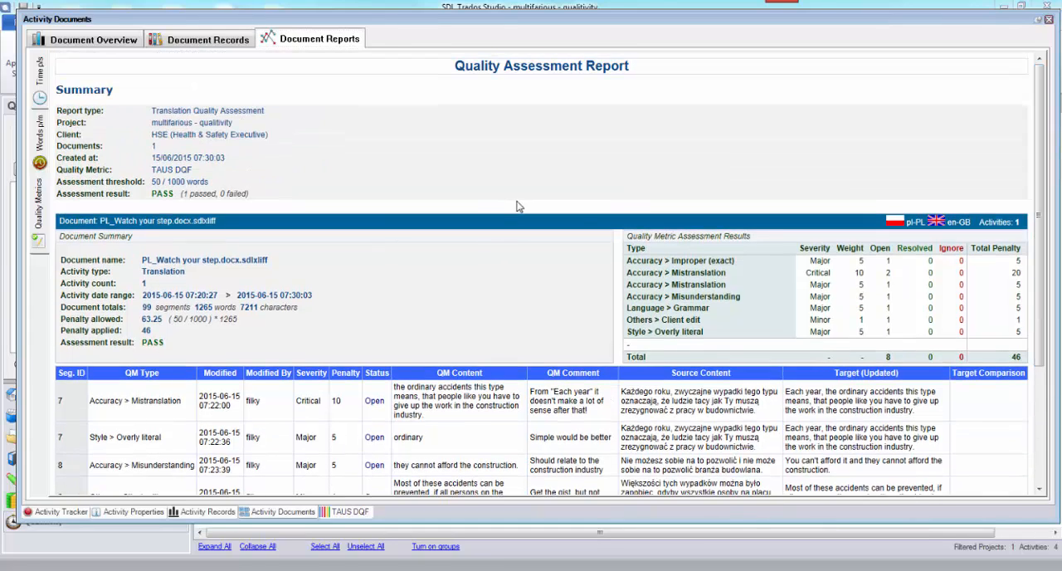
pyautogui.moveTo(225, 157)
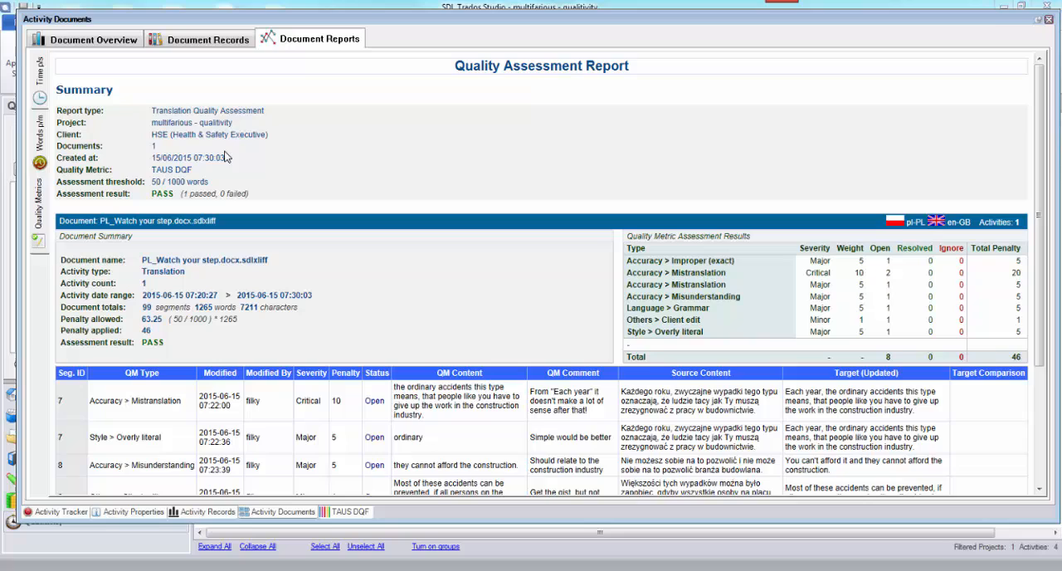
pyautogui.moveTo(208, 133)
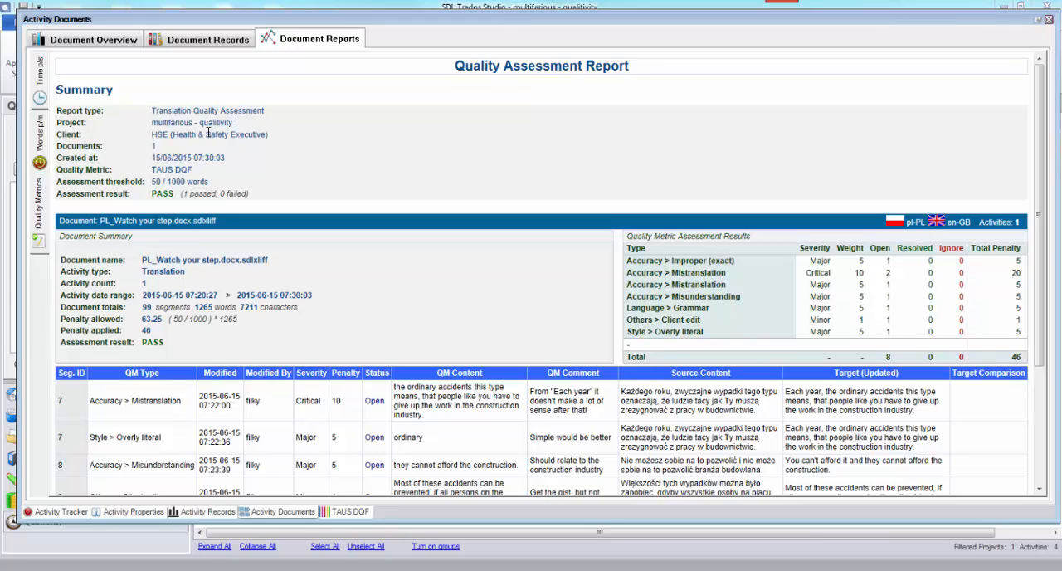
pyautogui.moveTo(229, 146)
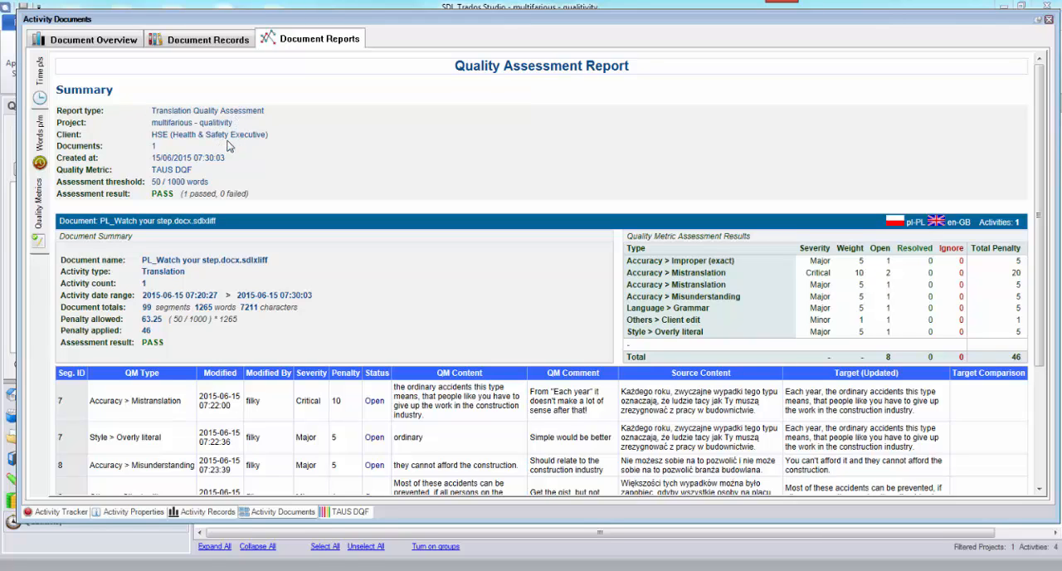
pyautogui.moveTo(252, 168)
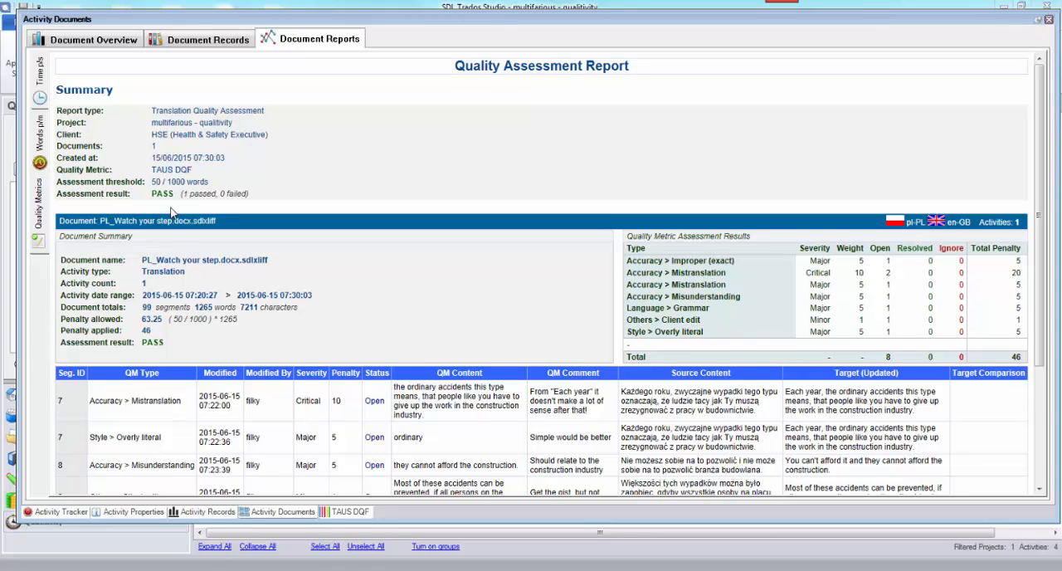
pyautogui.moveTo(190, 234)
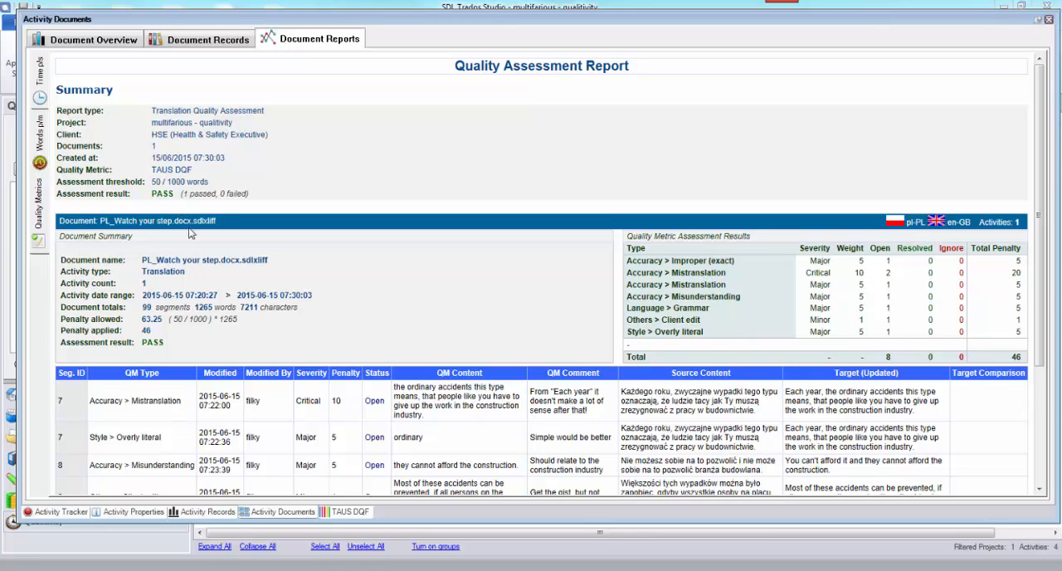
pyautogui.moveTo(196, 272)
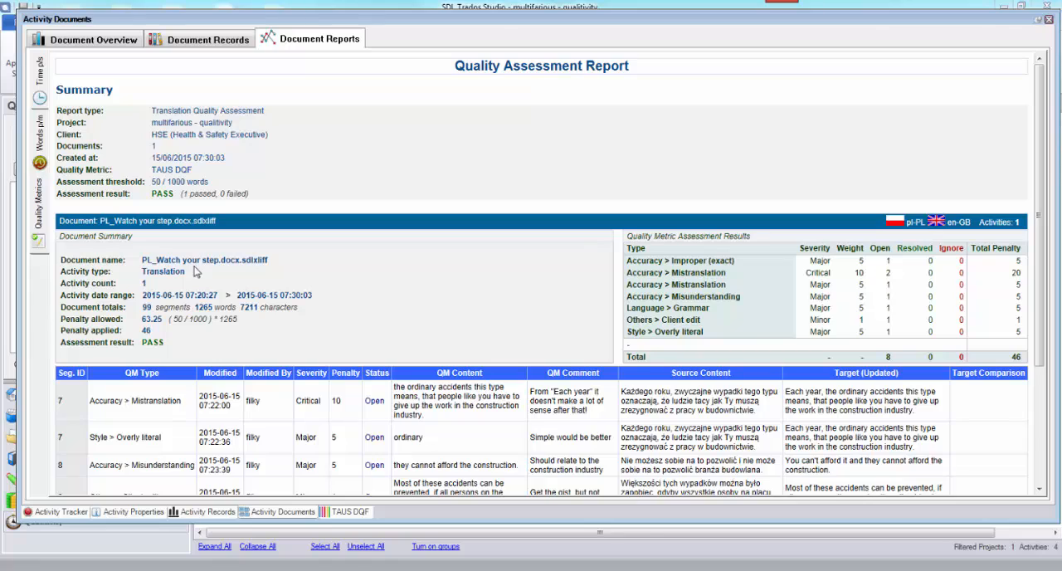
pyautogui.moveTo(146, 282)
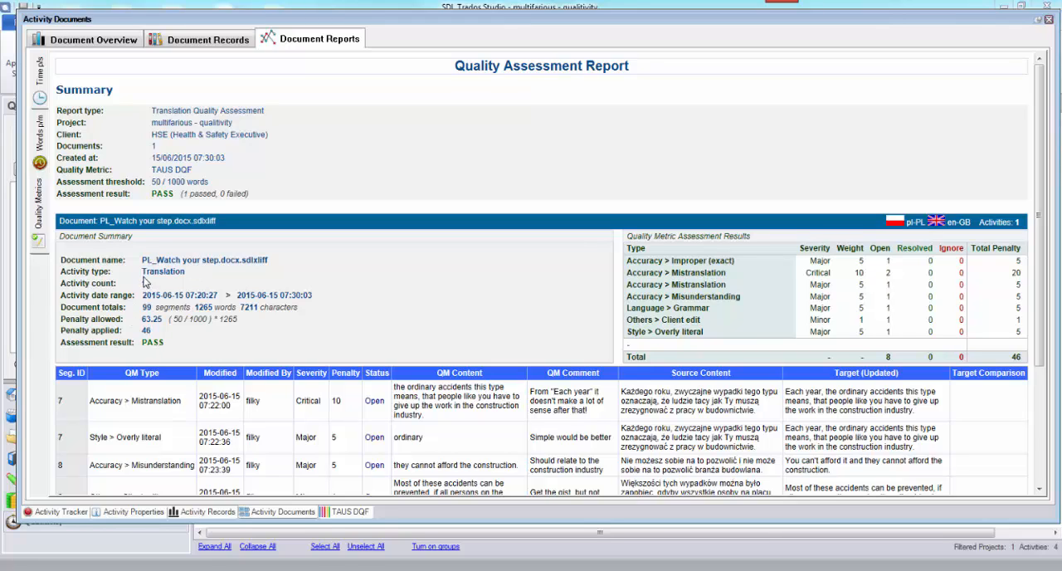
pyautogui.moveTo(158, 110)
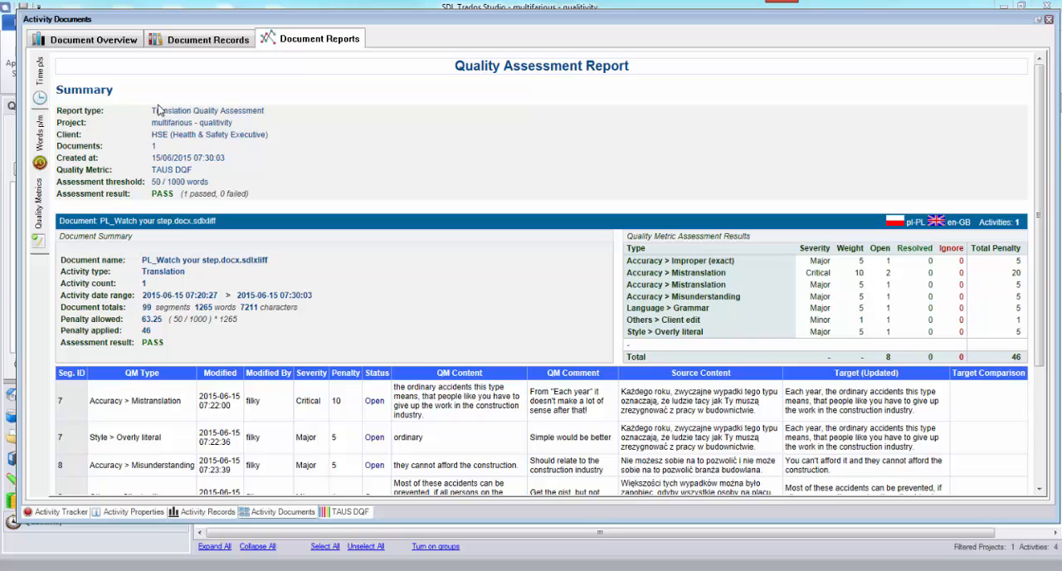
pyautogui.moveTo(156, 272)
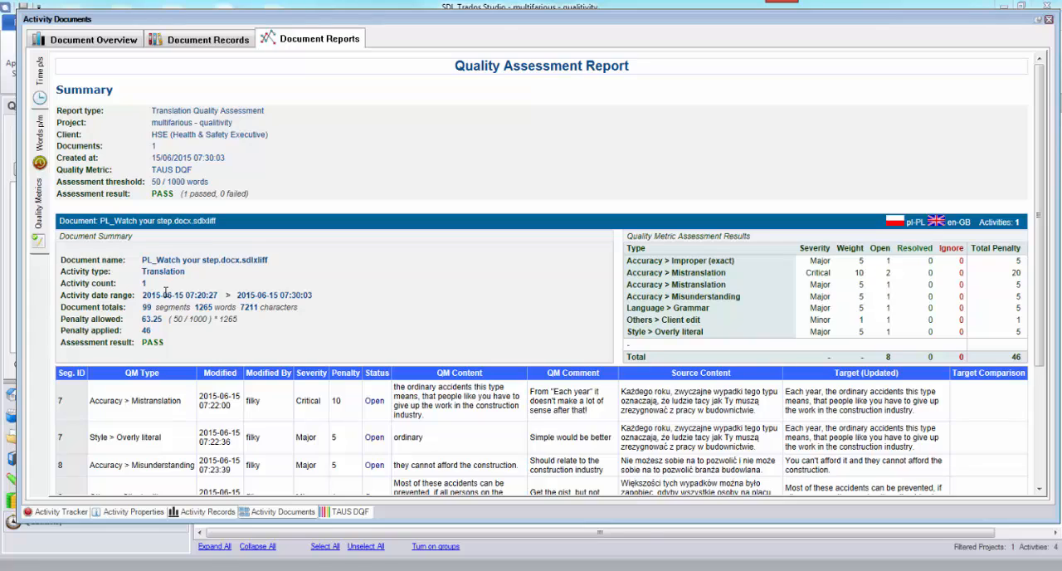
pyautogui.moveTo(174, 333)
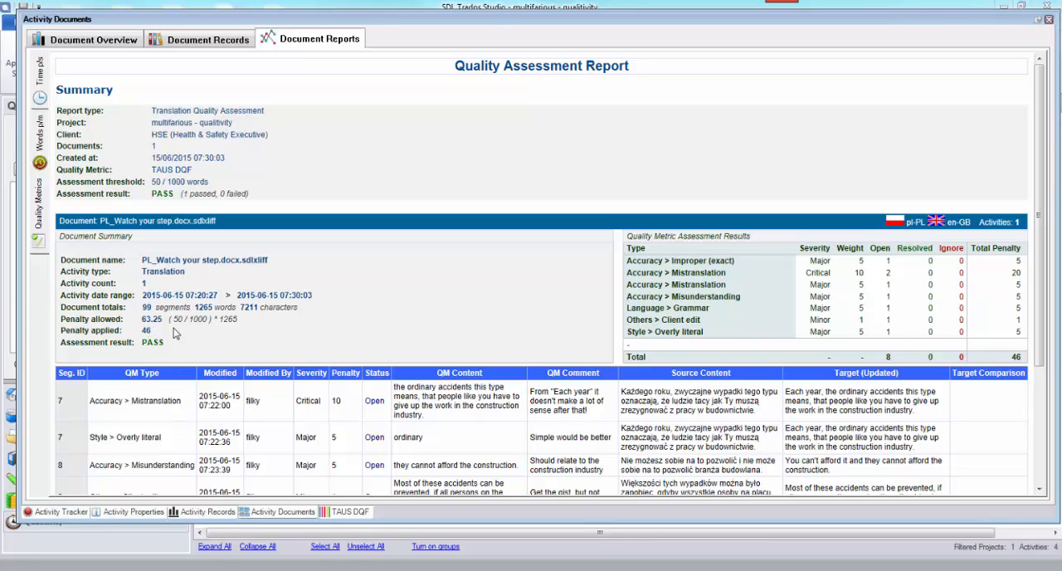
pyautogui.moveTo(169, 342)
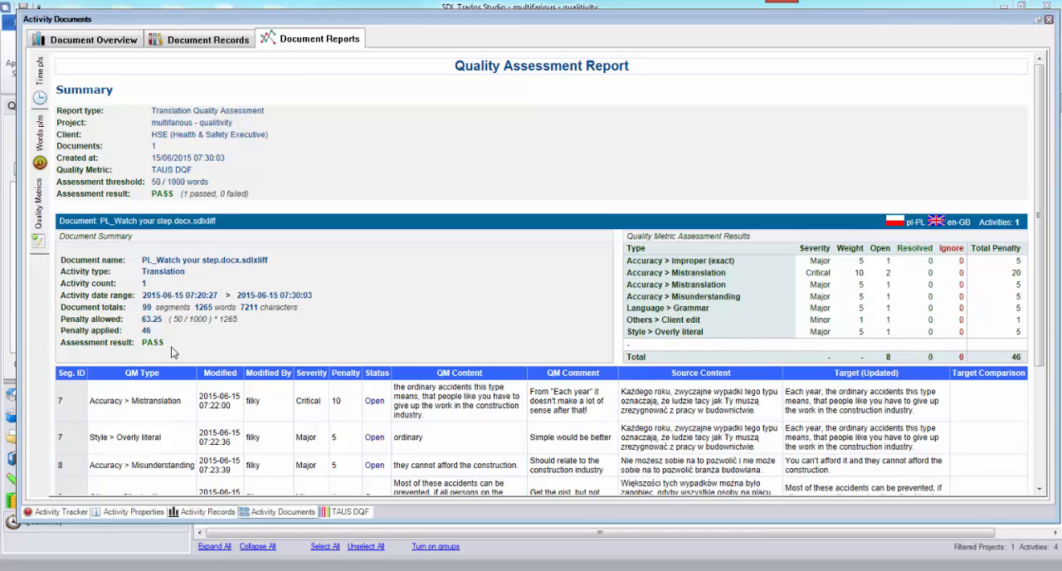
pyautogui.moveTo(488, 298)
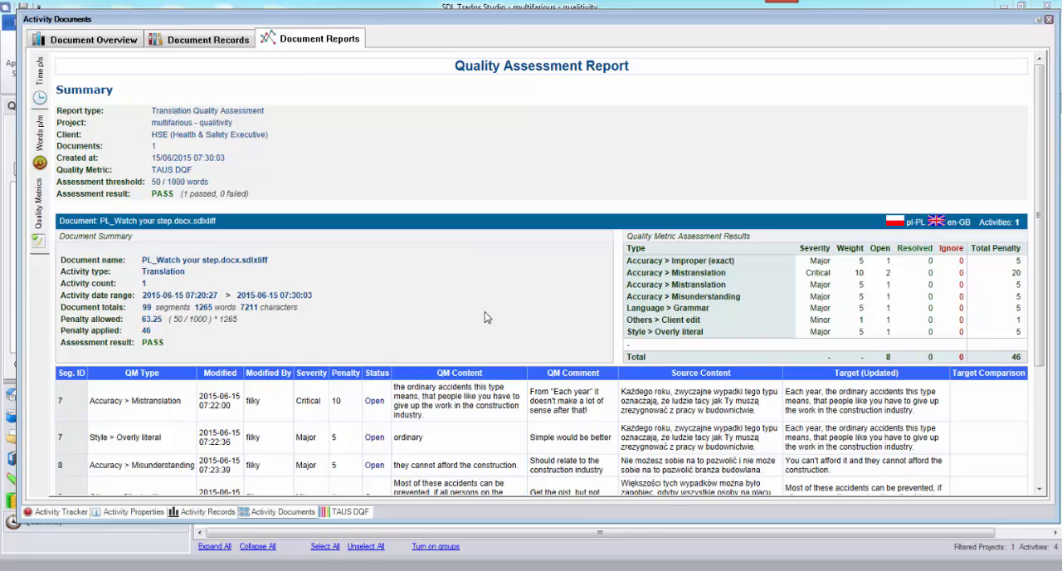
pyautogui.moveTo(867, 324)
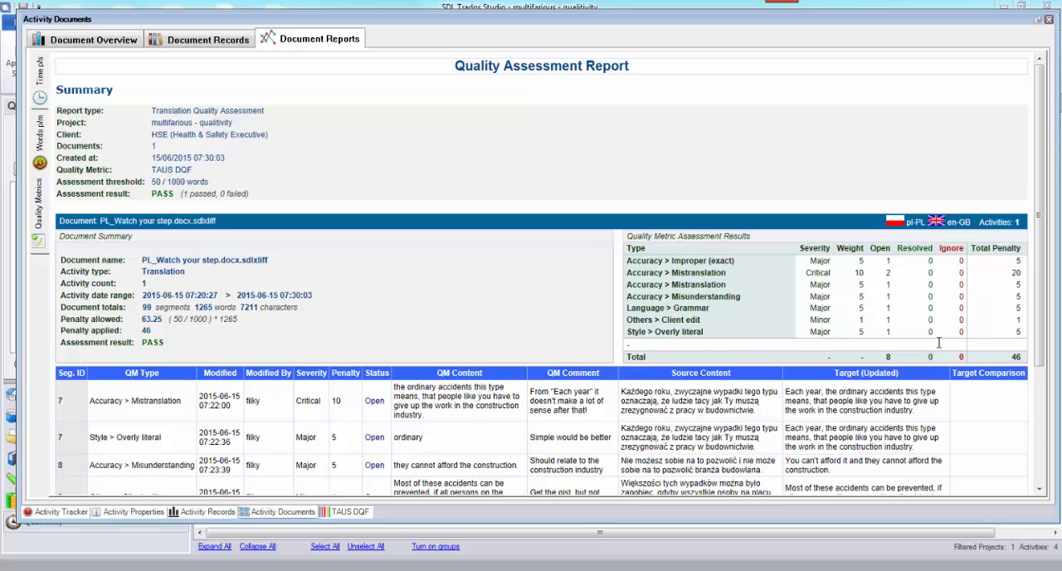
pyautogui.moveTo(802, 301)
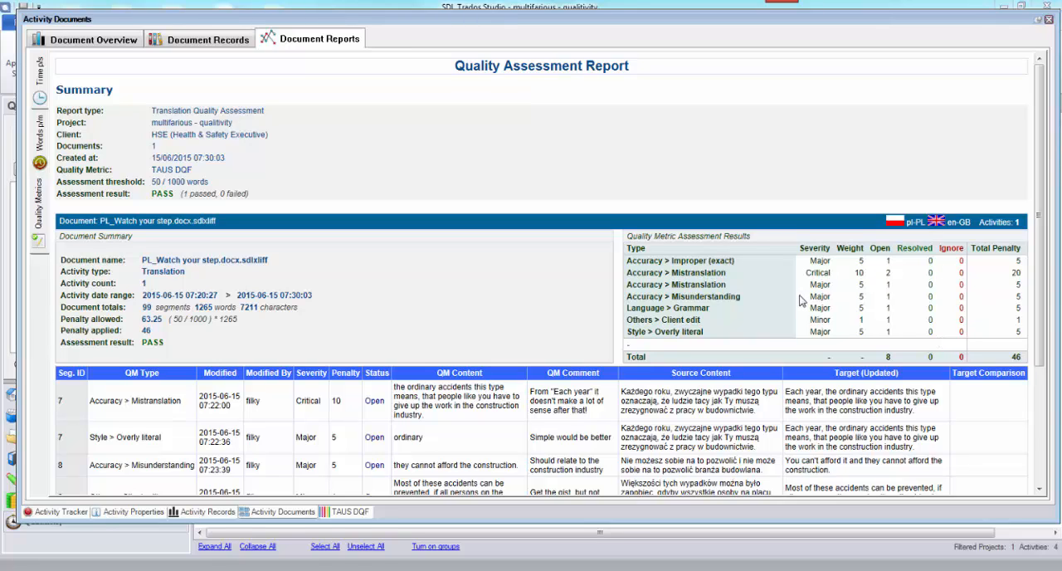
pyautogui.moveTo(720, 258)
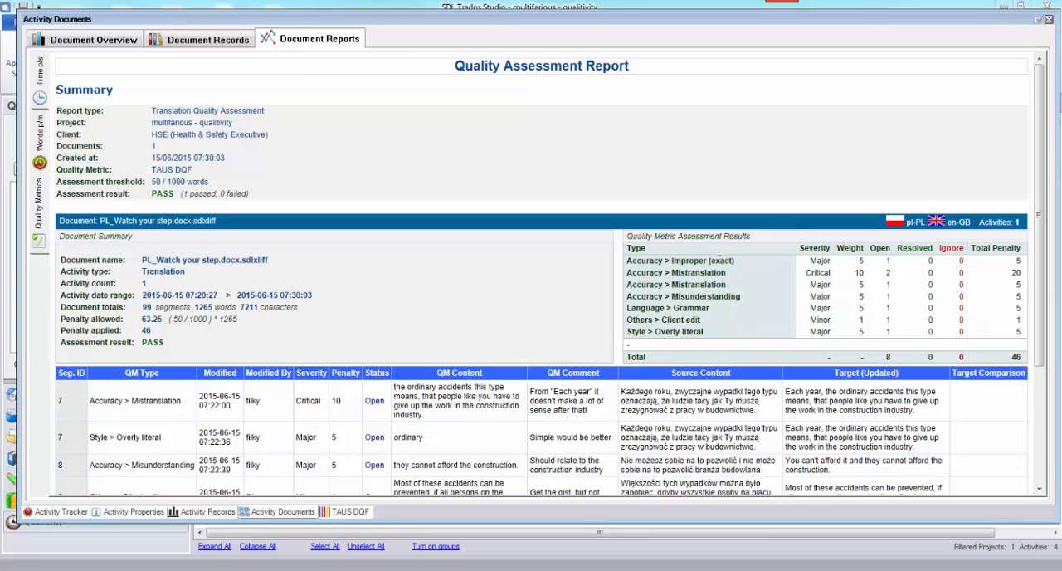
pyautogui.moveTo(715, 326)
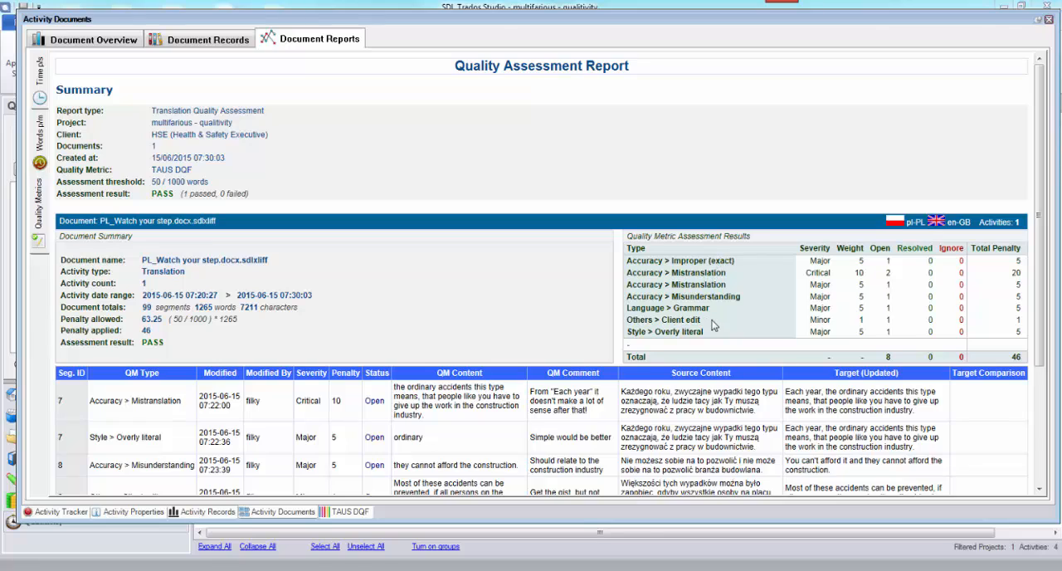
pyautogui.moveTo(898, 279)
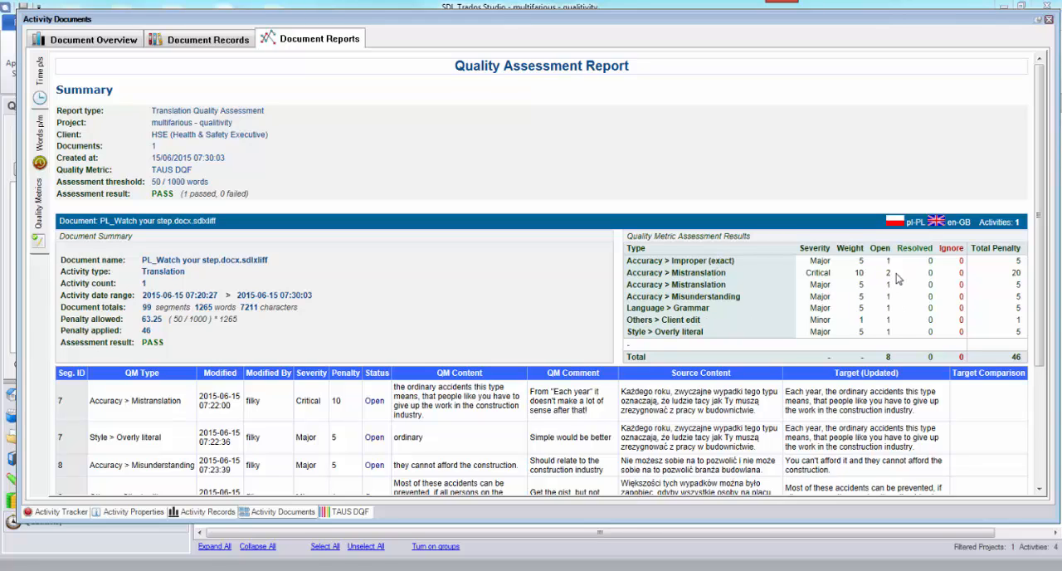
pyautogui.moveTo(972, 297)
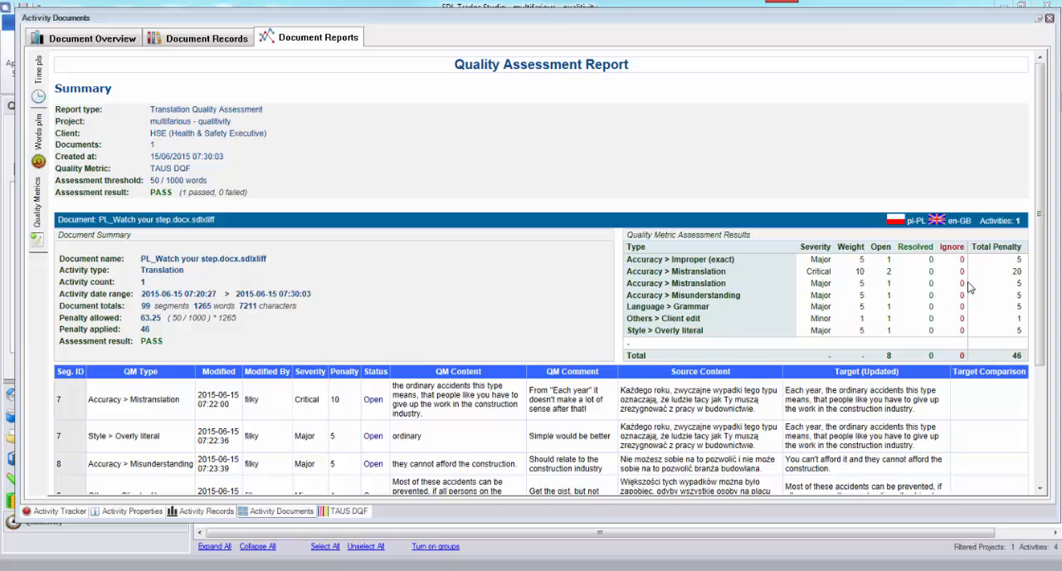
pyautogui.moveTo(846, 355)
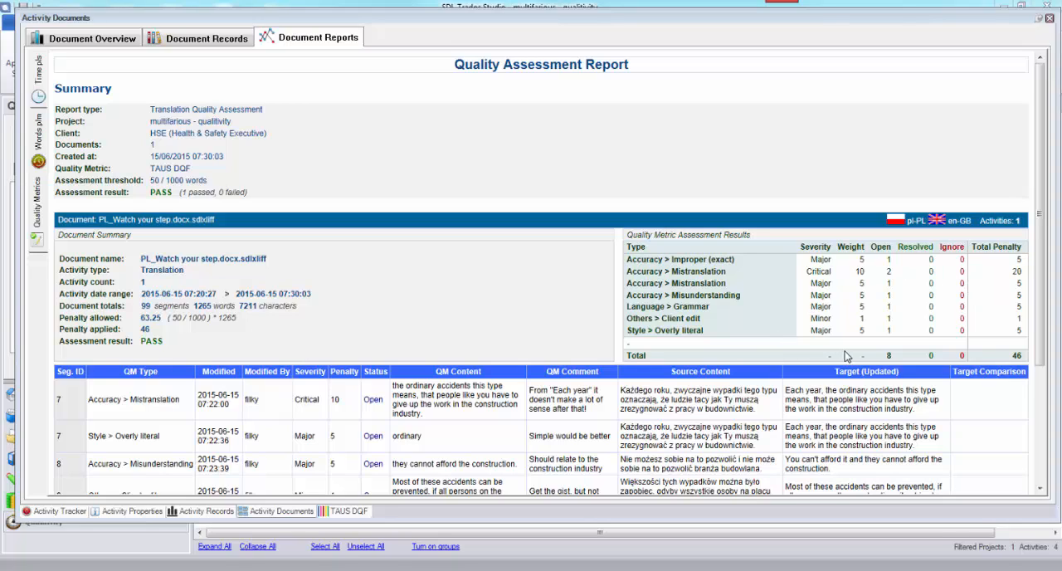
pyautogui.moveTo(907, 304)
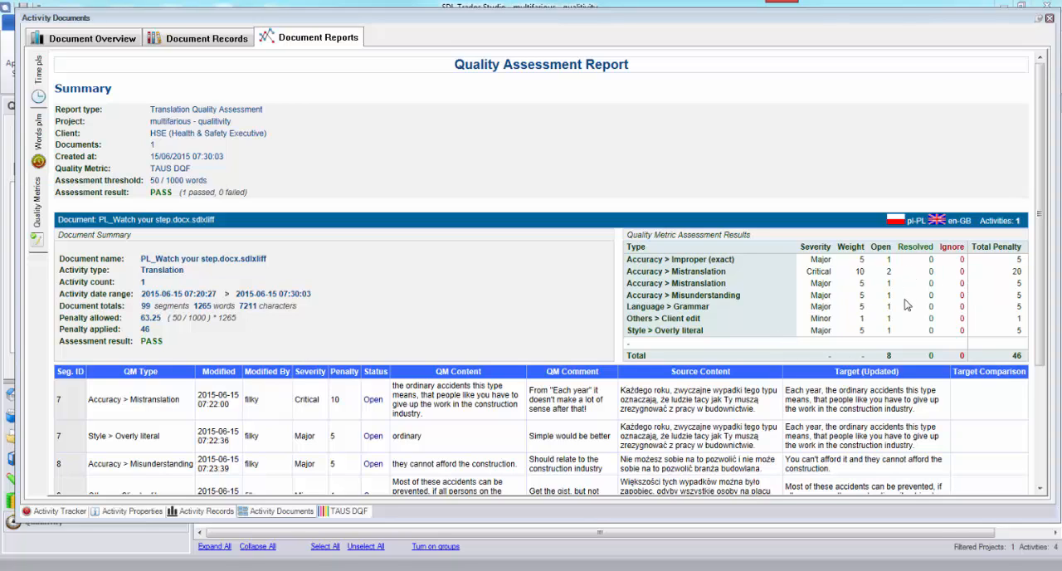
pyautogui.moveTo(969, 80)
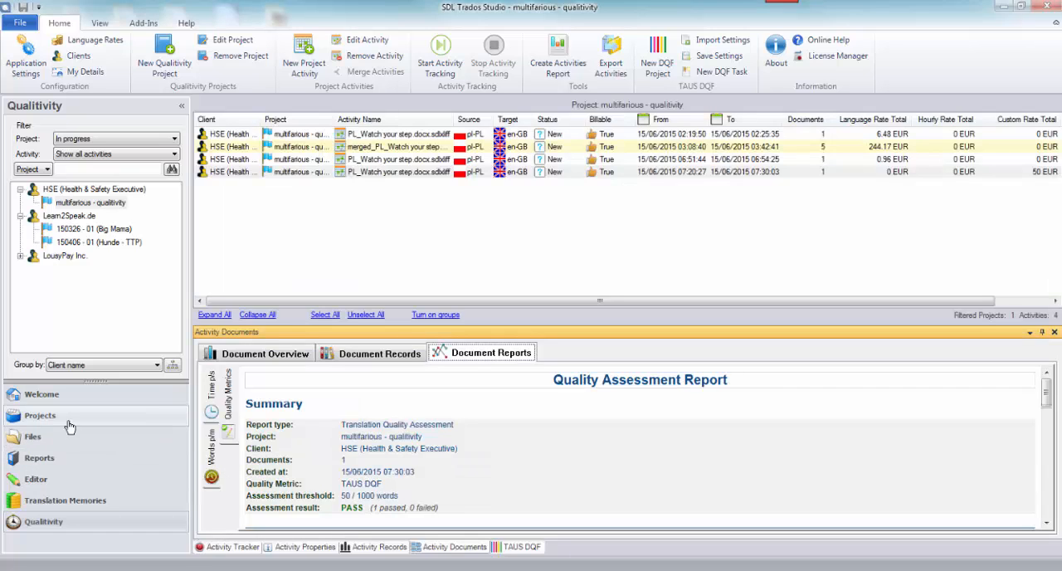
# In the Editor, set segment 10's Major Language > Grammar issue to Resolved.
pyautogui.click(39, 414)
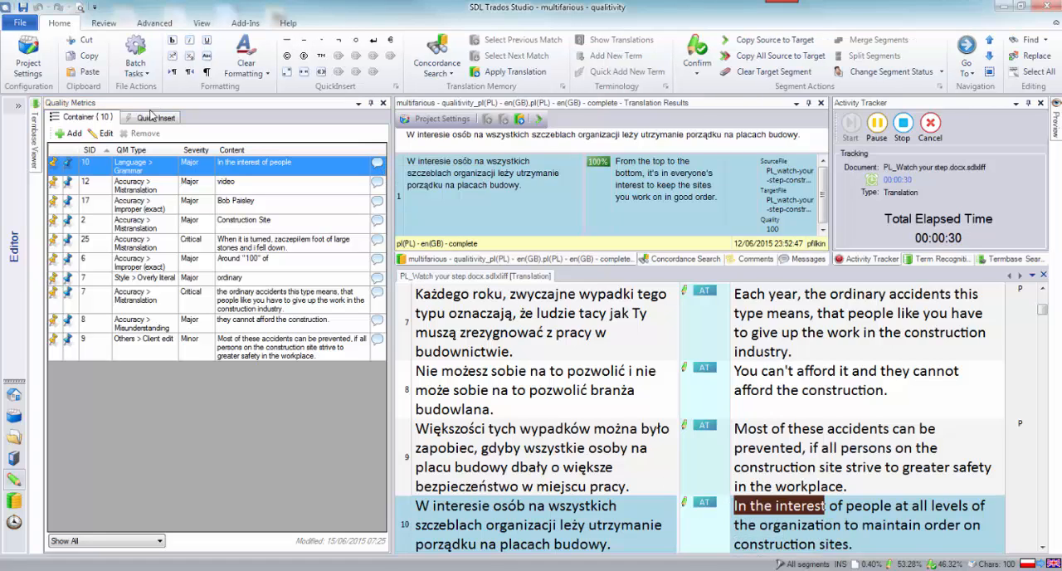
pyautogui.moveTo(221, 173)
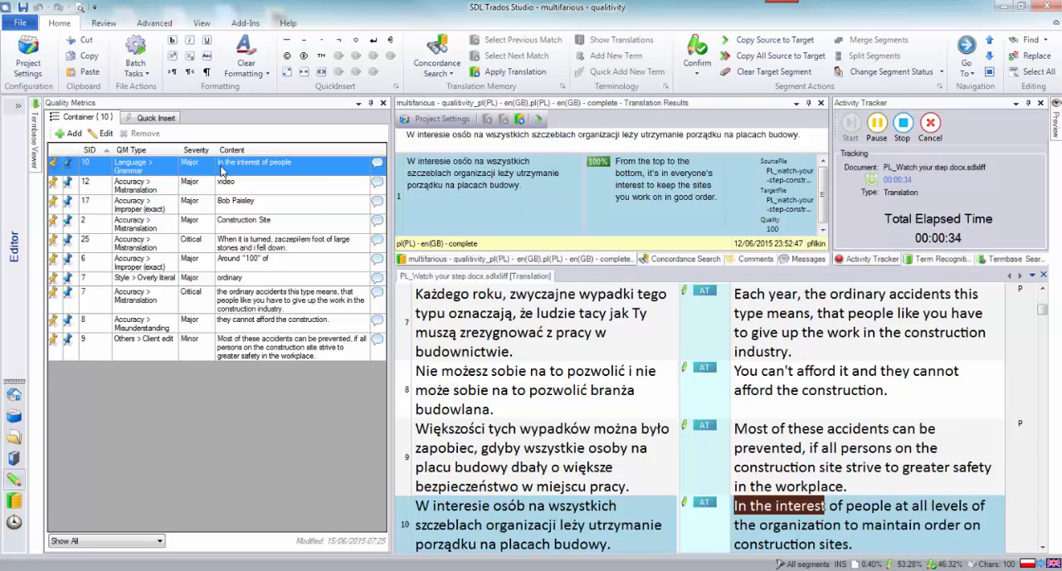
pyautogui.rightClick(252, 162)
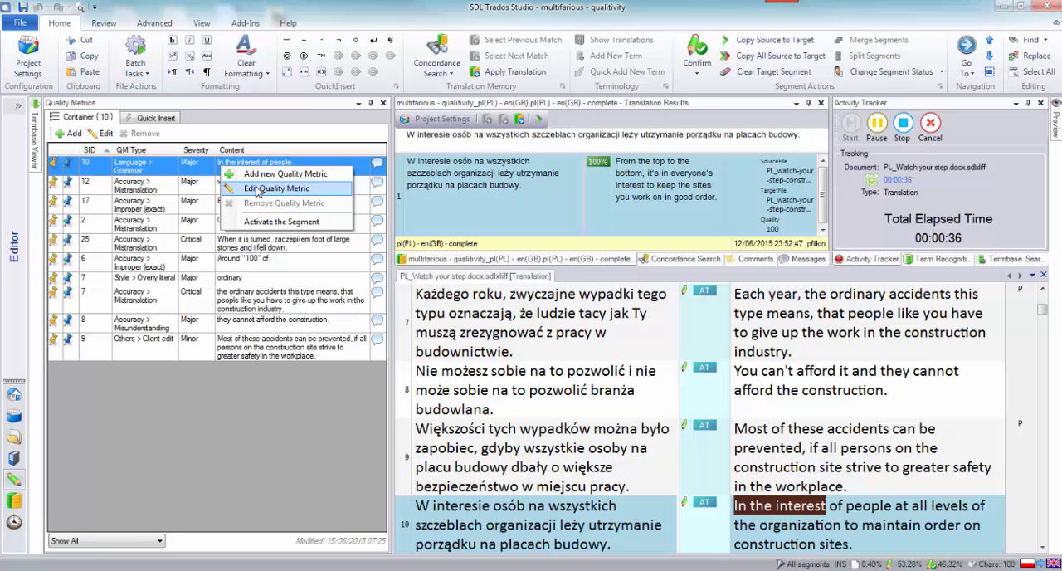
pyautogui.click(271, 187)
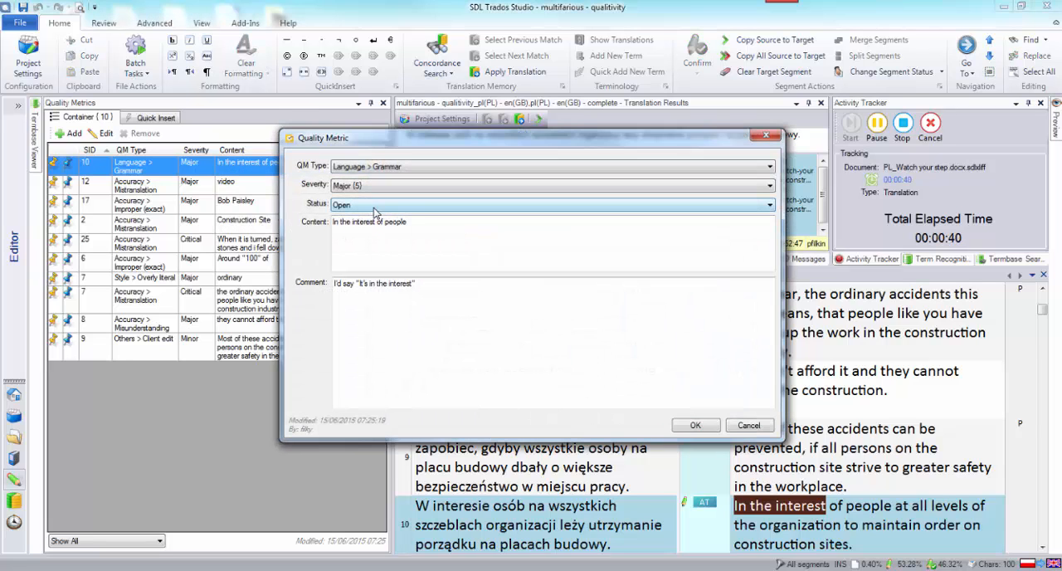
pyautogui.click(767, 204)
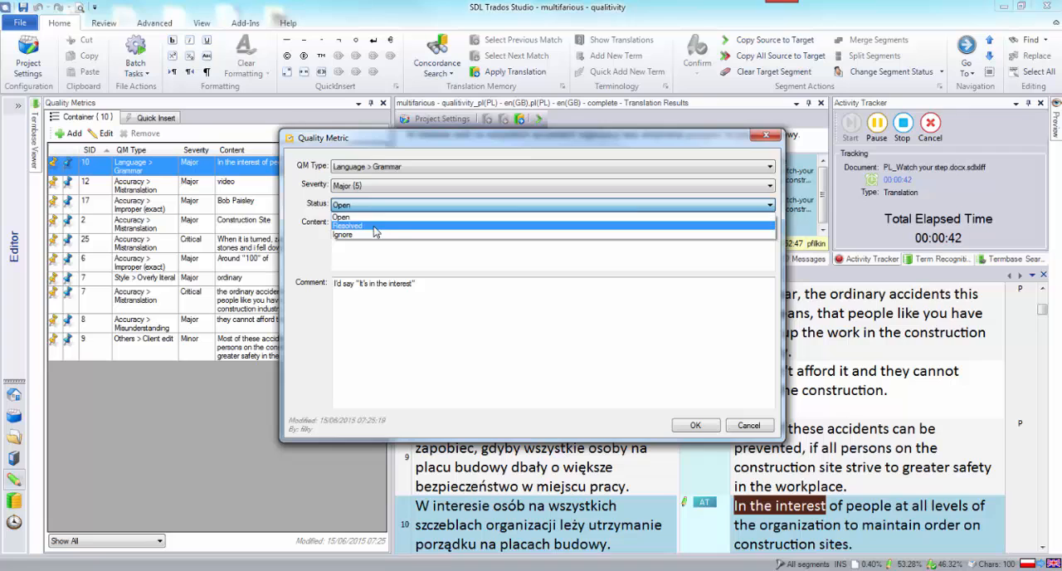
pyautogui.click(347, 226)
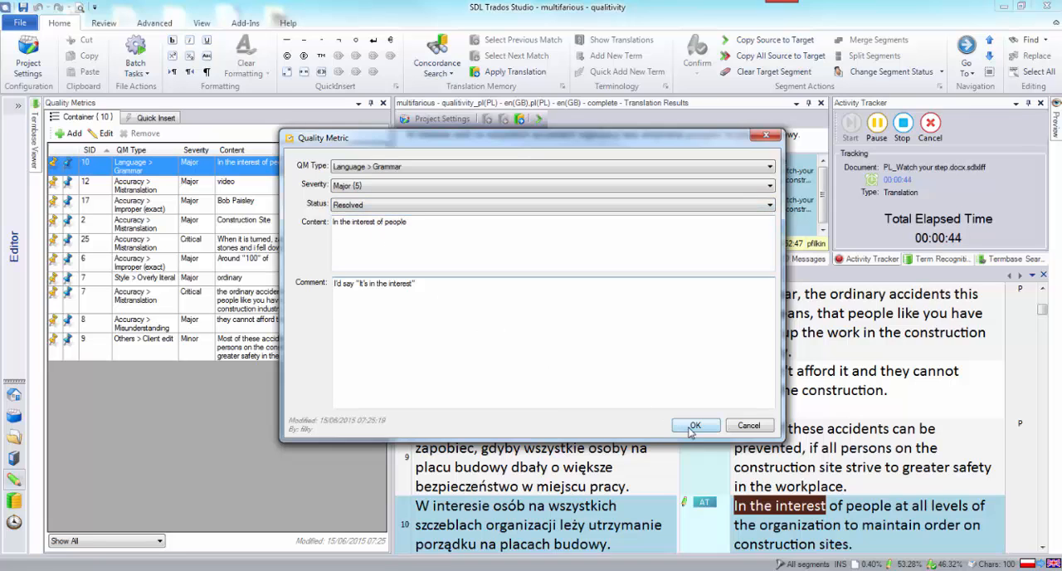
pyautogui.click(695, 425)
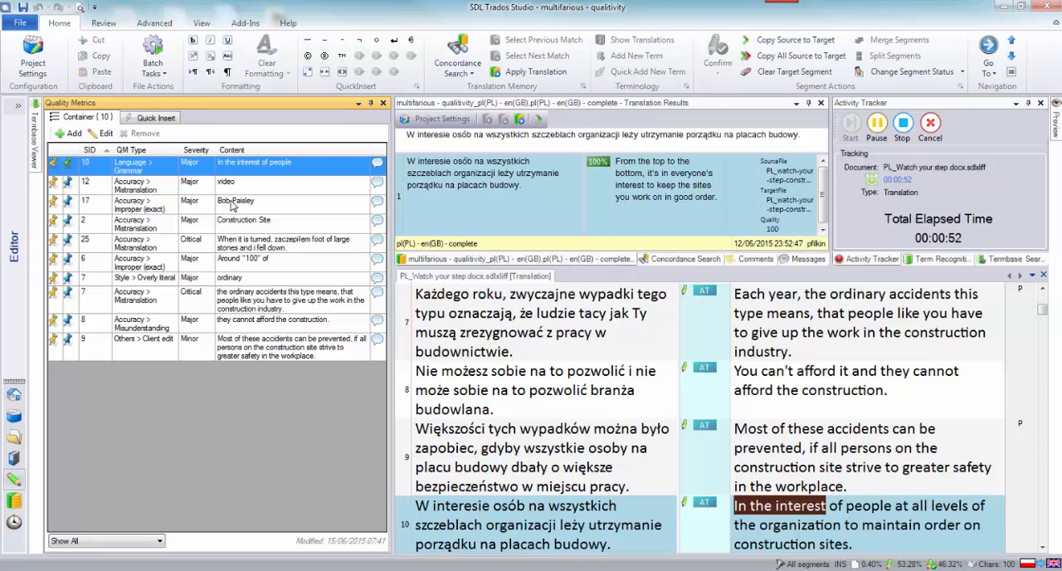
# Set segment 17's Bob Paisley improper-exact issue to Ignore status.
pyautogui.click(235, 201)
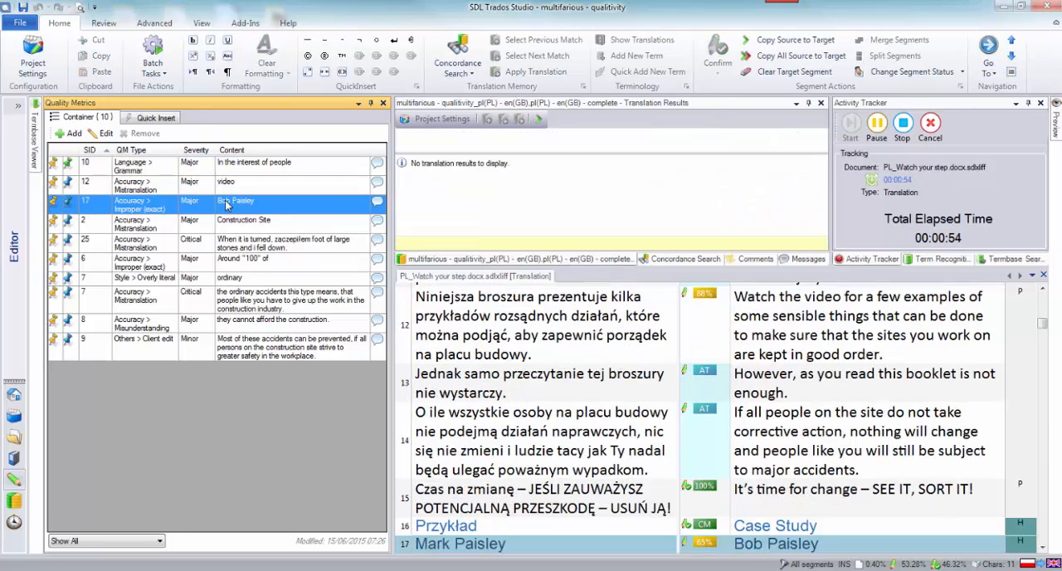
pyautogui.rightClick(236, 200)
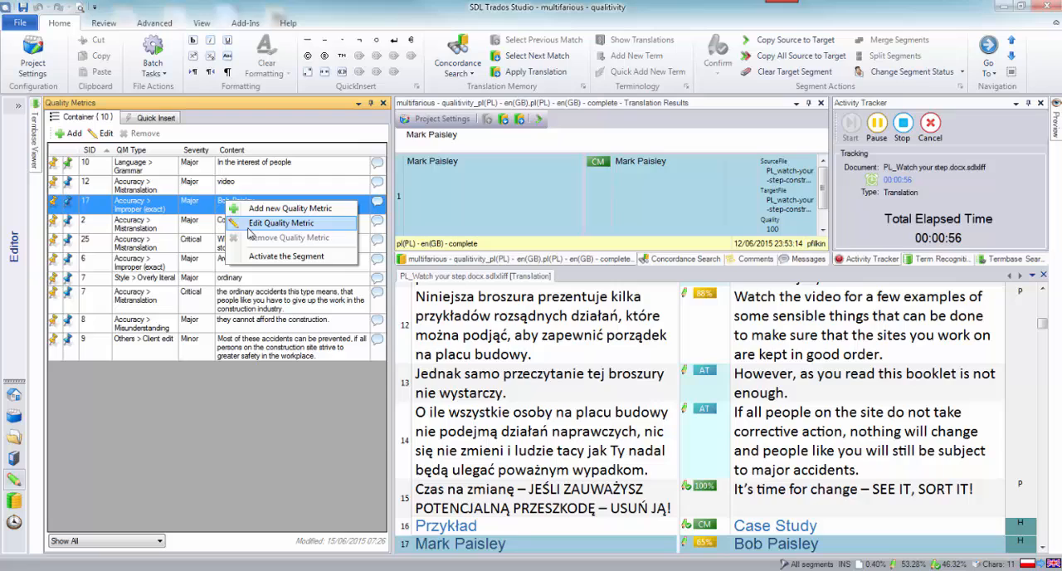
pyautogui.click(282, 222)
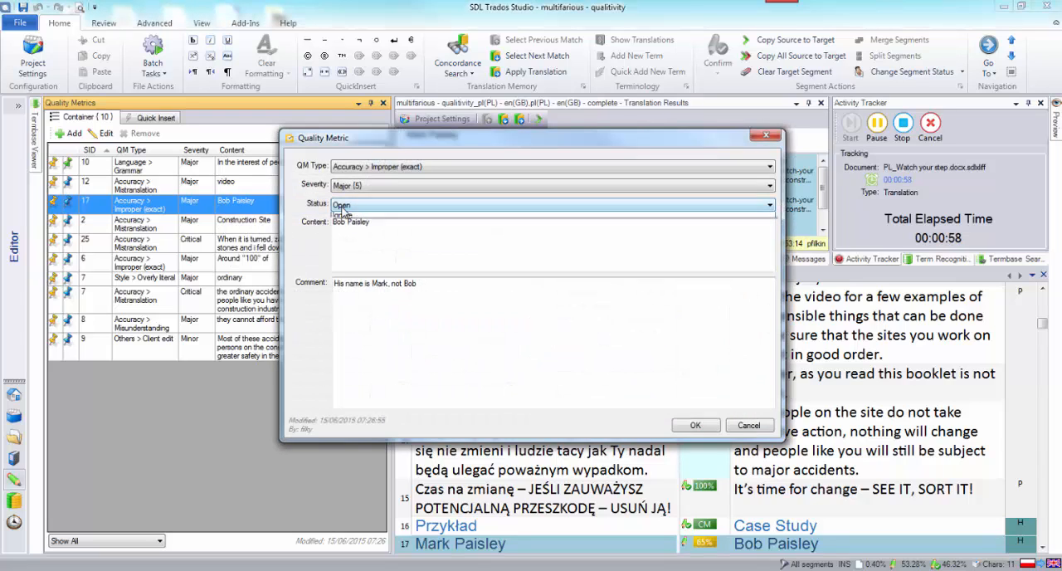
pyautogui.click(767, 204)
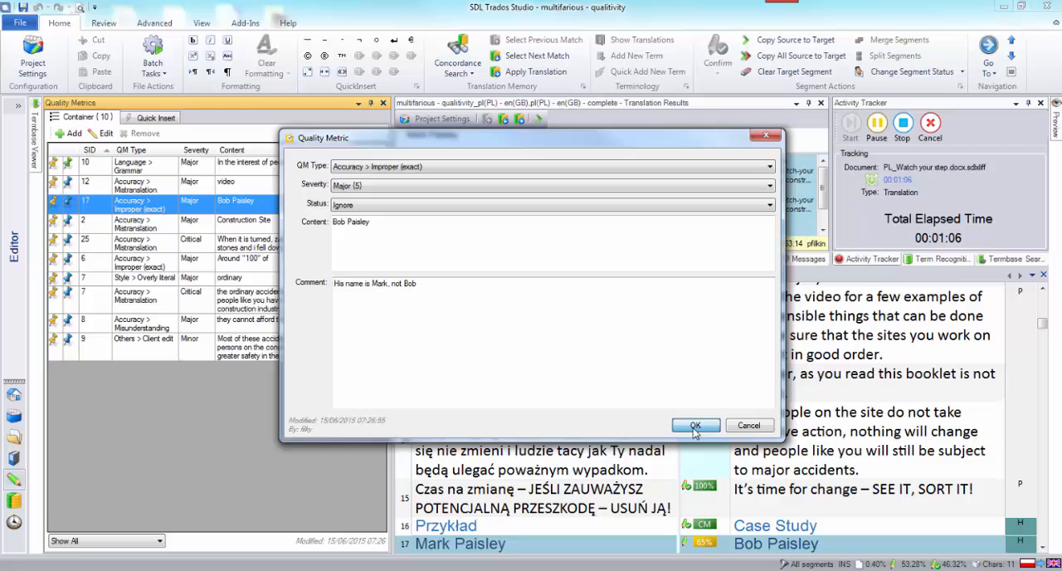
pyautogui.click(695, 425)
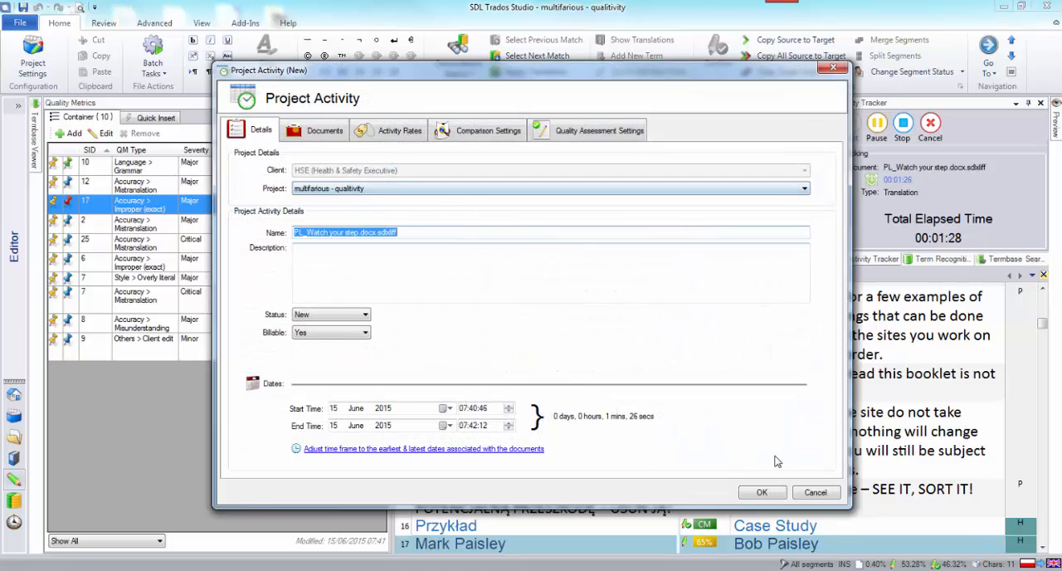
# Save the tracked activity and show the newest activity's report with PASS in Qualitivity.
pyautogui.click(760, 491)
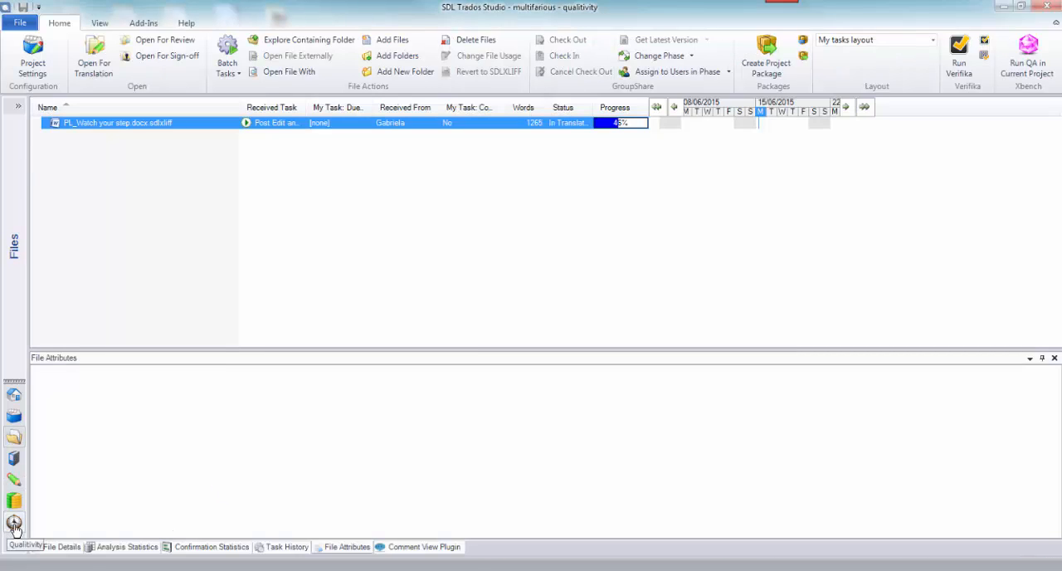
pyautogui.click(14, 524)
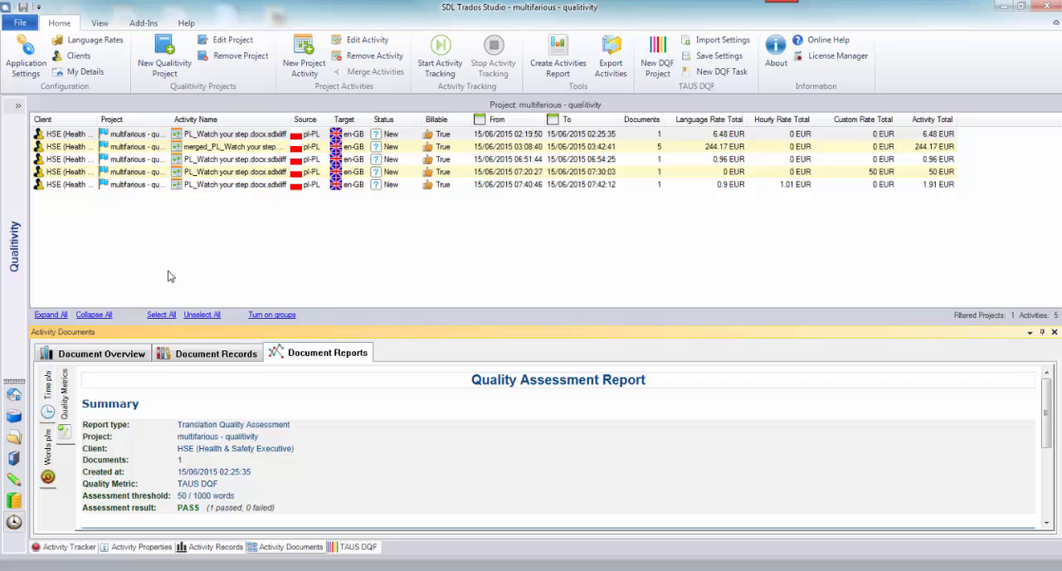
pyautogui.click(518, 133)
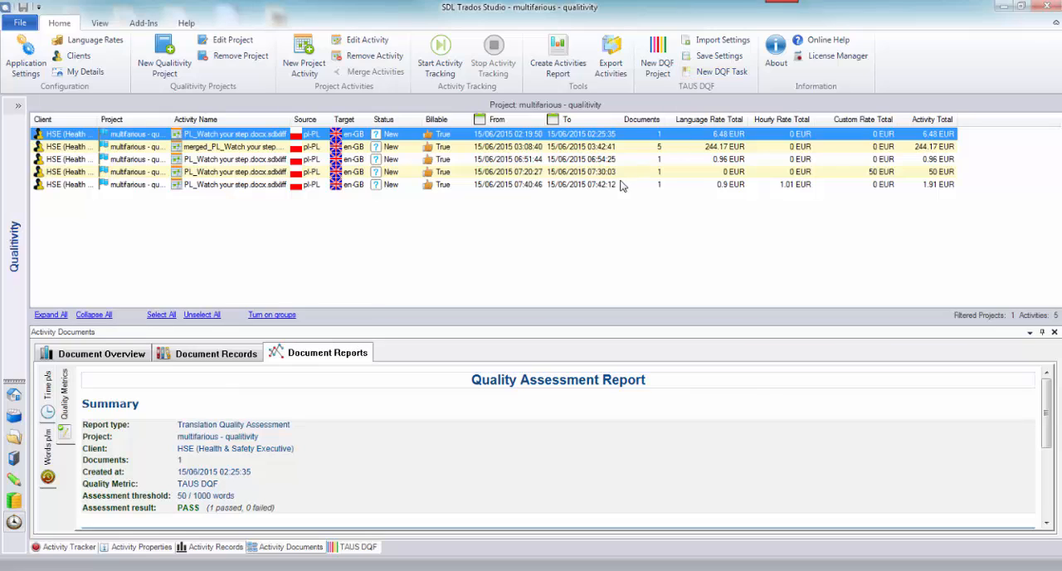
pyautogui.click(498, 183)
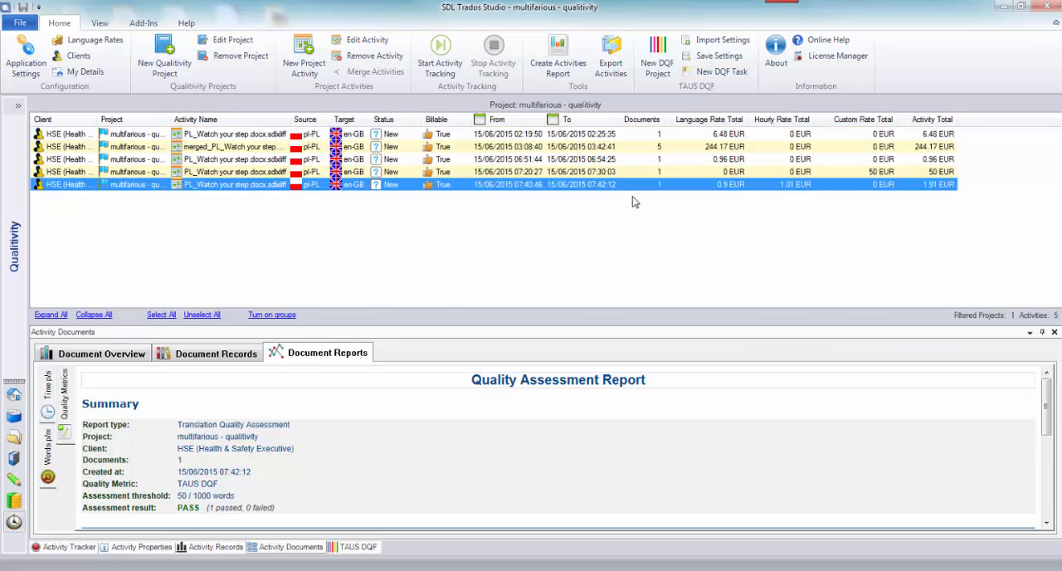
pyautogui.moveTo(720, 338)
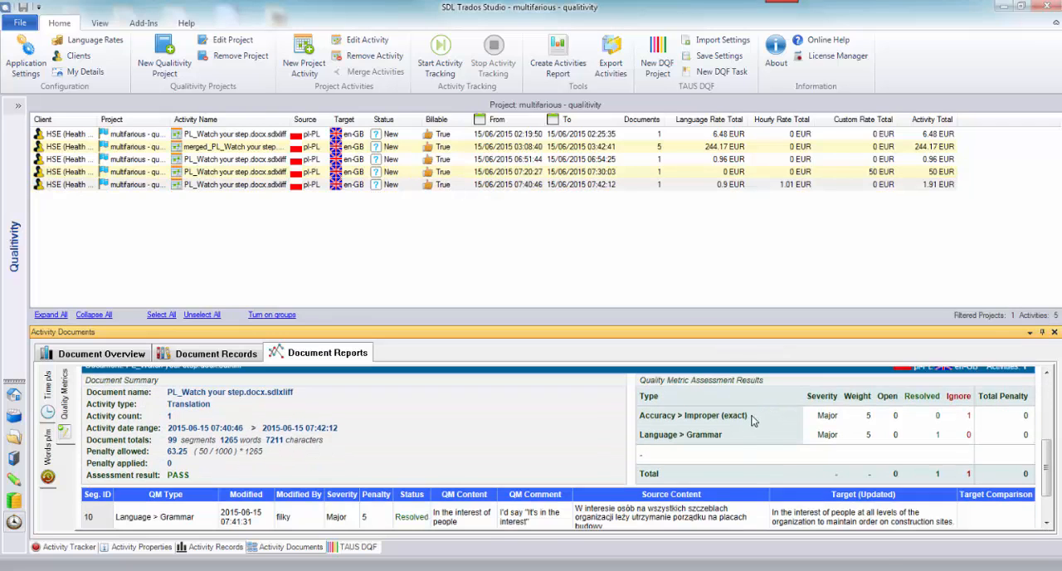
pyautogui.moveTo(961, 461)
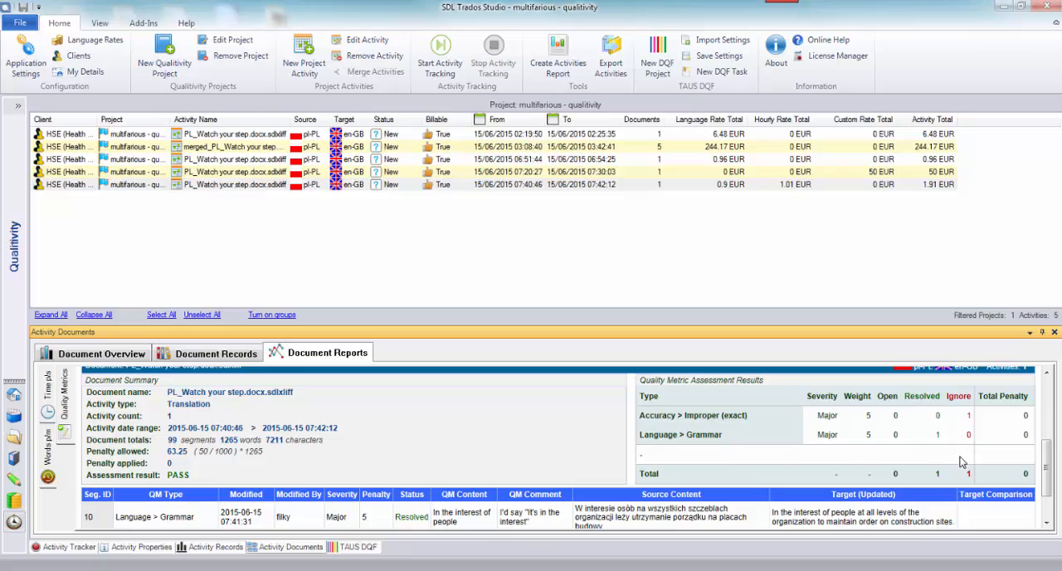
pyautogui.moveTo(919, 468)
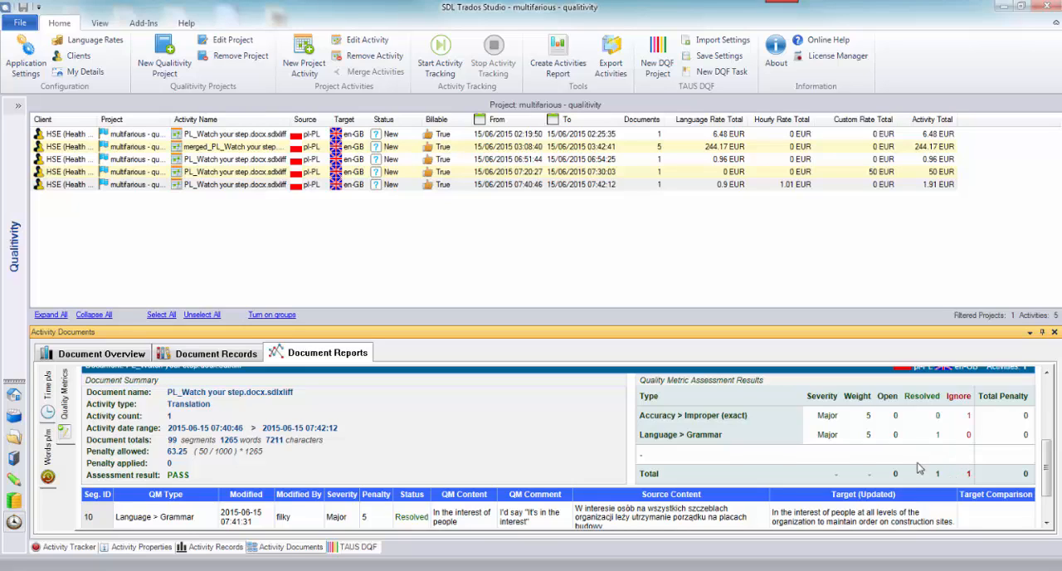
pyautogui.moveTo(564, 235)
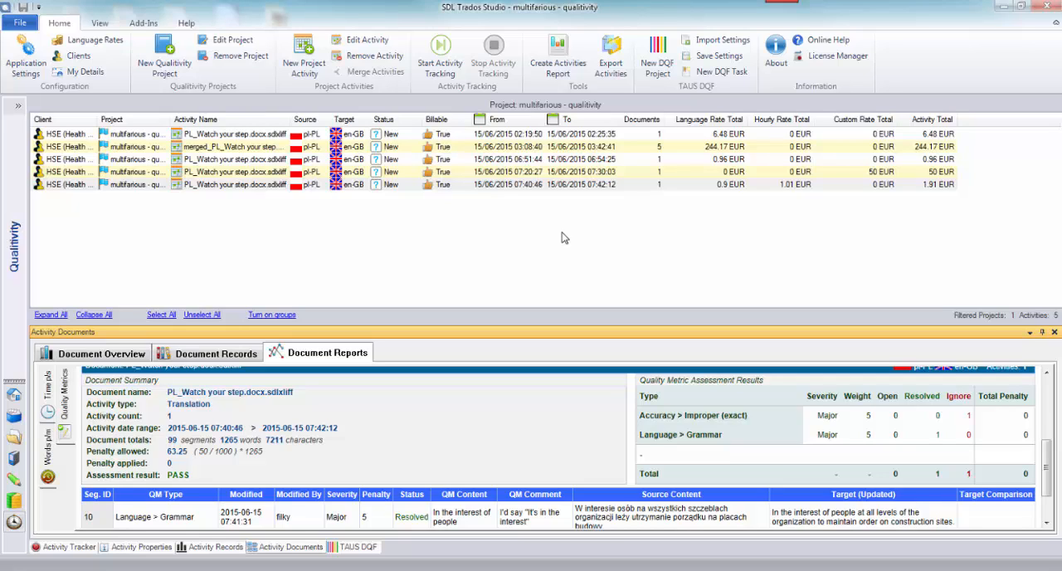
pyautogui.moveTo(581, 183)
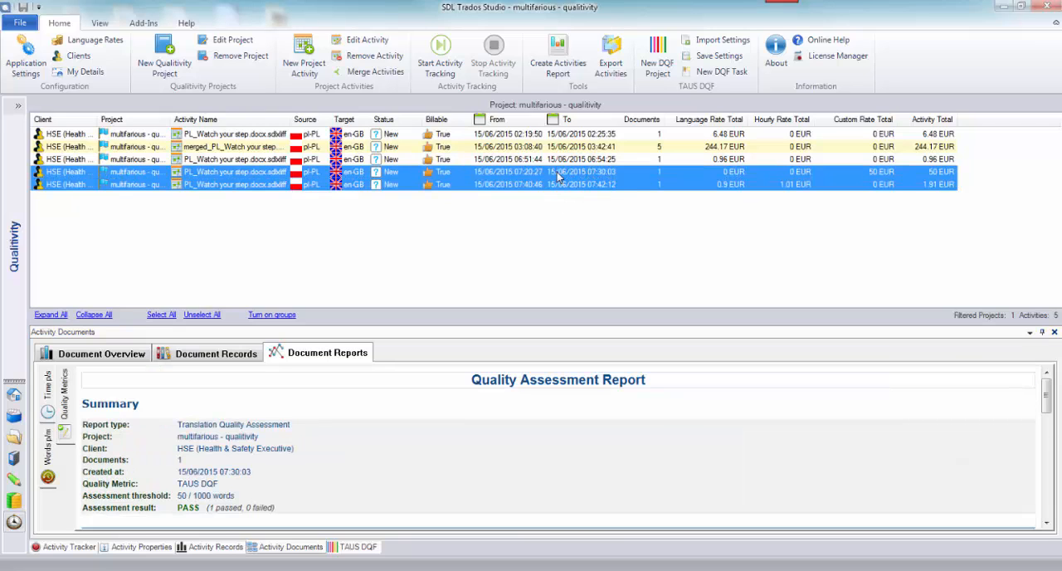
# Merge the two activities into 'Final QA_PL_Watch your step' with accumulated duplicate-segment word counts.
pyautogui.rightClick(581, 173)
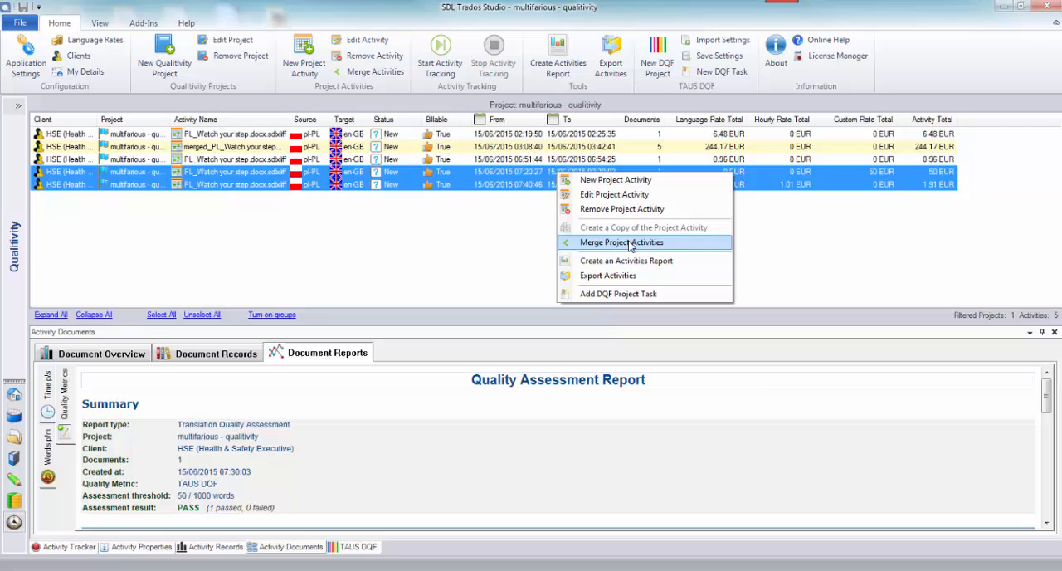
pyautogui.click(620, 242)
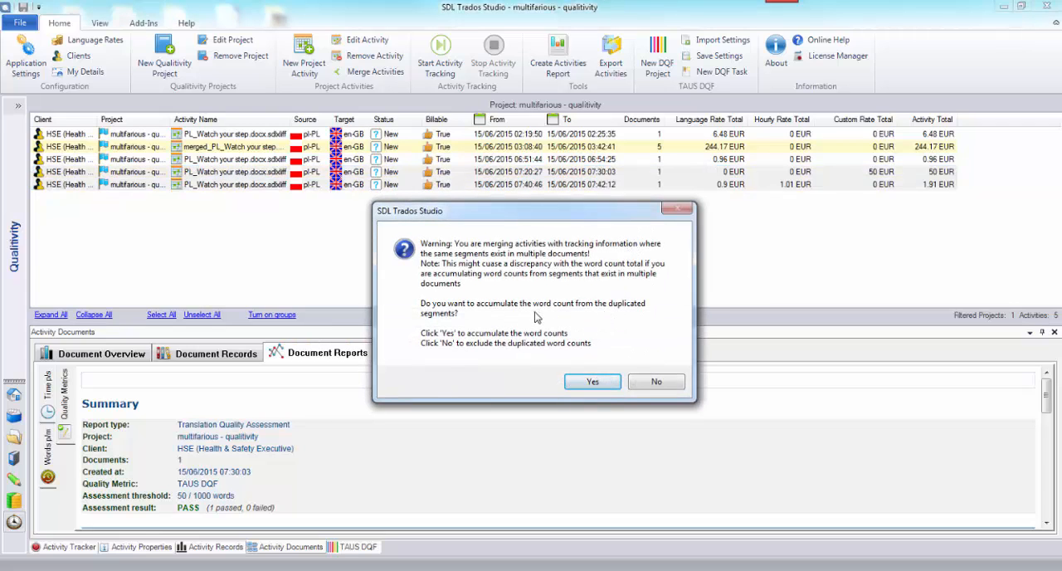
pyautogui.moveTo(438, 368)
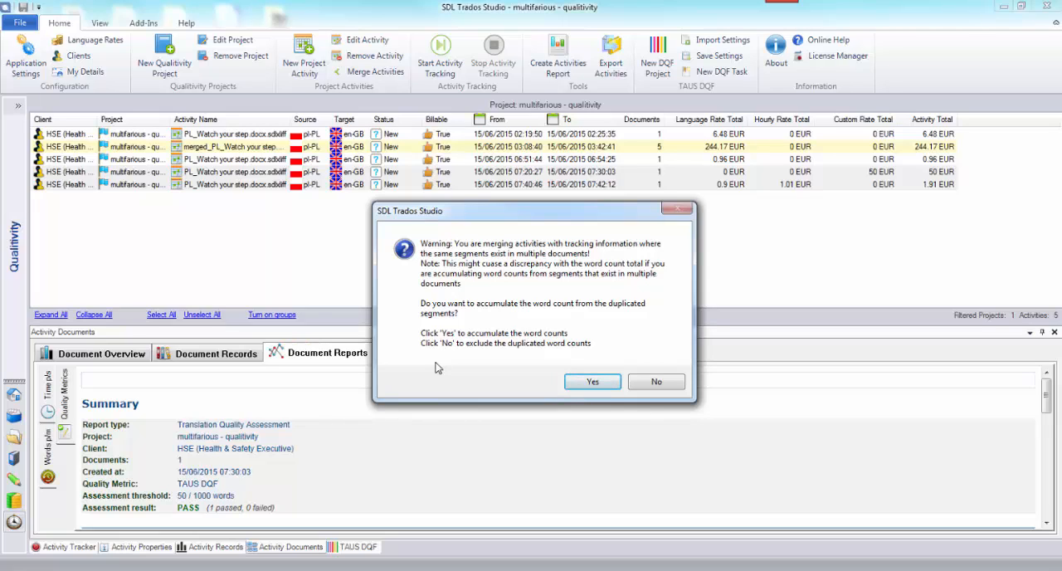
pyautogui.moveTo(441, 352)
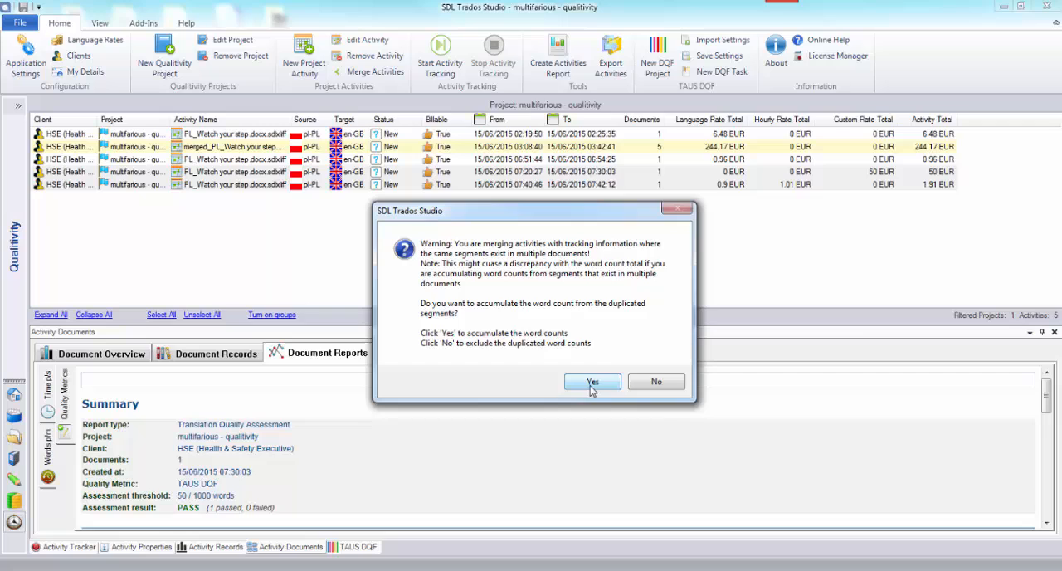
pyautogui.click(592, 382)
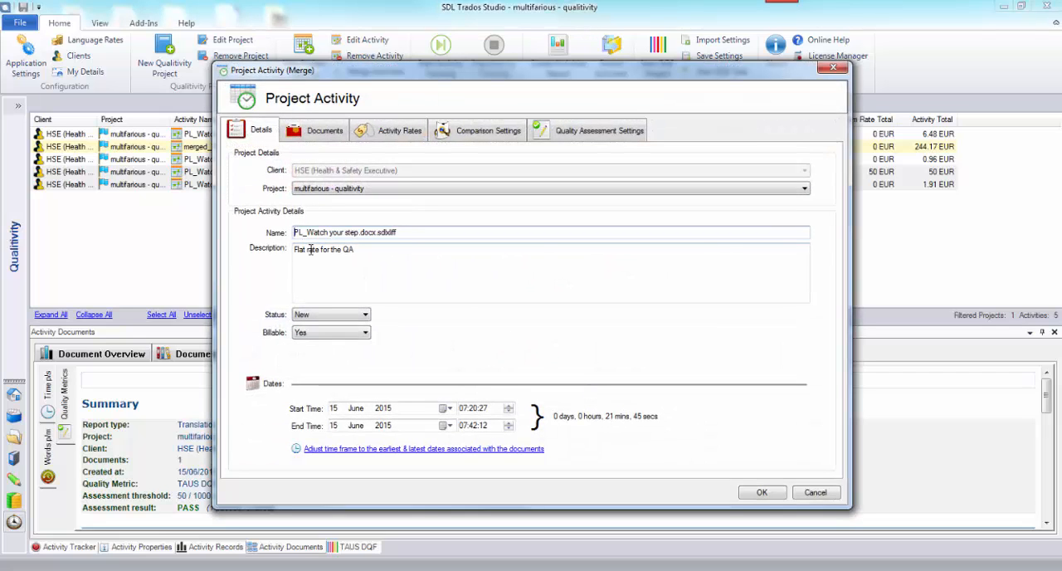
pyautogui.write('Final QA_')
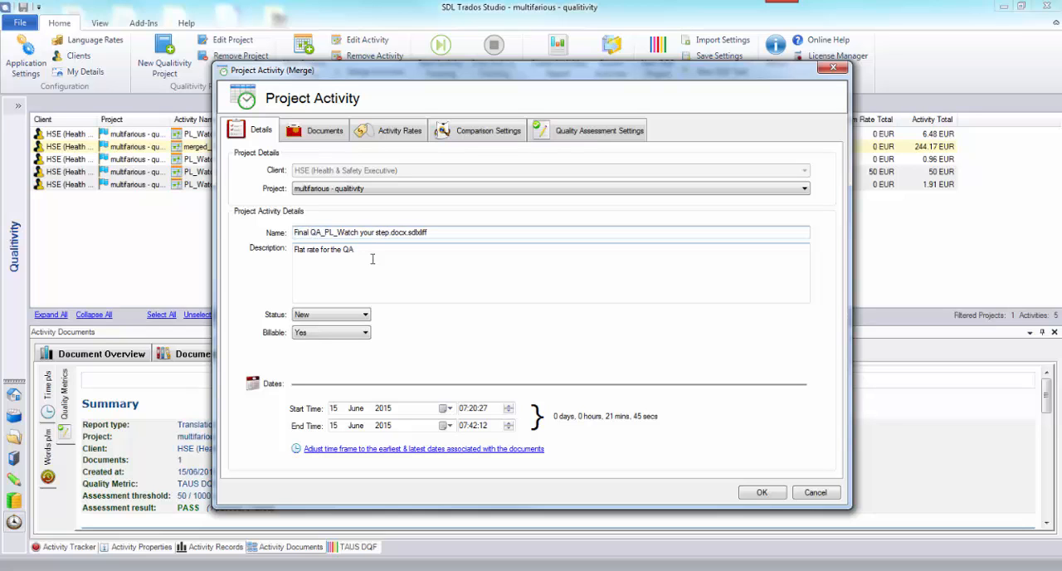
pyautogui.click(760, 491)
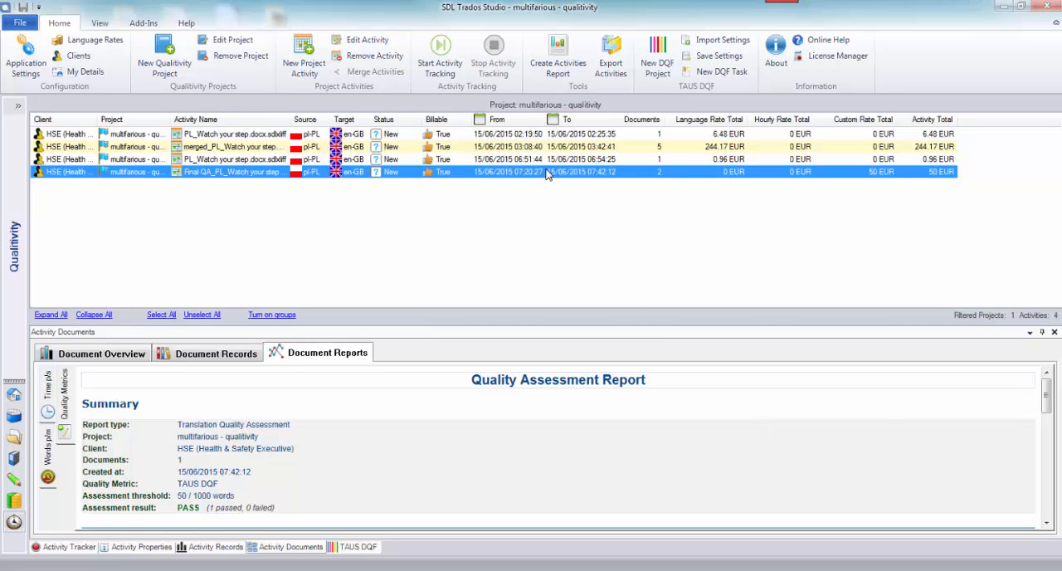
pyautogui.moveTo(770, 444)
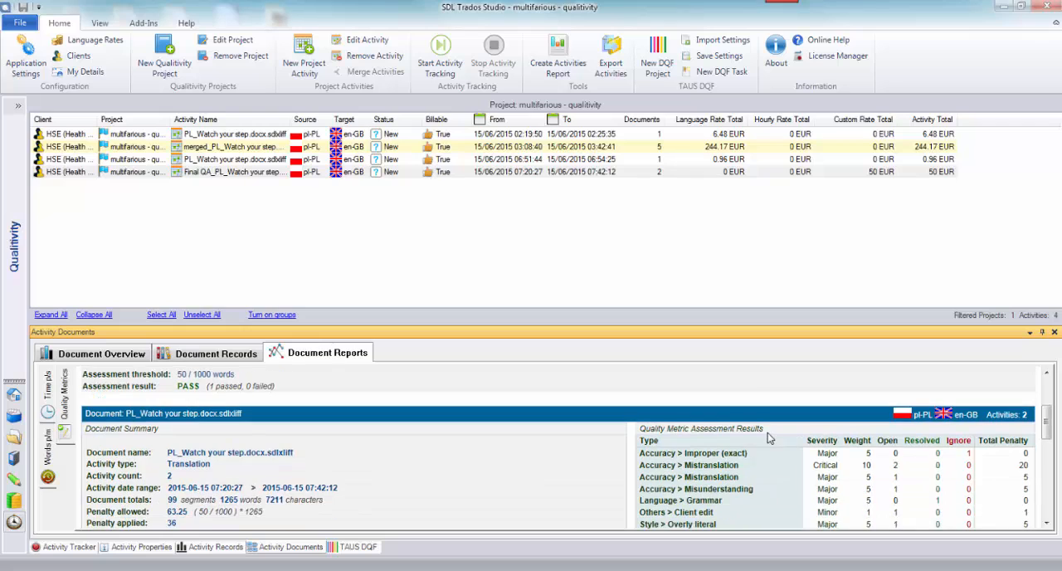
pyautogui.scroll(-3)
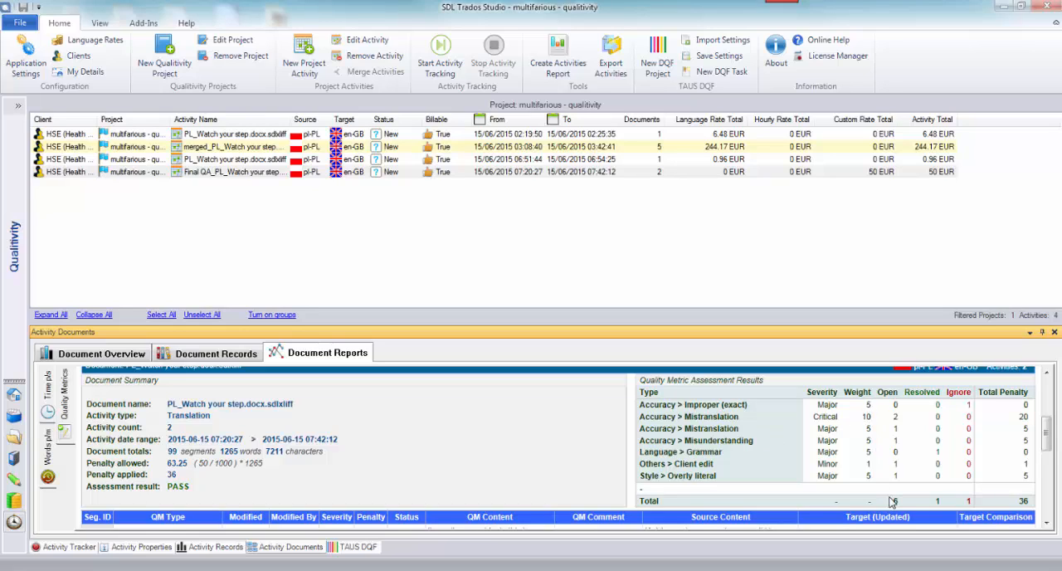
pyautogui.moveTo(978, 507)
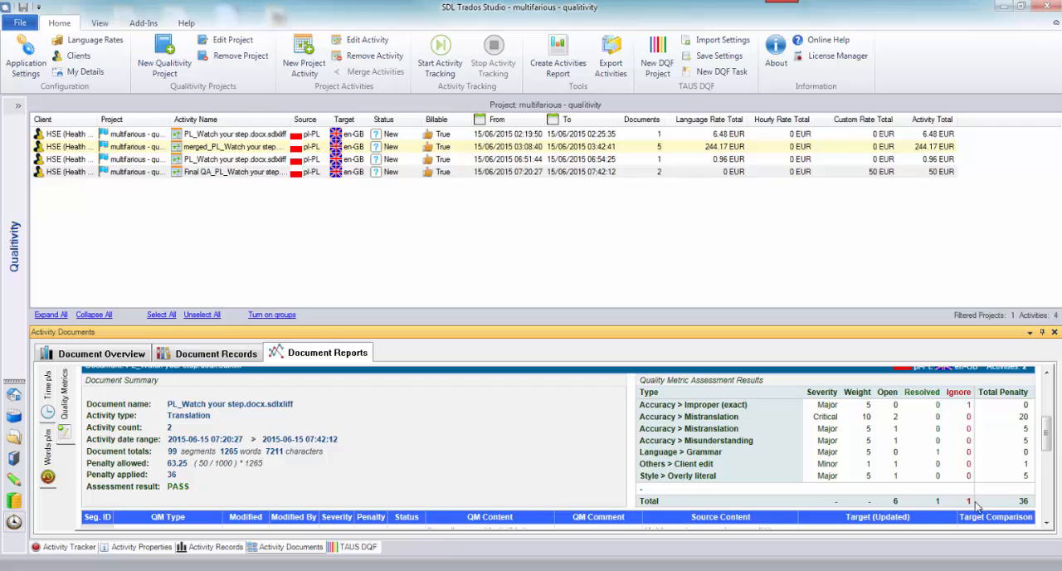
pyautogui.scroll(-3)
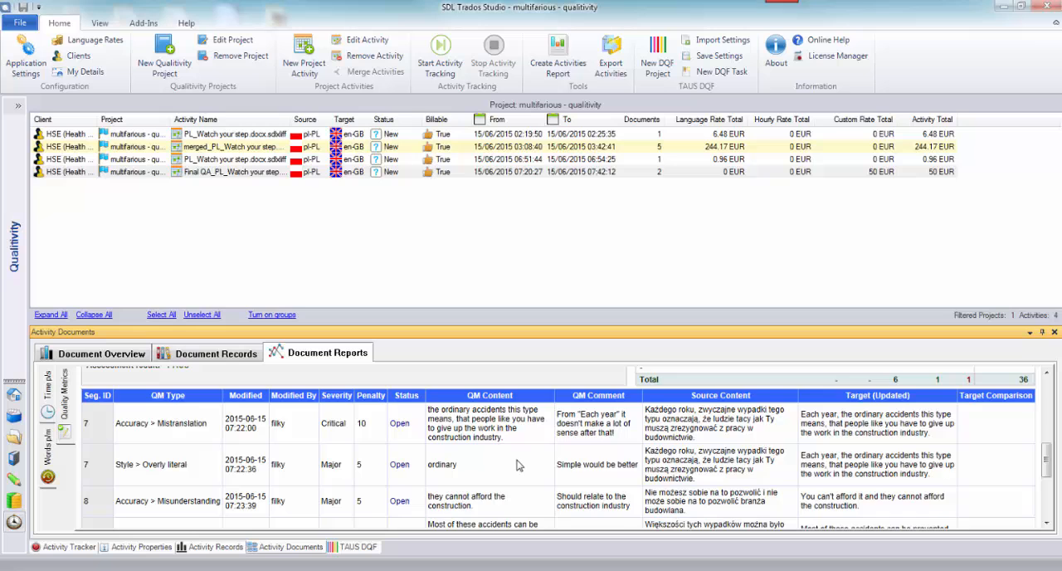
pyautogui.scroll(-3)
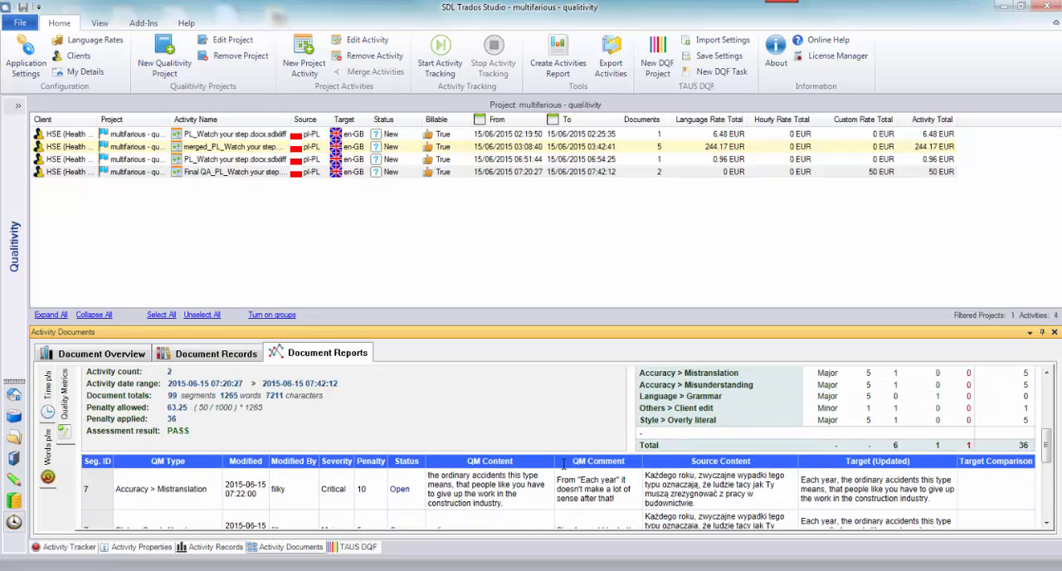
pyautogui.click(327, 352)
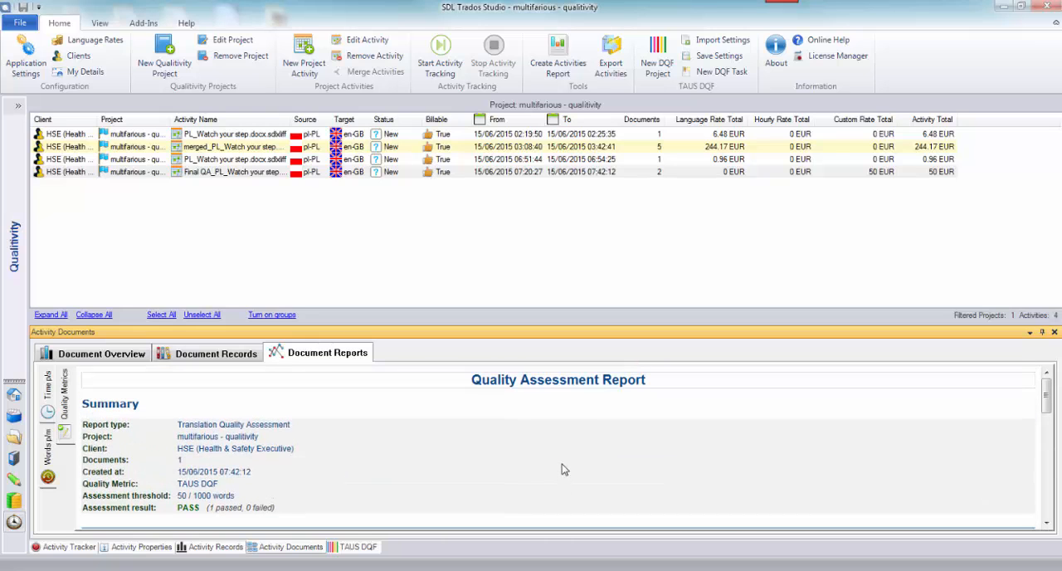